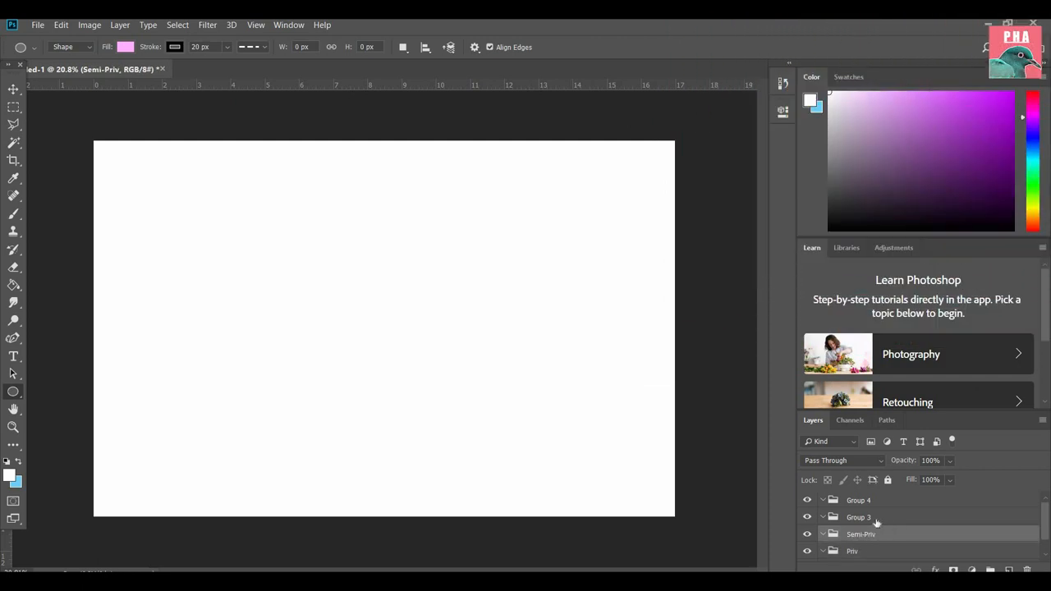
Step: Rename the top groups Support and Public; colour-label the groups yellow, green, blue, violet
double_click(859, 516)
text(Public)
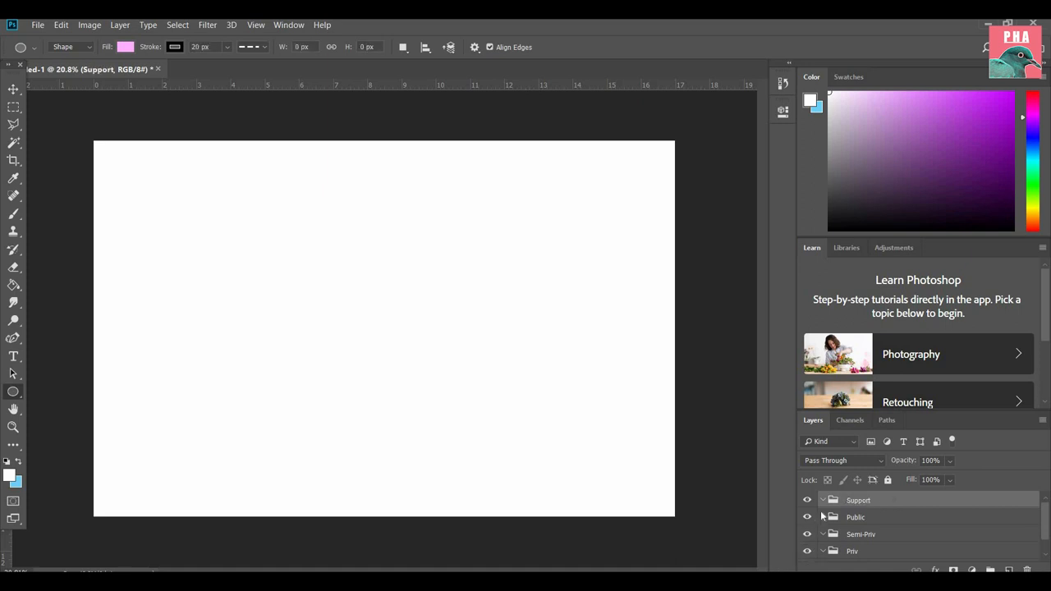
click(852, 551)
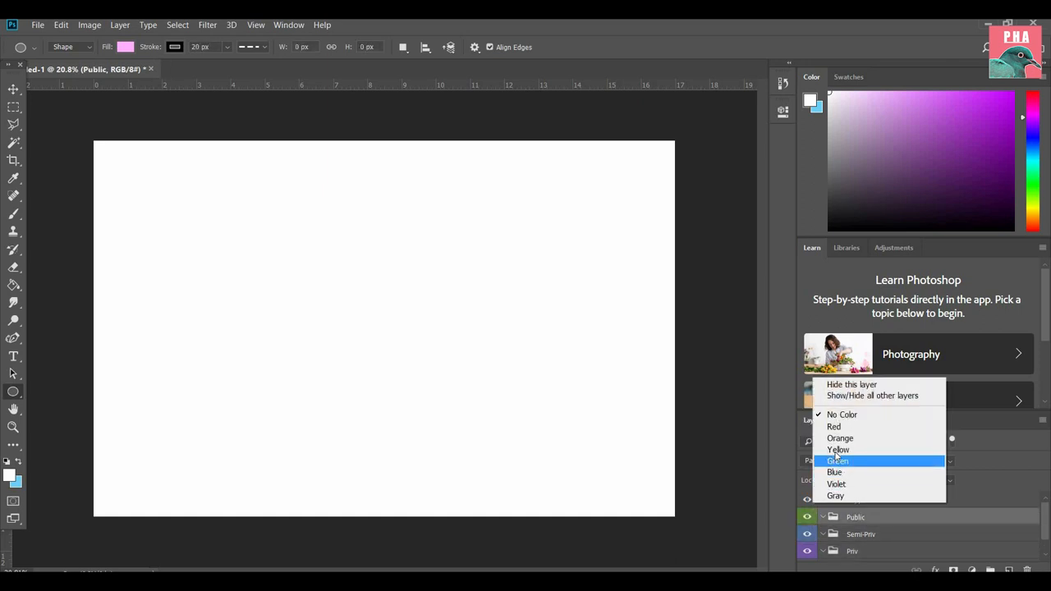
click(838, 461)
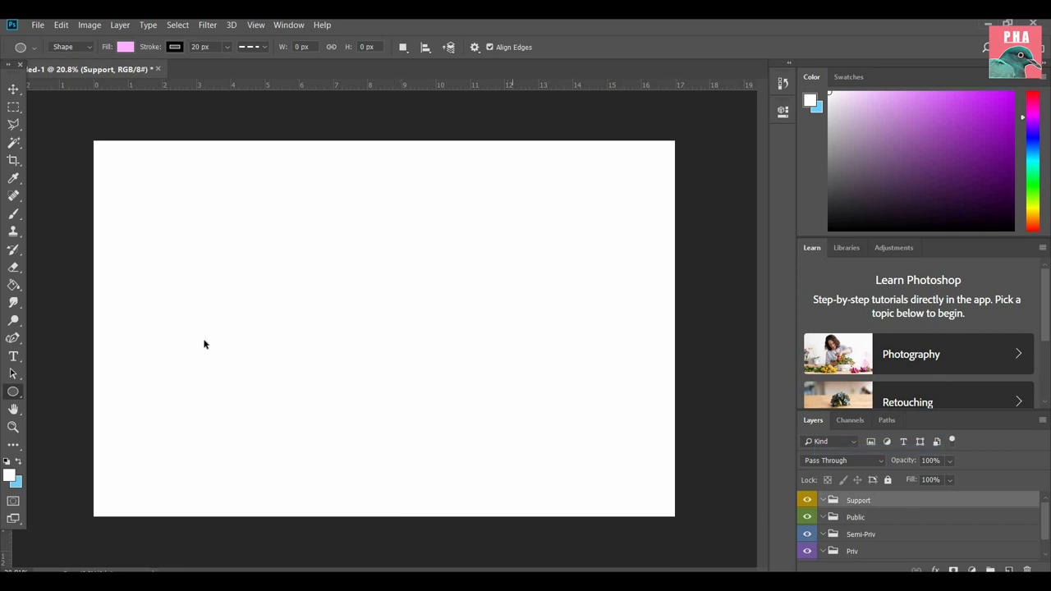
click(852, 551)
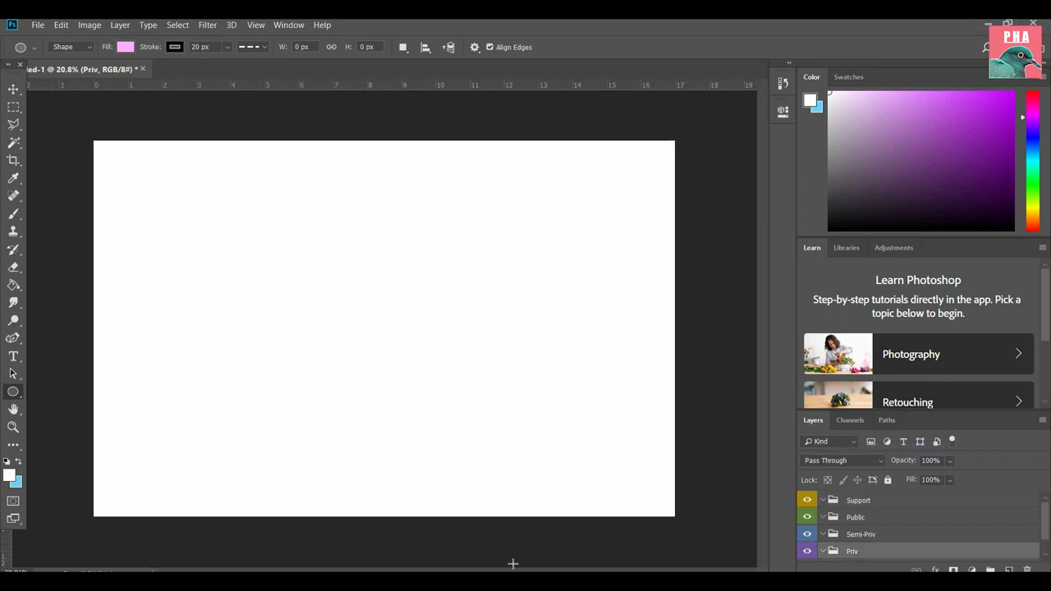
mouse_move(310, 305)
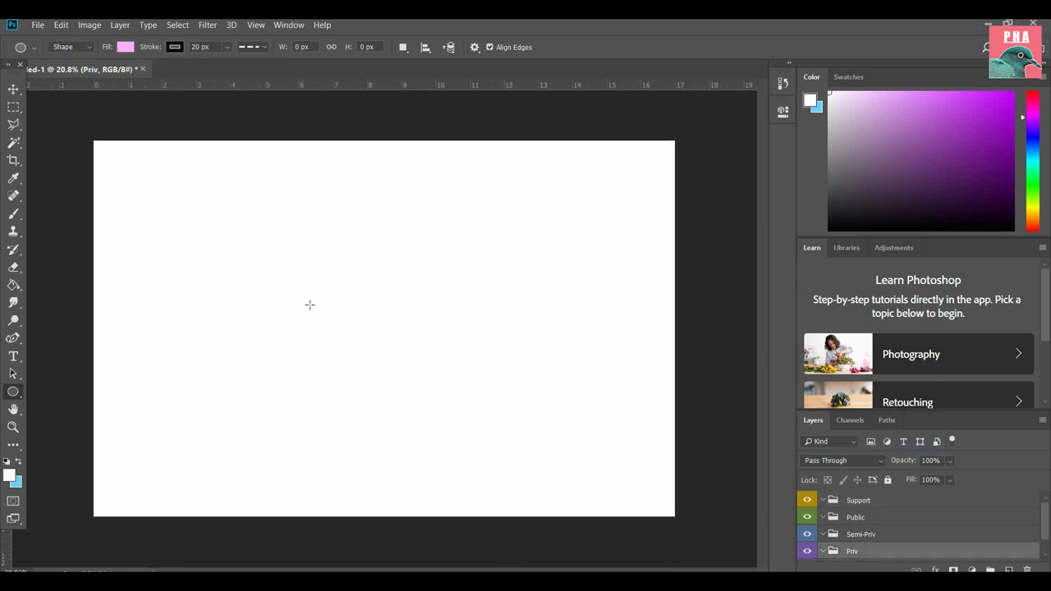
Step: Draw a circle in the Priv group and fill it light pink
drag(310, 306, 436, 388)
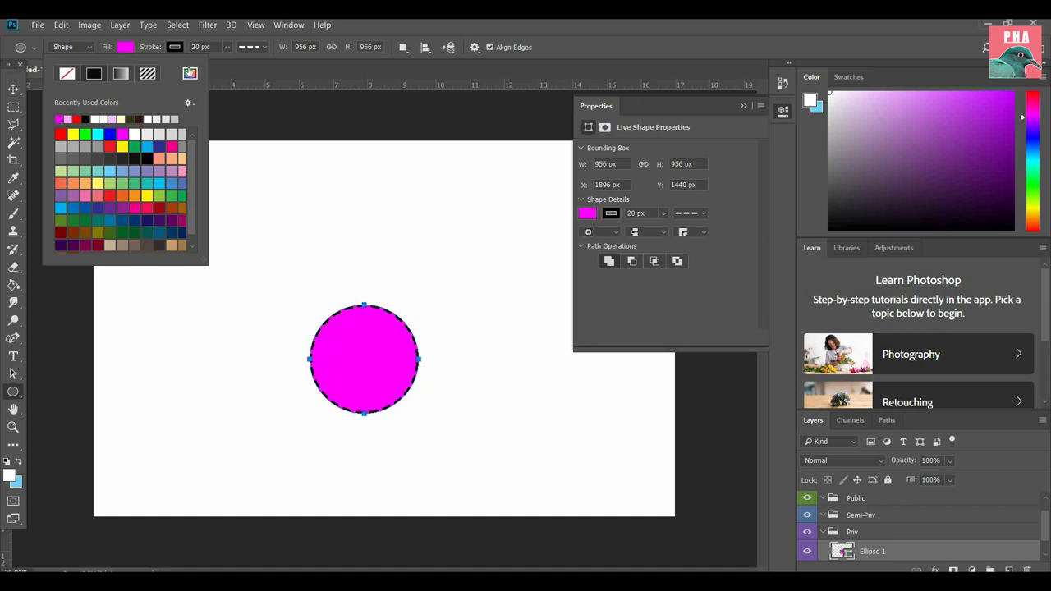
click(587, 213)
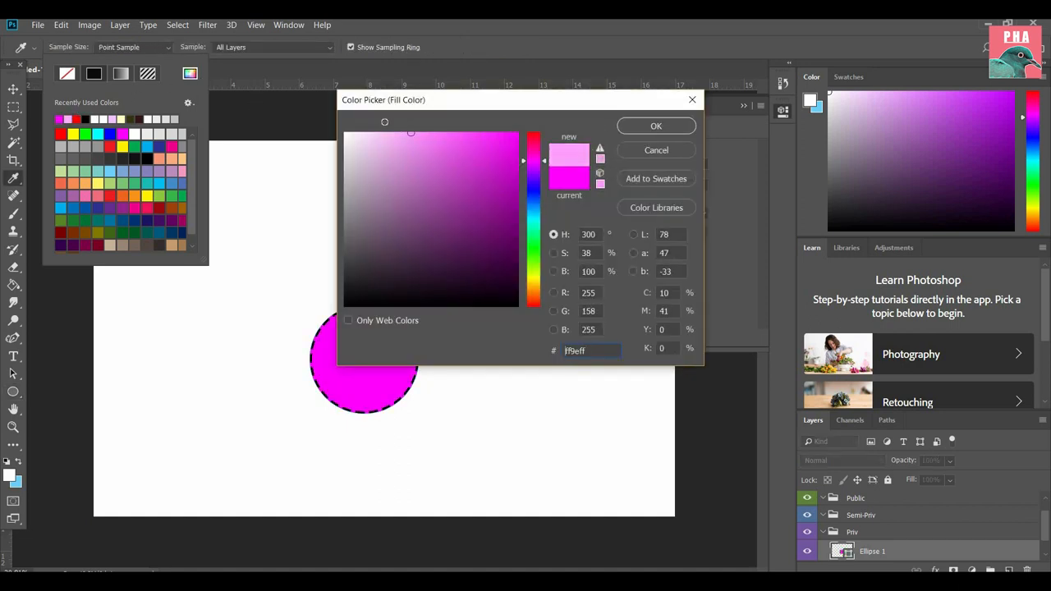
click(657, 126)
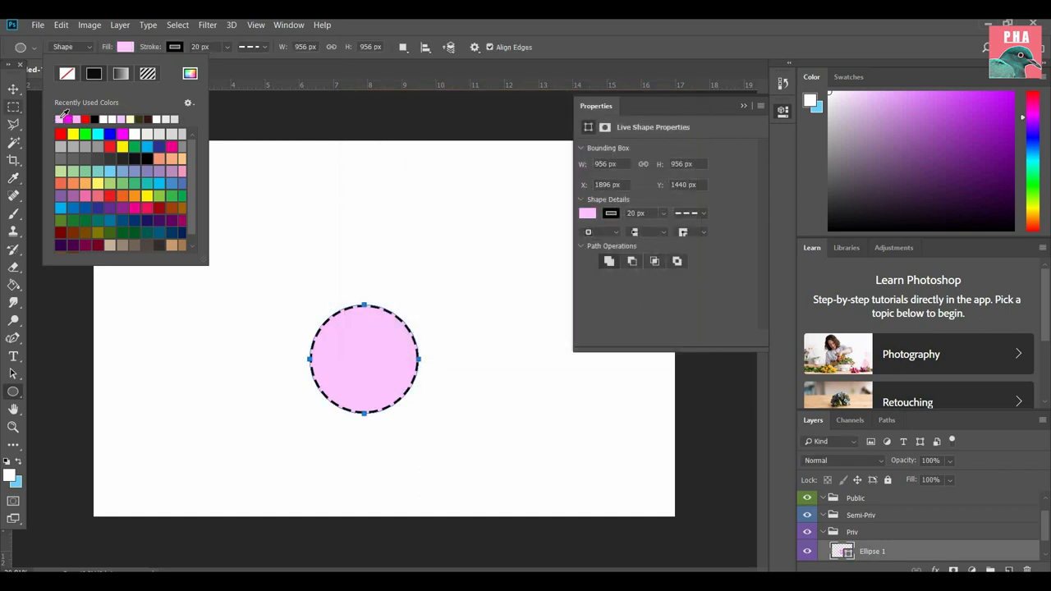
mouse_move(176, 53)
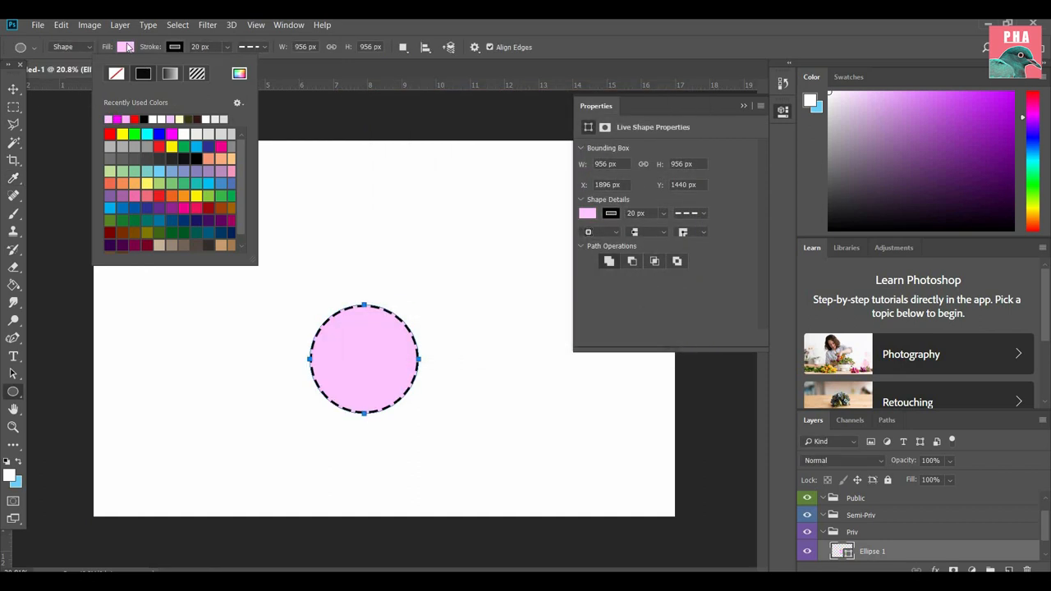
click(142, 74)
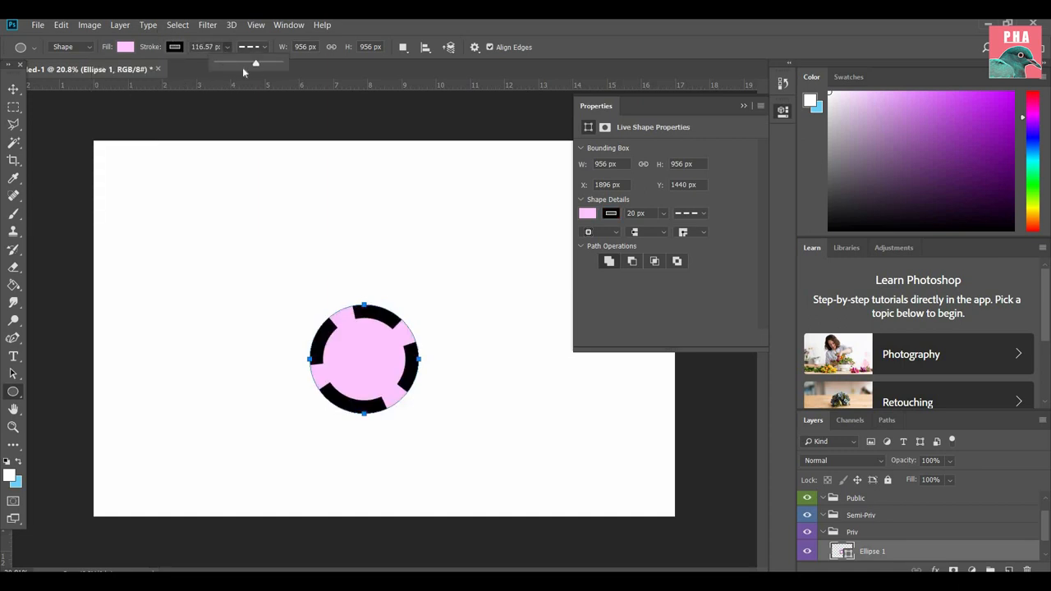
Step: Set the circle's outline to a 20 px dashed stroke
drag(256, 63, 212, 63)
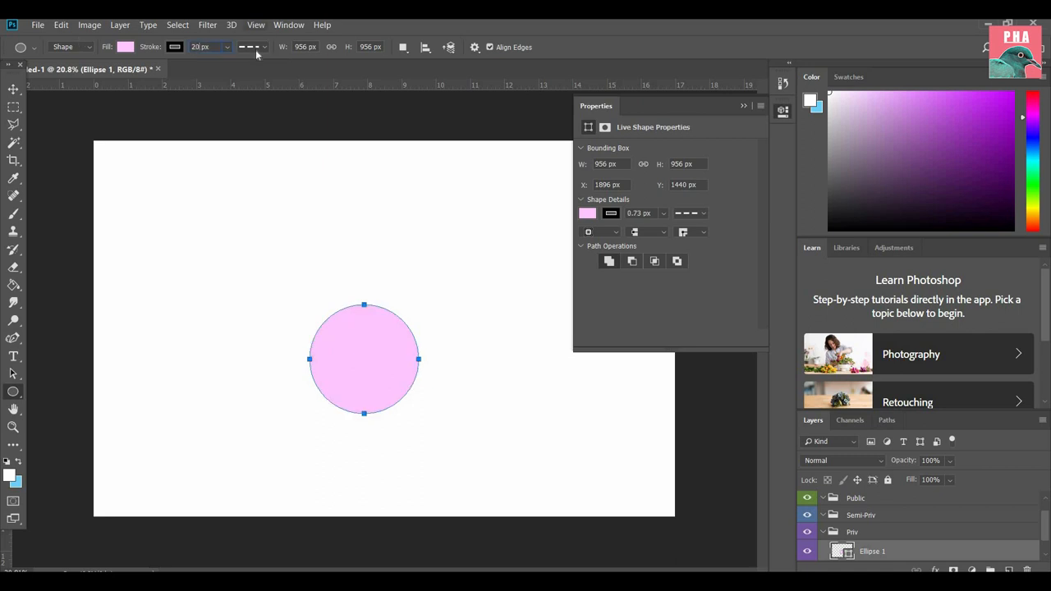
click(647, 213)
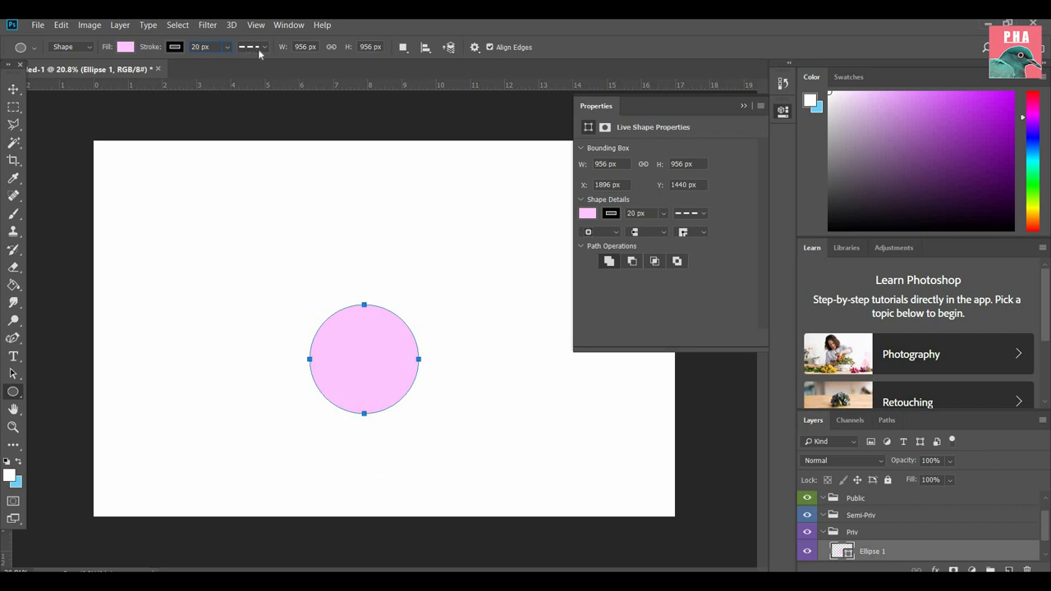
click(252, 46)
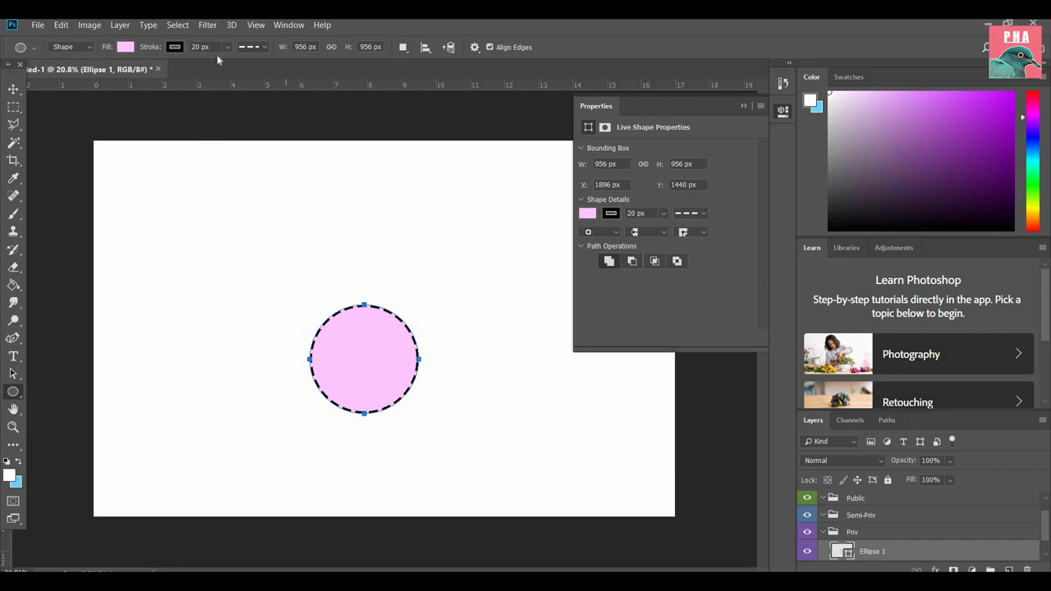
Step: Set the circle outline's dash pattern to dash 4 and gap 2
click(246, 46)
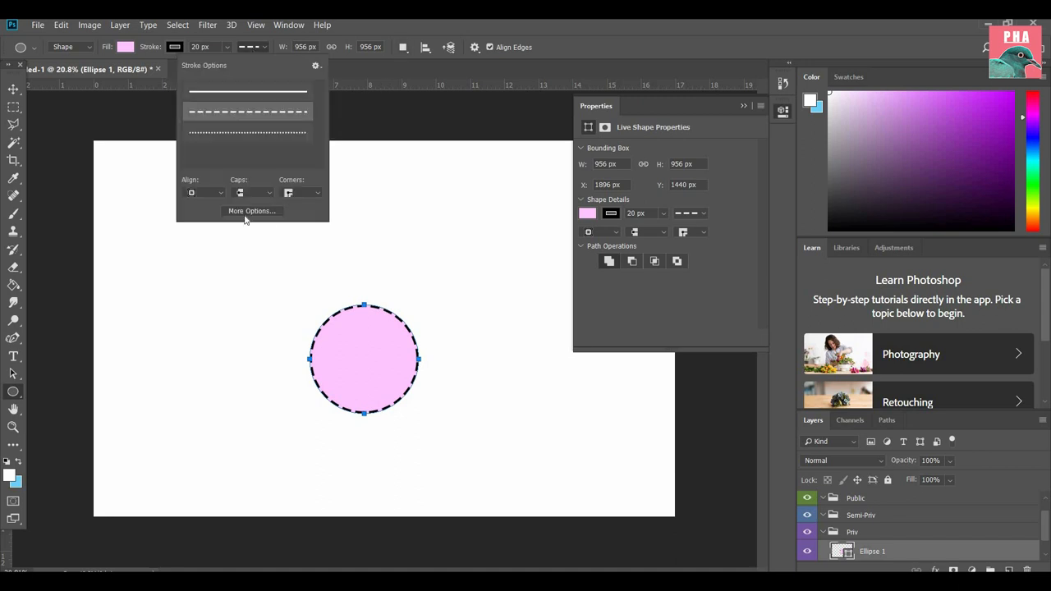
click(252, 211)
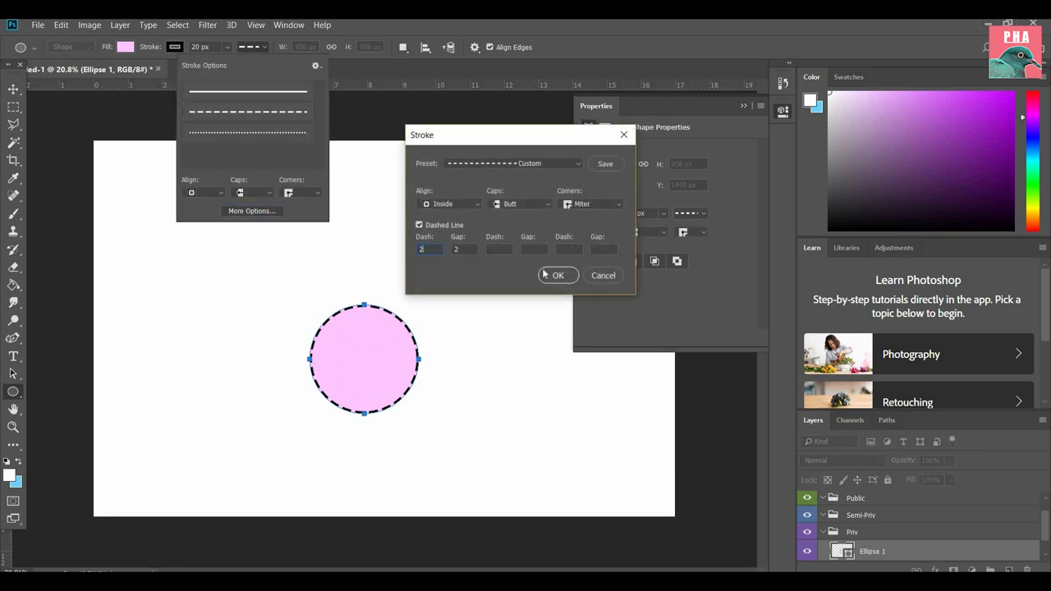
text(5)
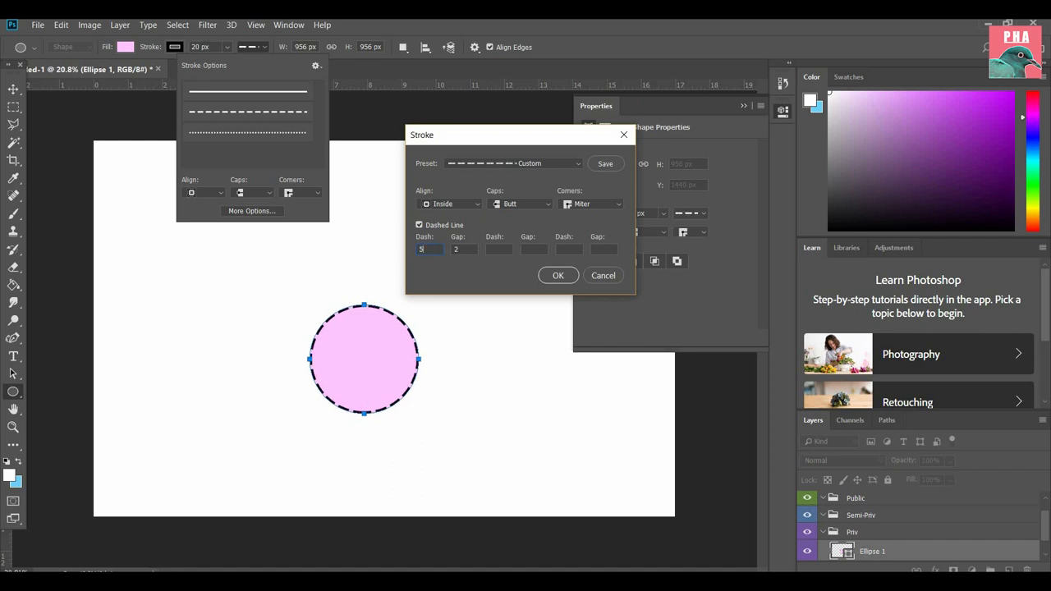
text(5)
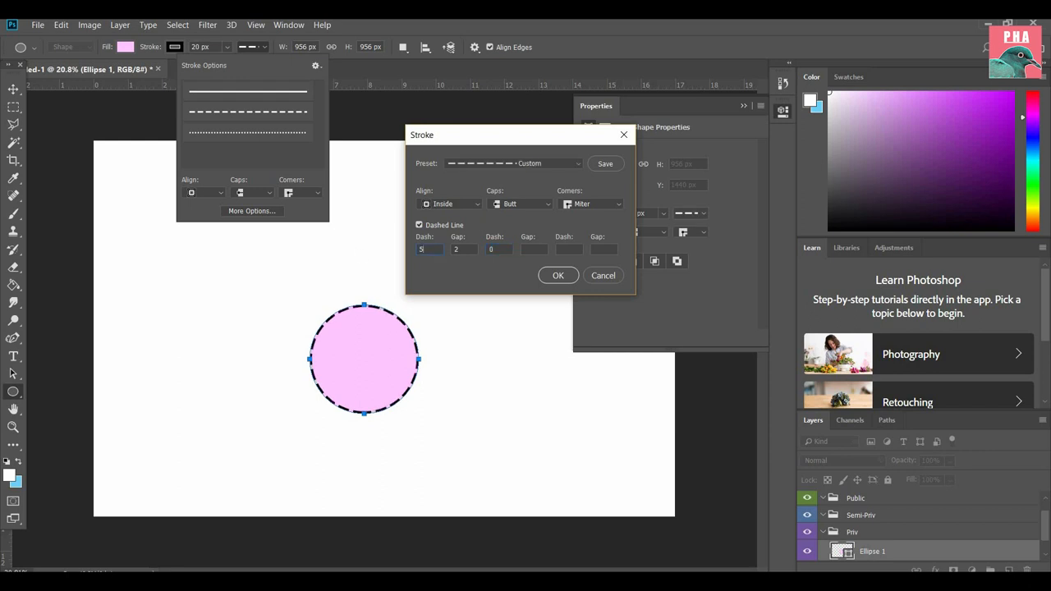
text(4)
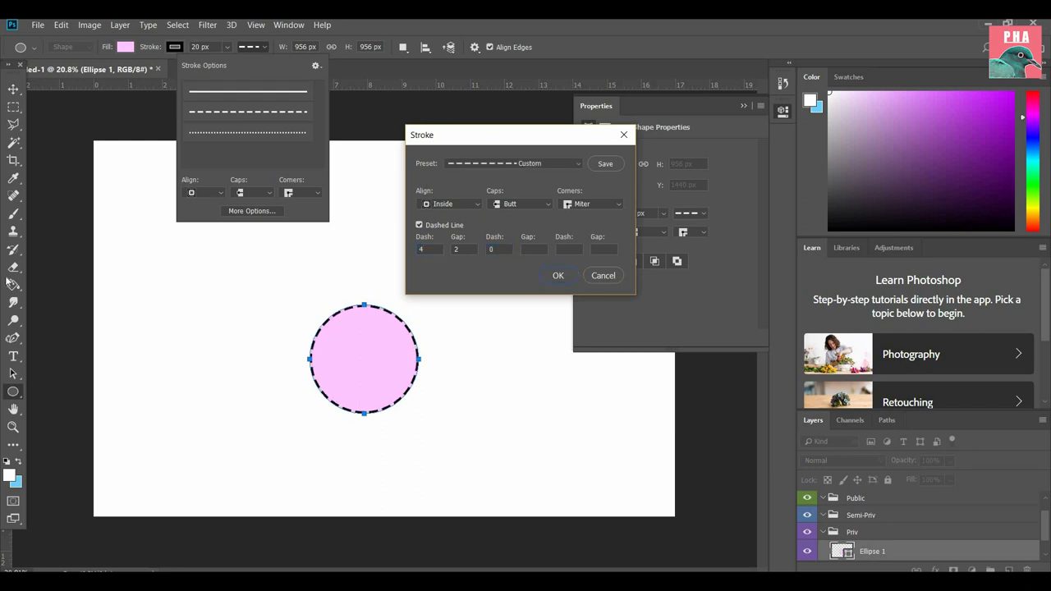
click(559, 276)
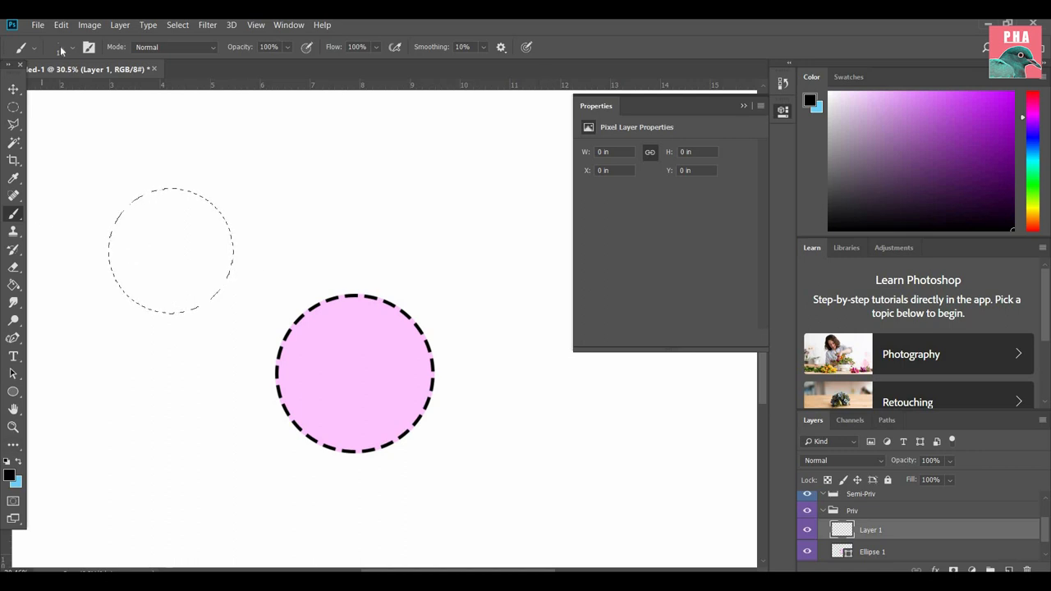
Step: Paint soft grey shading over the circle with a large soft brush, then deselect
click(72, 47)
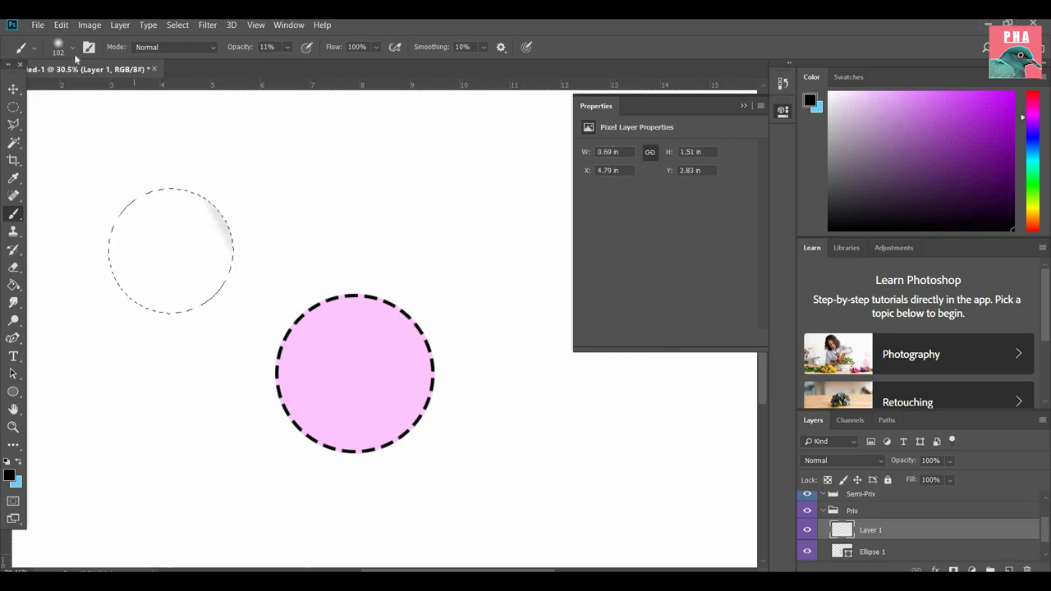
click(71, 47)
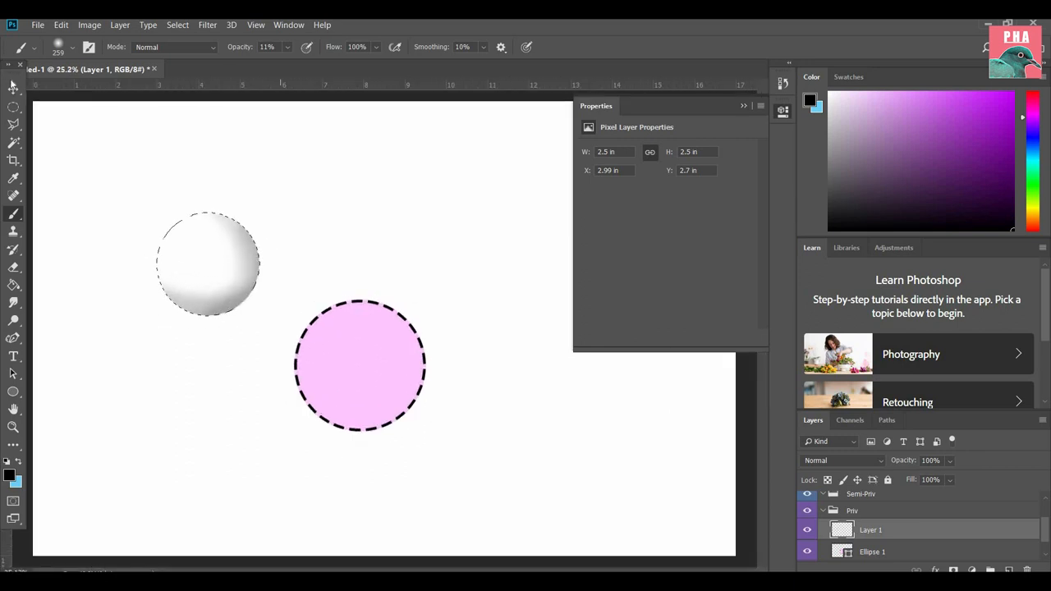
click(14, 89)
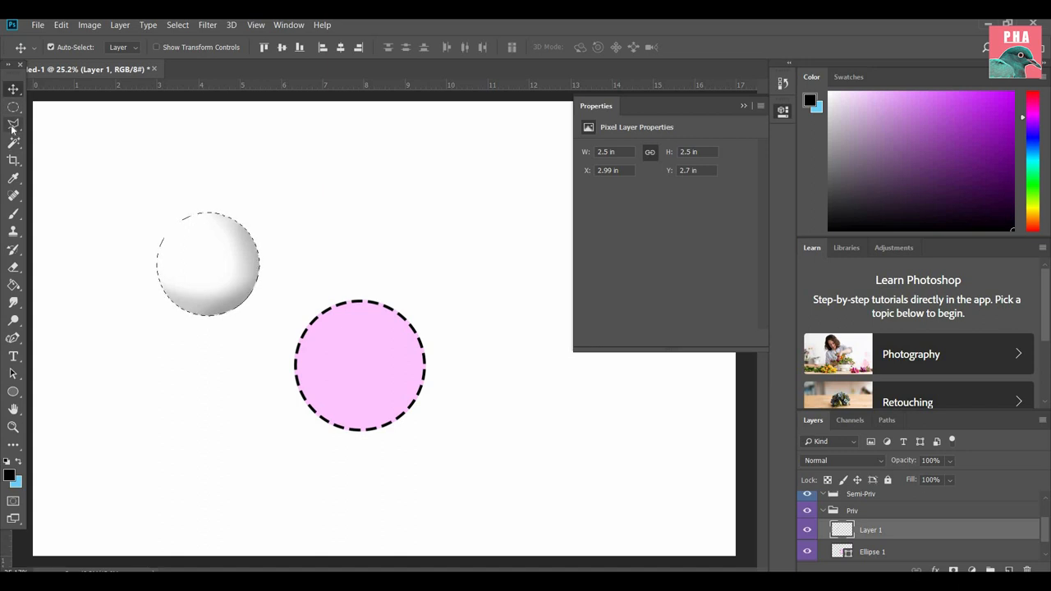
click(13, 124)
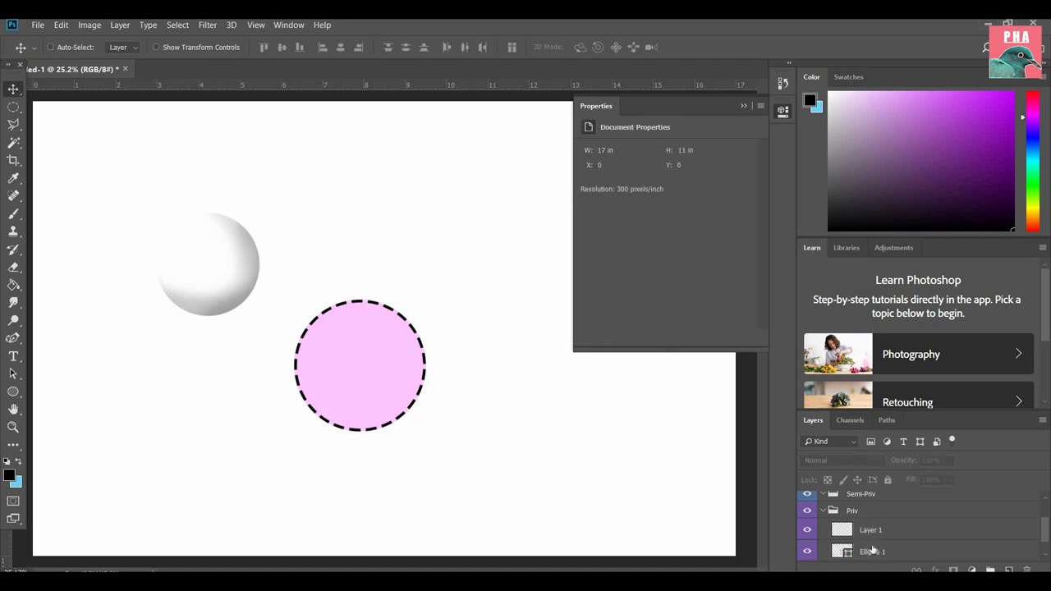
click(871, 530)
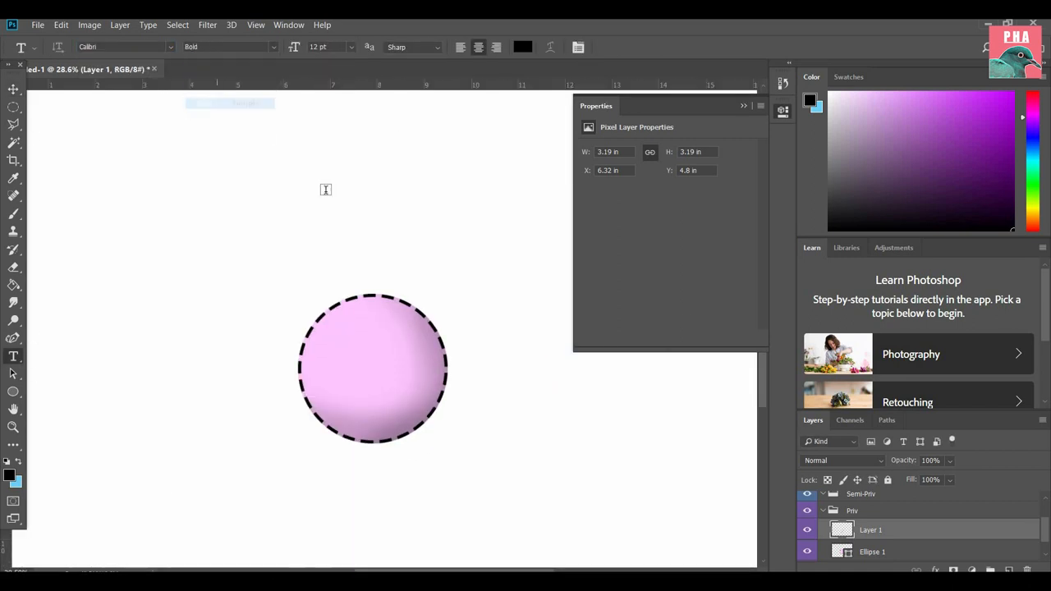
Step: Type the label 'Master Bedroom' inside the pink circle
click(373, 369)
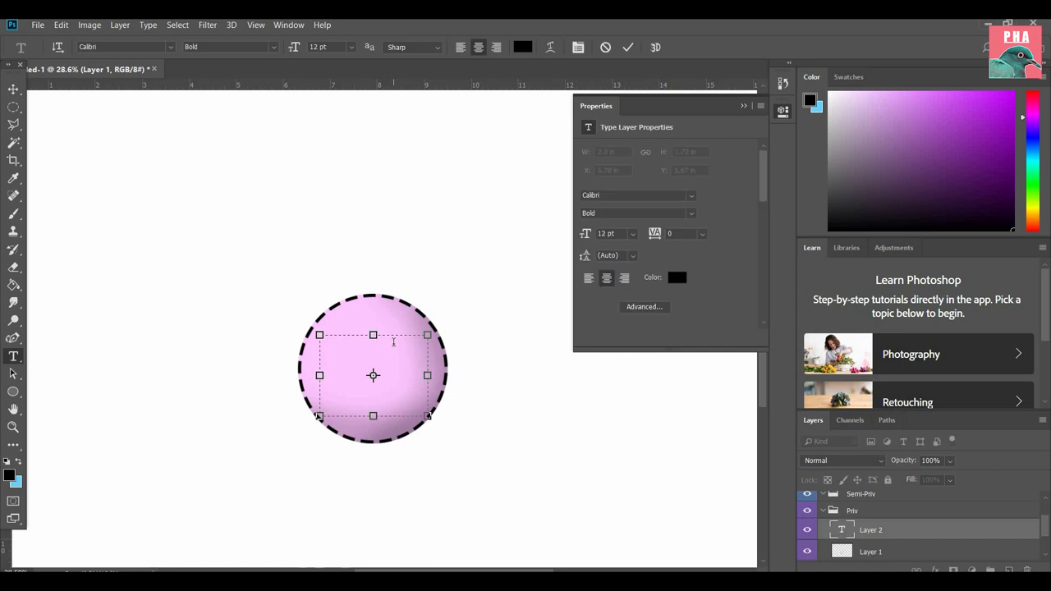
text(Master Bedroom)
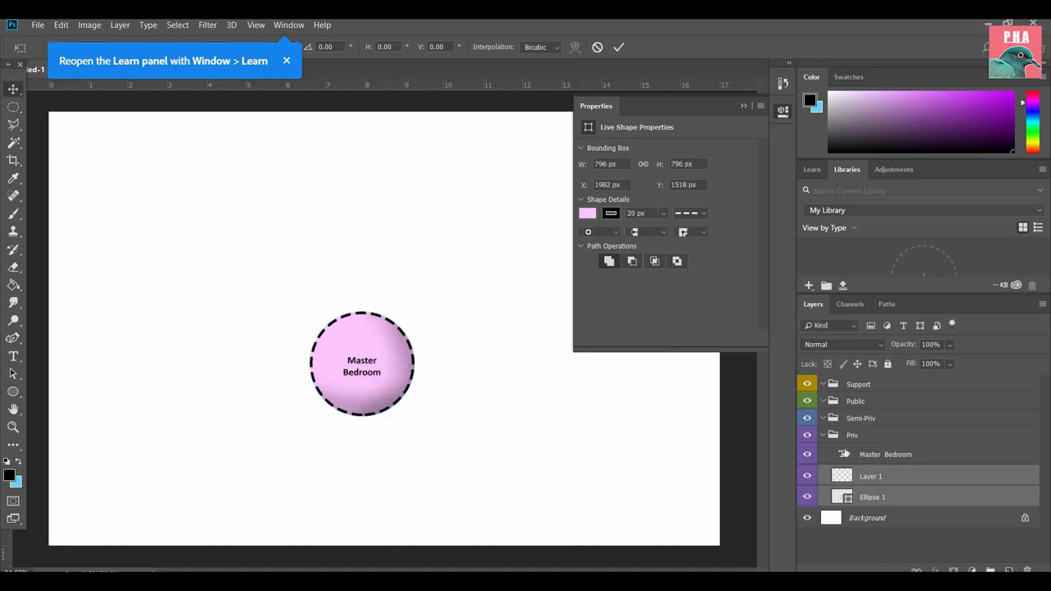
Step: Commit the resize, name the bubble's group 'Master', and move the bubble left
click(886, 455)
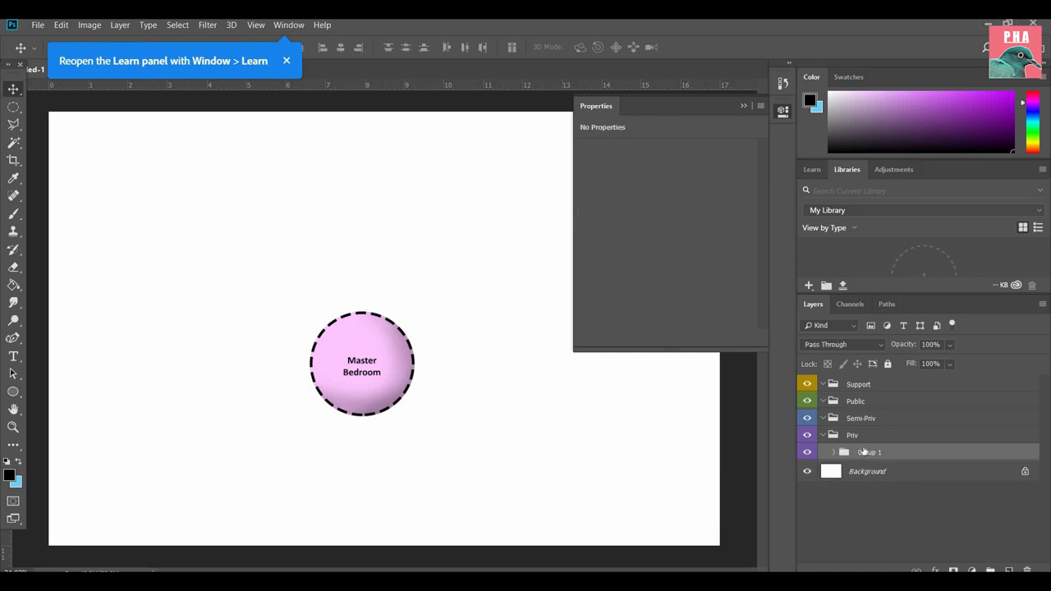
double_click(869, 452)
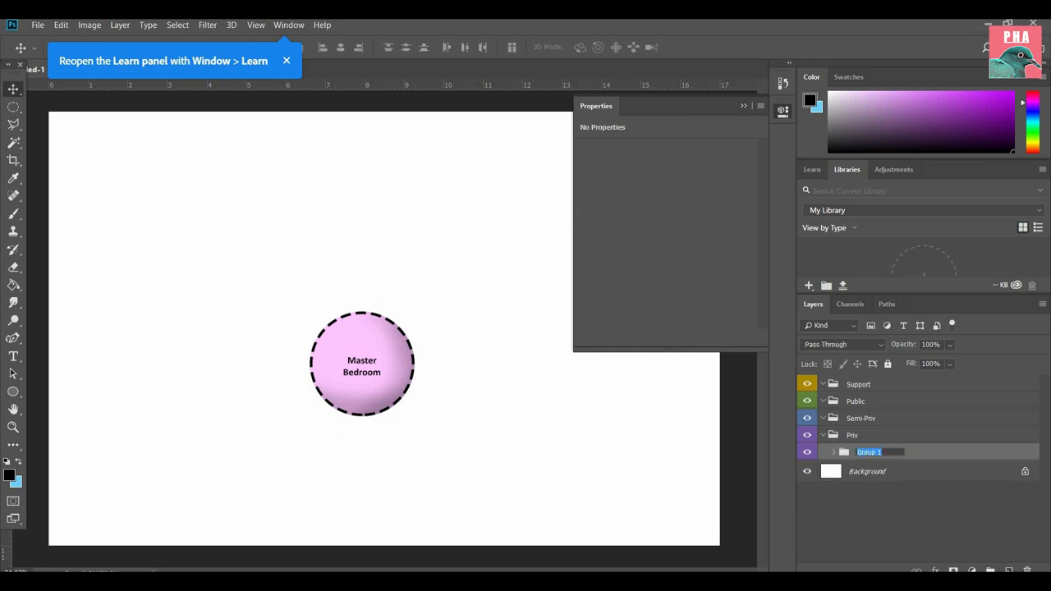
text(Master)
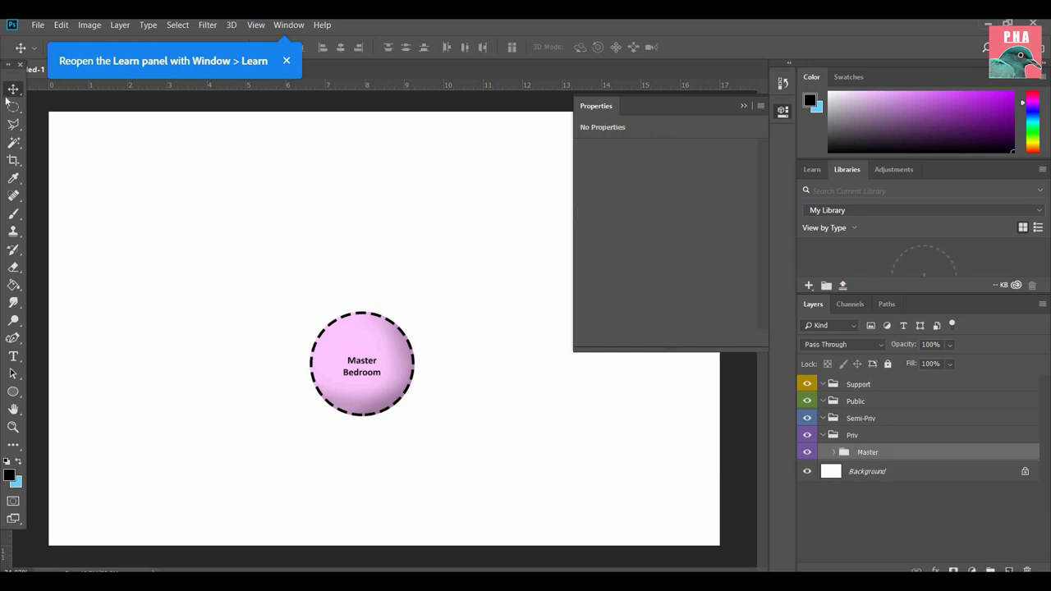
drag(362, 366, 347, 345)
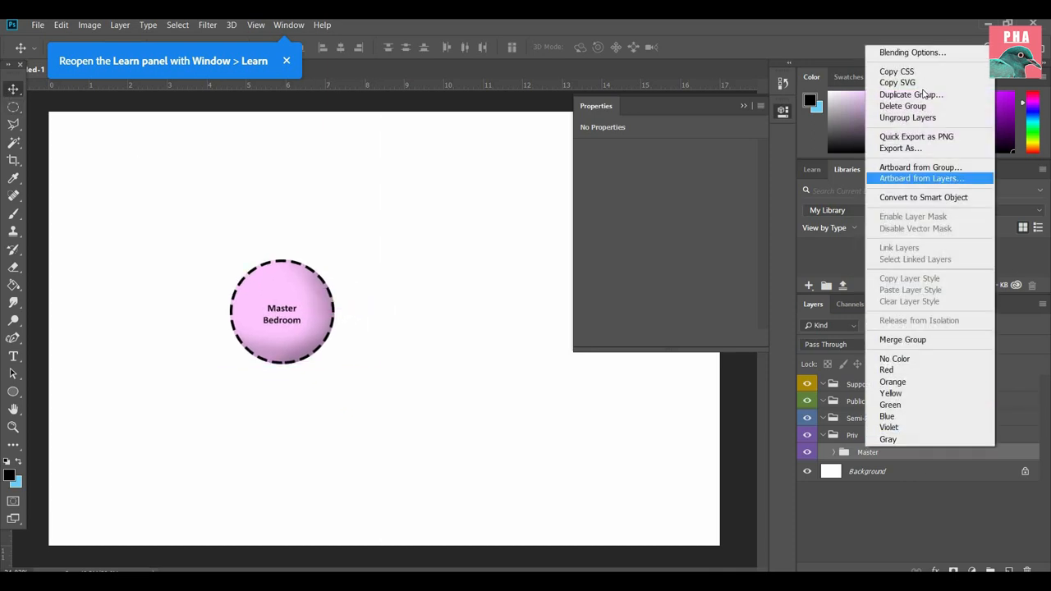
Step: Duplicate the Master group, move the copy right, and rename group and label 'Bedroom 1'
click(911, 94)
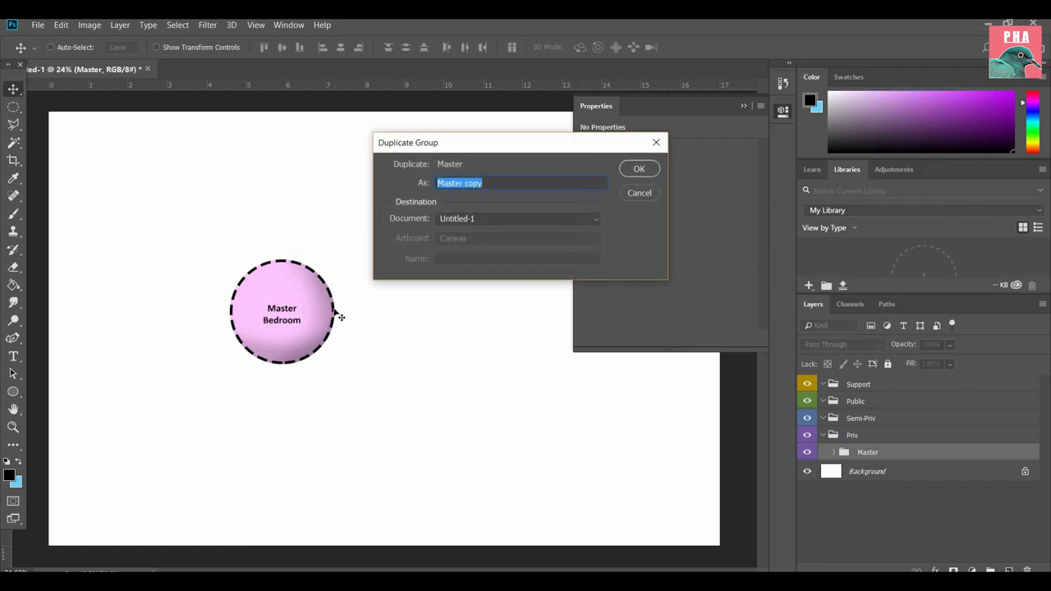
click(639, 169)
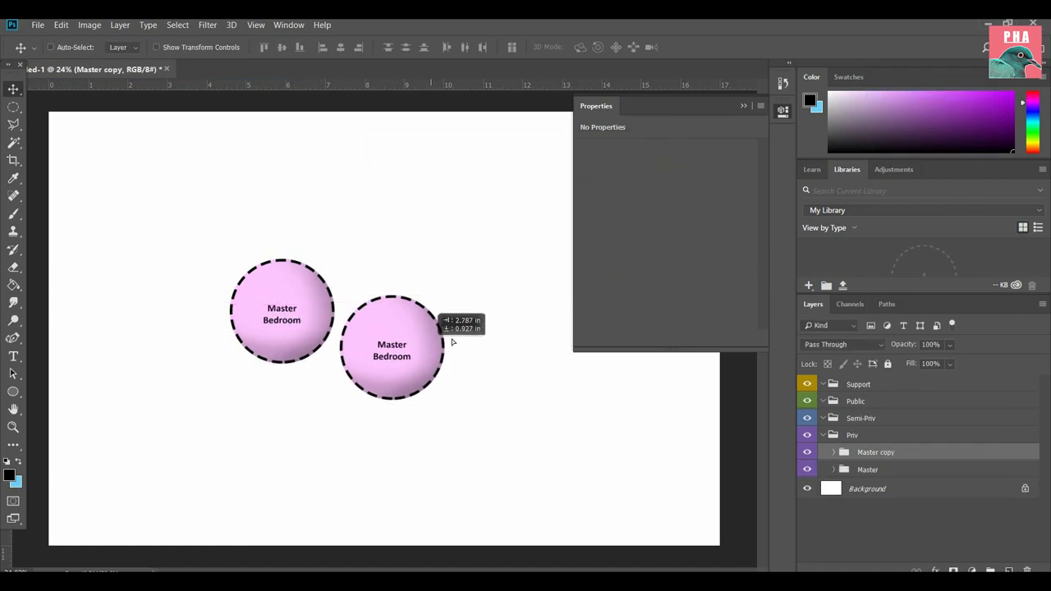
drag(392, 349, 409, 340)
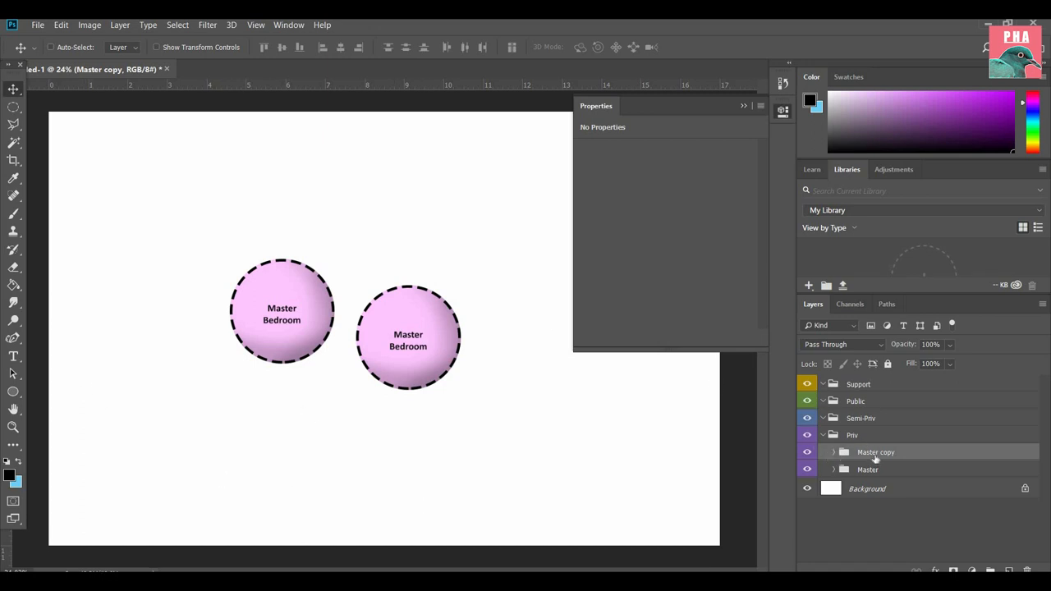
double_click(875, 452)
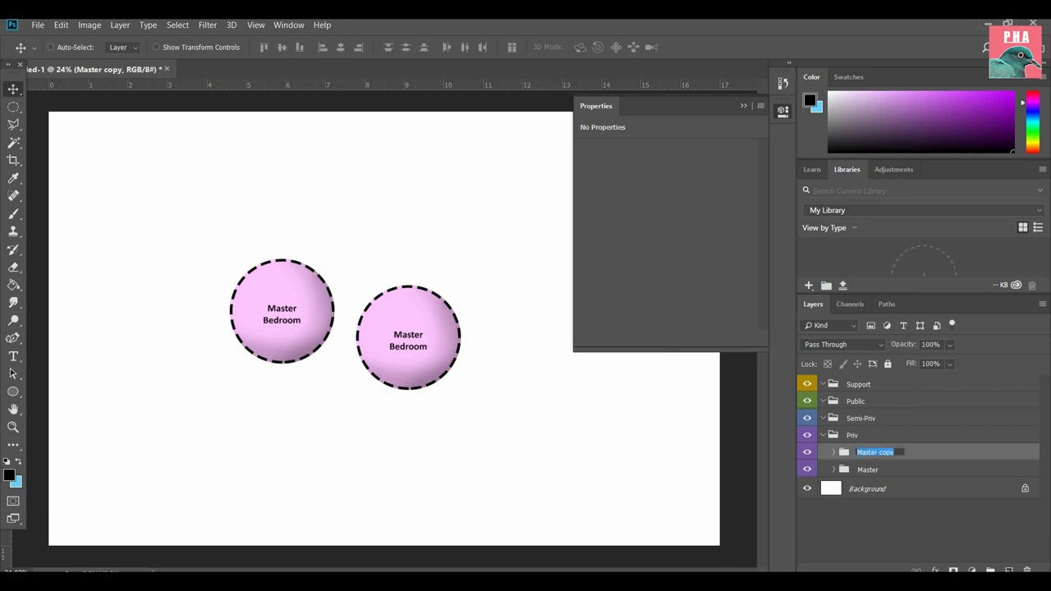
text(Bedroom 1)
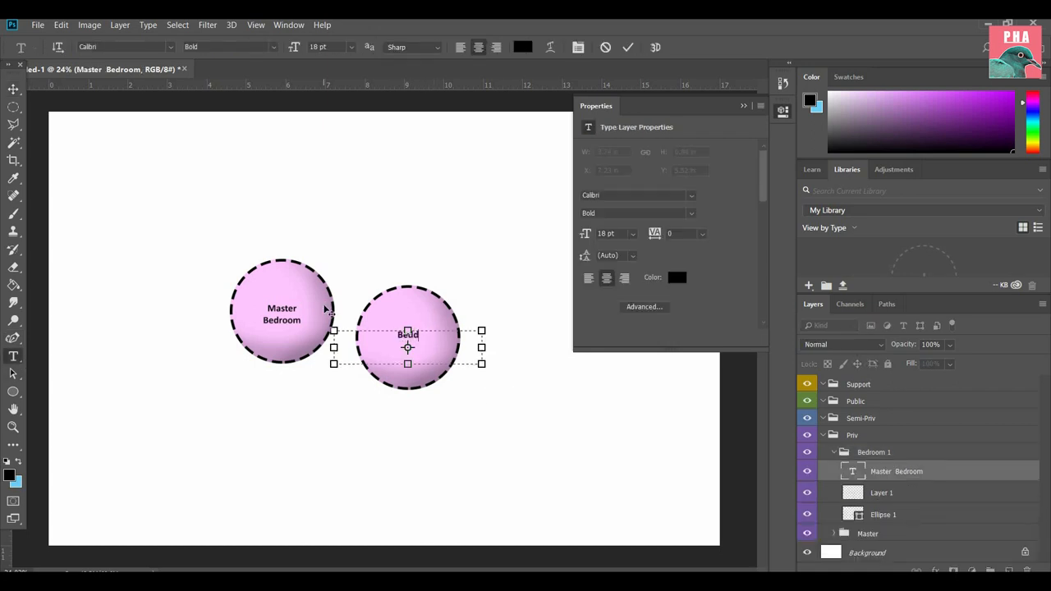
text(Bedroom 1)
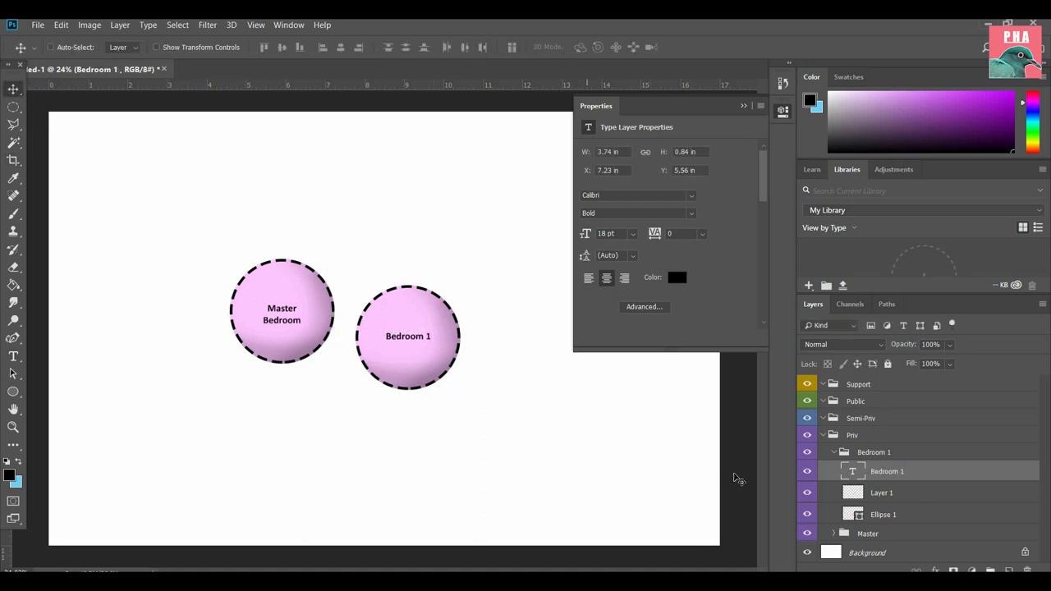
Step: Shrink the Bedroom 1 shading and circle layers slightly, then collapse the group
click(882, 493)
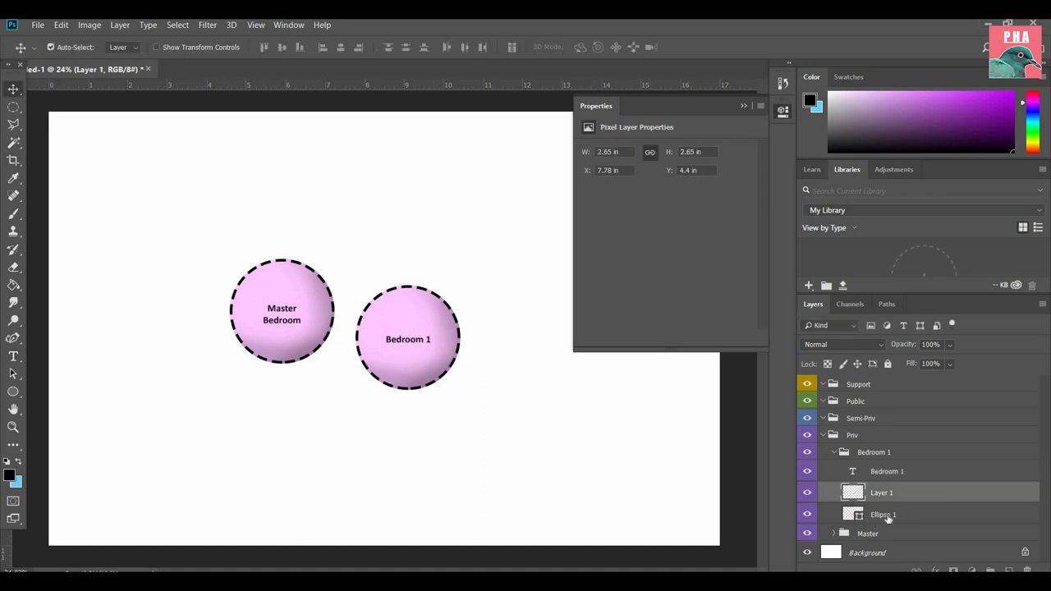
click(883, 514)
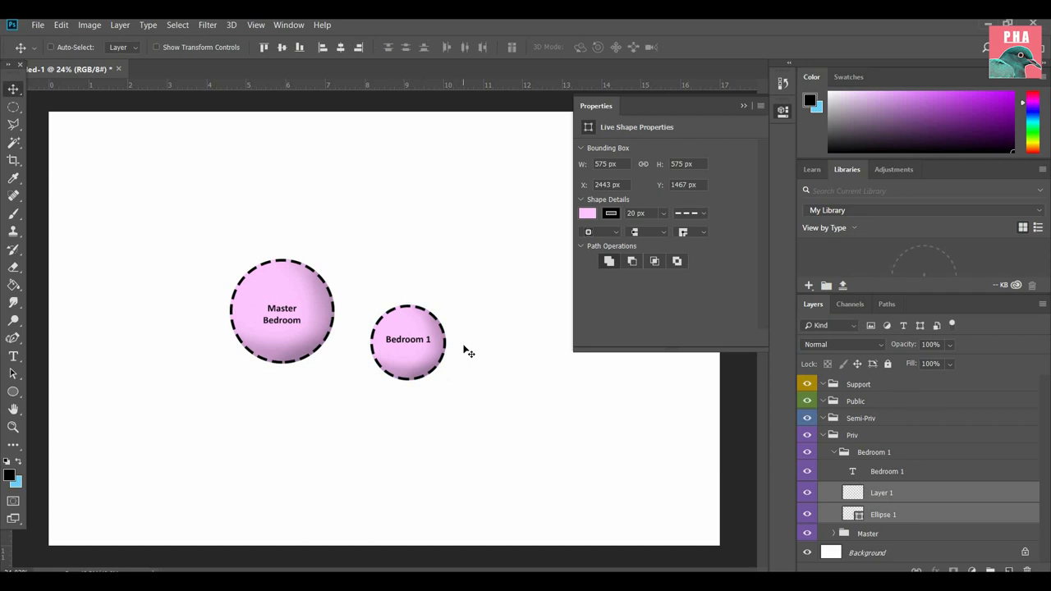
drag(408, 353, 408, 339)
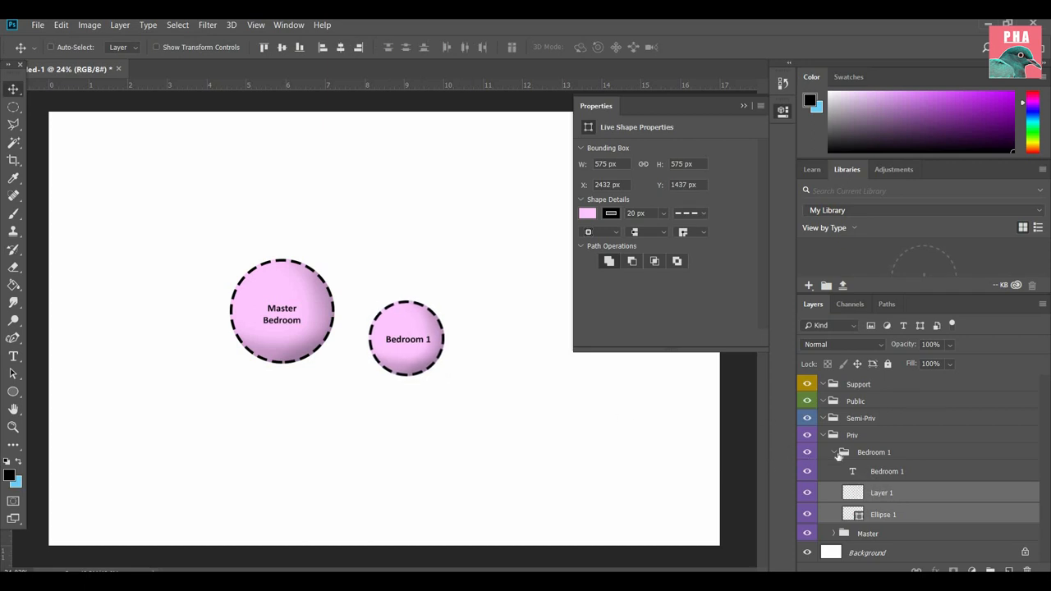
click(823, 451)
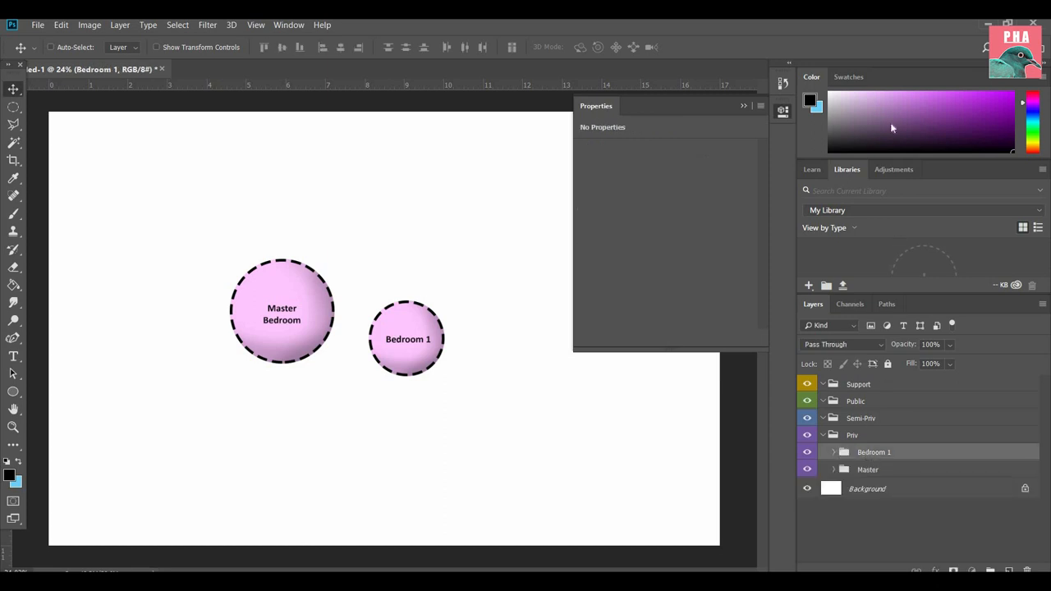
Step: Duplicate Bedroom 1 into a Bedroom 2 bubble below it, then duplicate again for Office
right_click(874, 452)
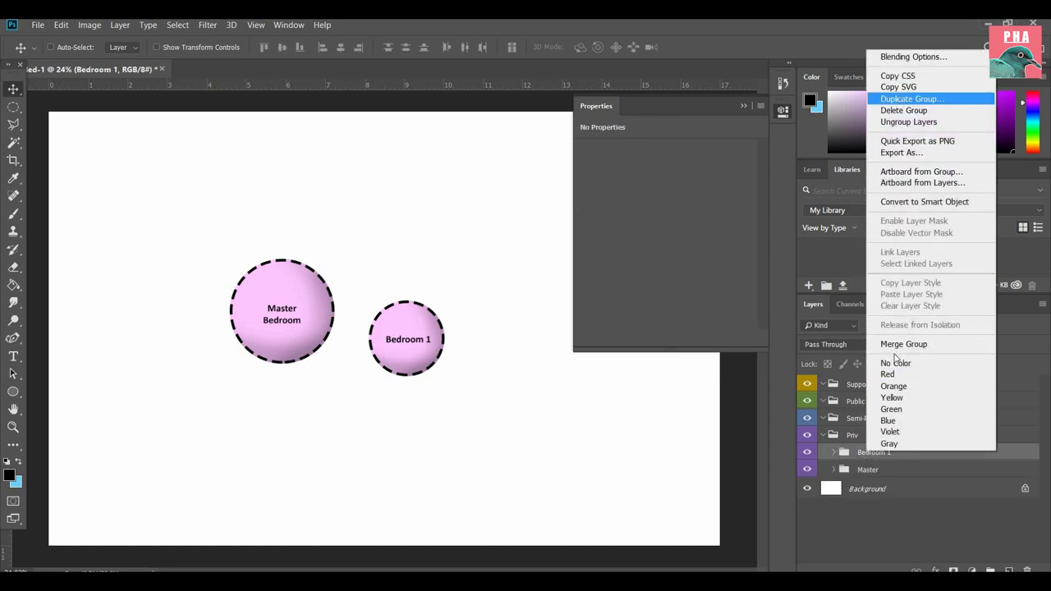
click(912, 99)
text(Bedroom 2)
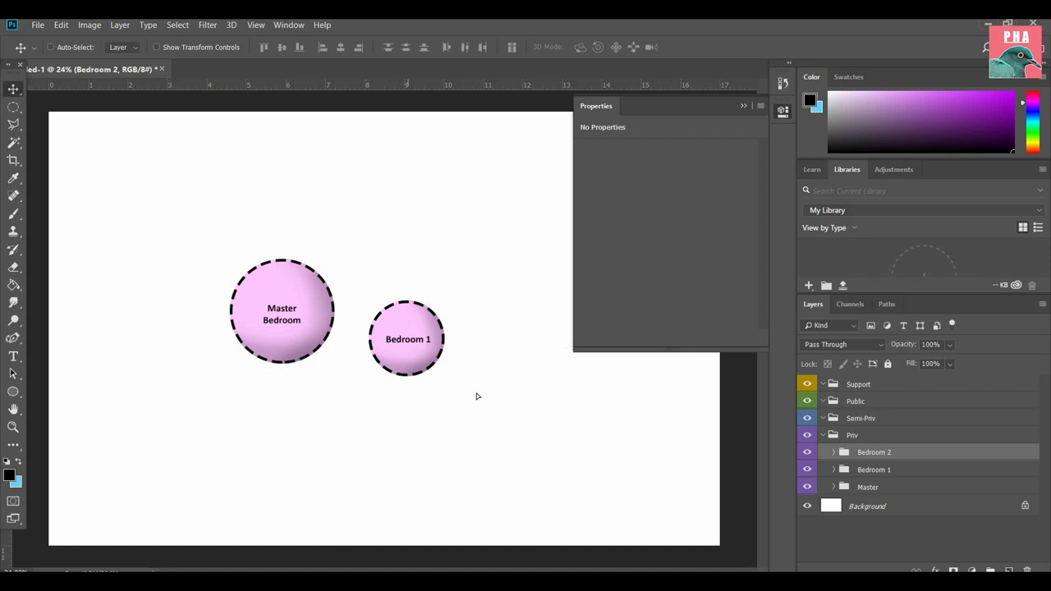
drag(407, 339, 459, 408)
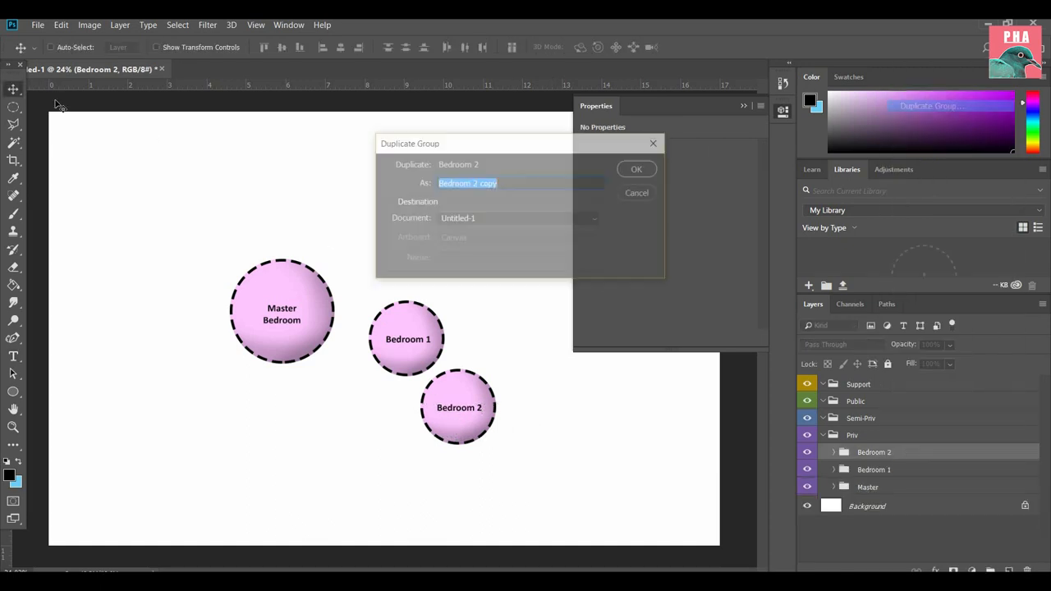
click(636, 169)
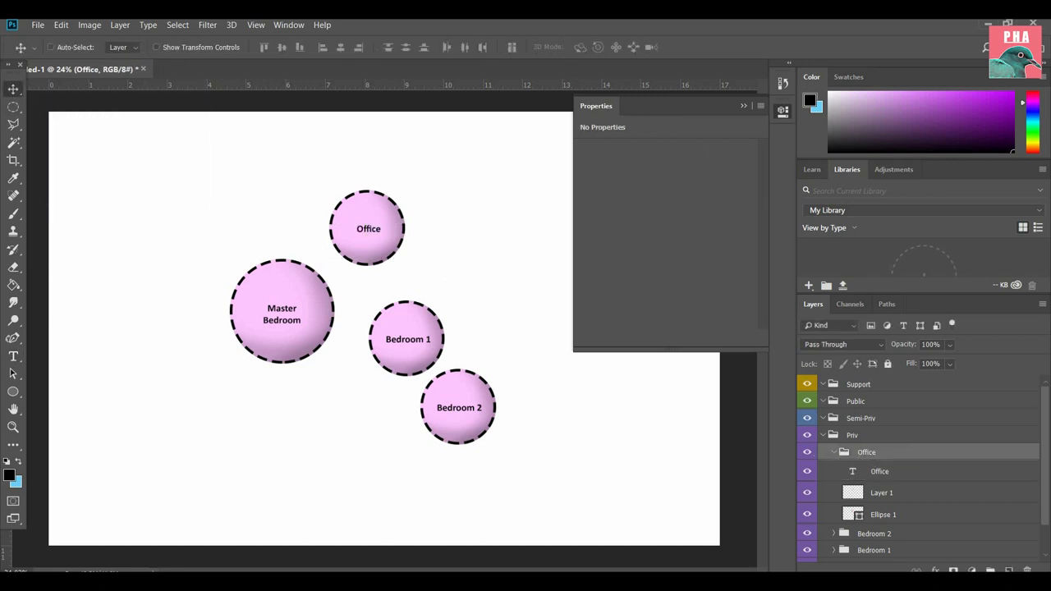
Step: Select the Office shading and circle layers and apply a smaller size
click(834, 451)
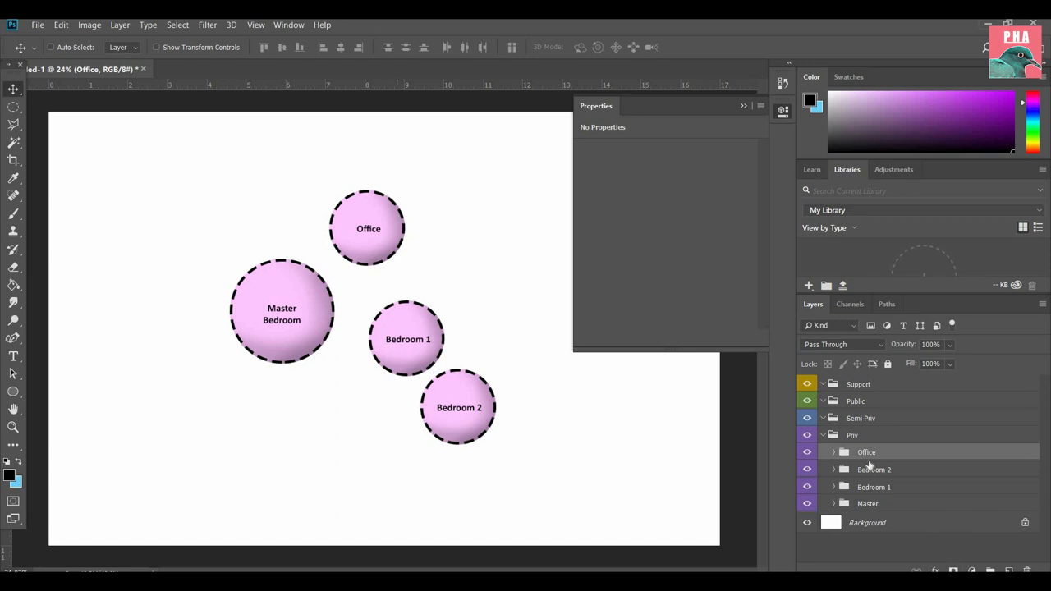
click(833, 452)
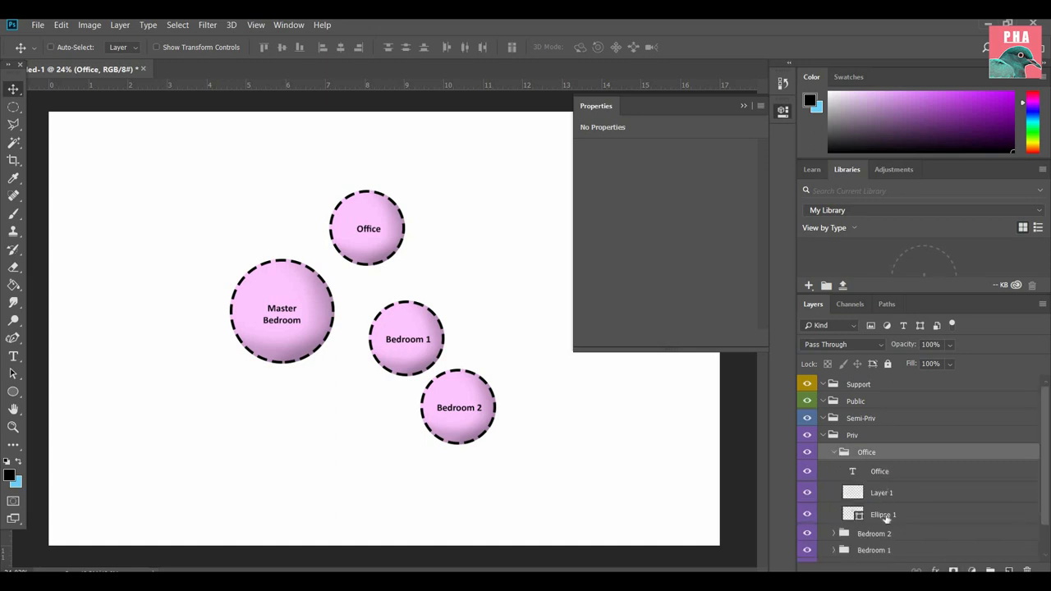
click(883, 515)
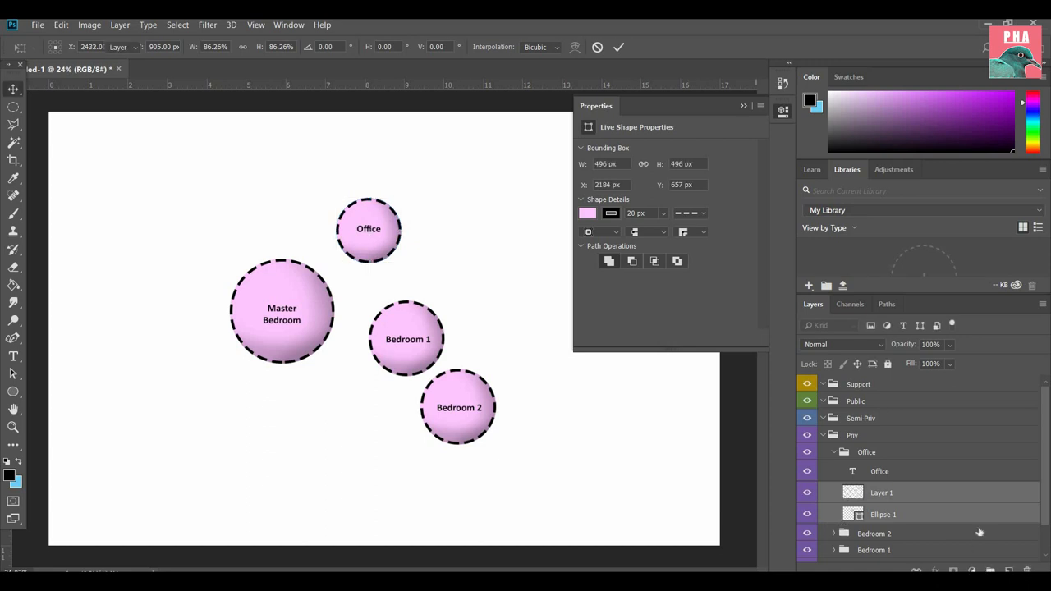
click(881, 493)
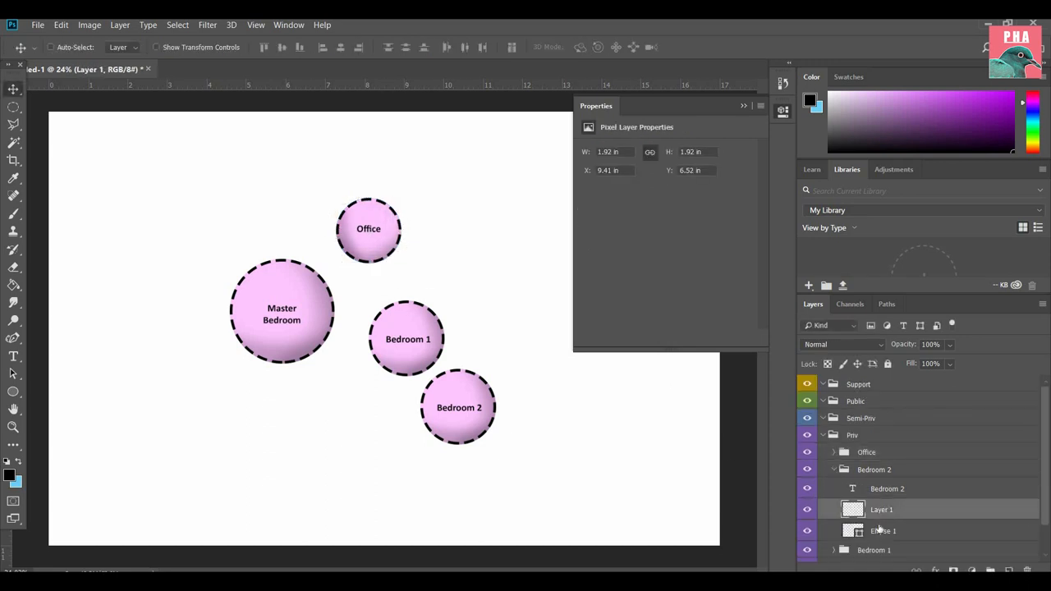
Step: Transform the Bedroom 2 bubble and adjust the Bedroom 1 group's layers
key(ctrl+t)
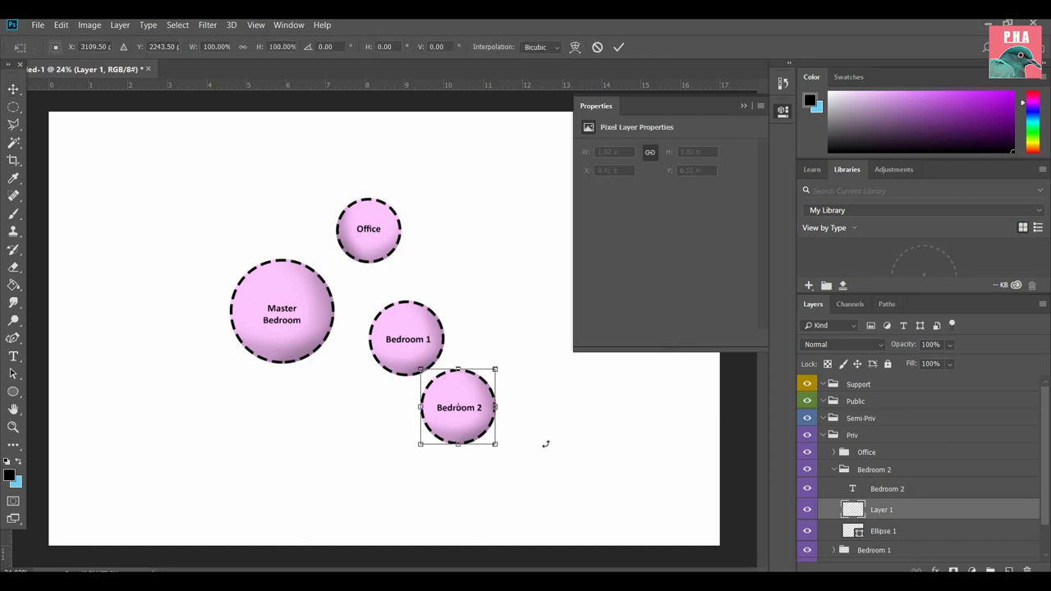
drag(496, 369, 508, 392)
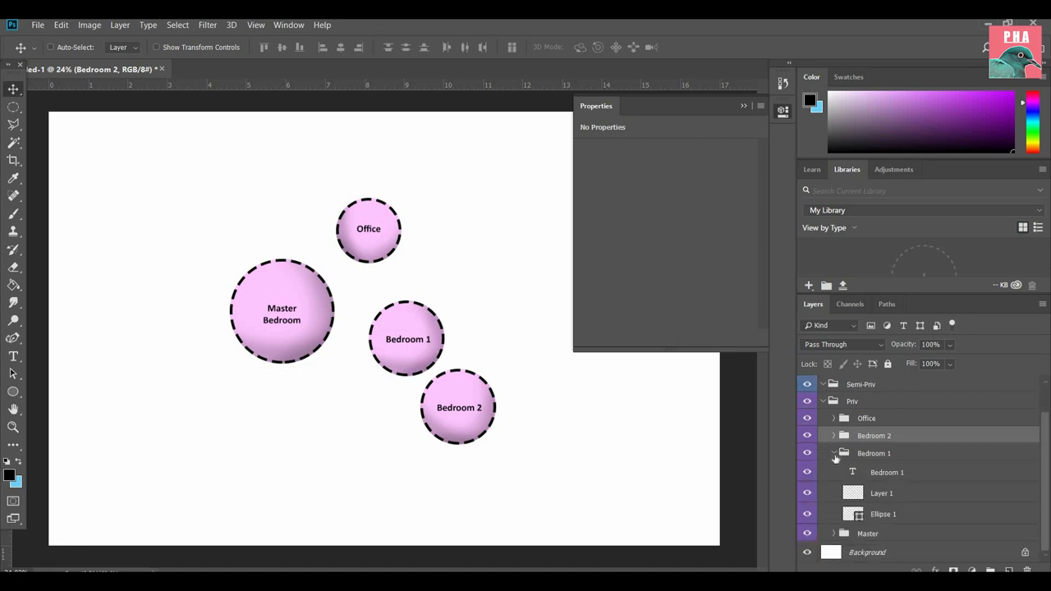
click(834, 454)
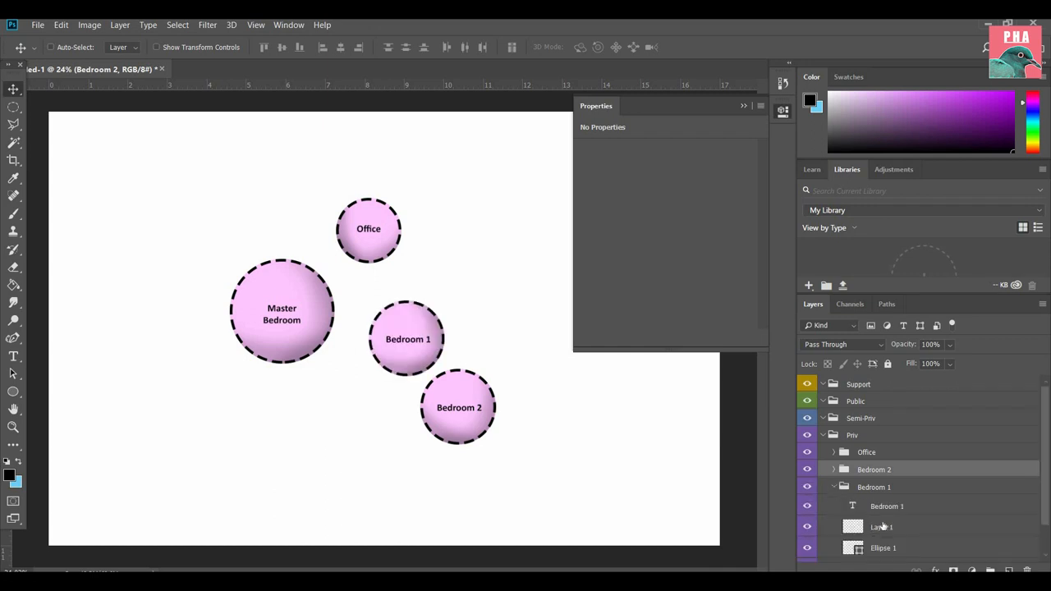
click(881, 526)
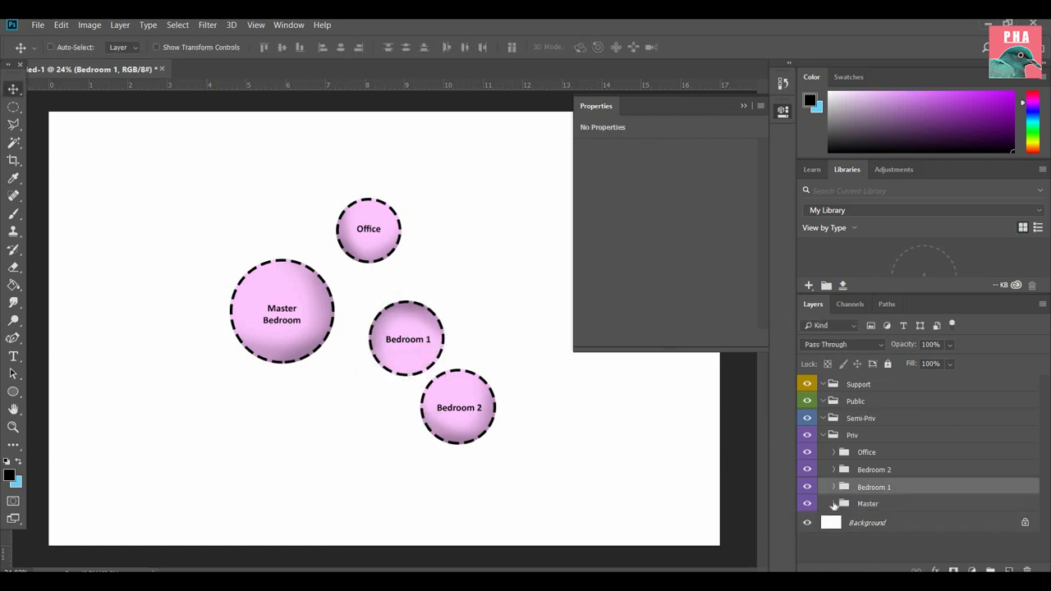
click(834, 504)
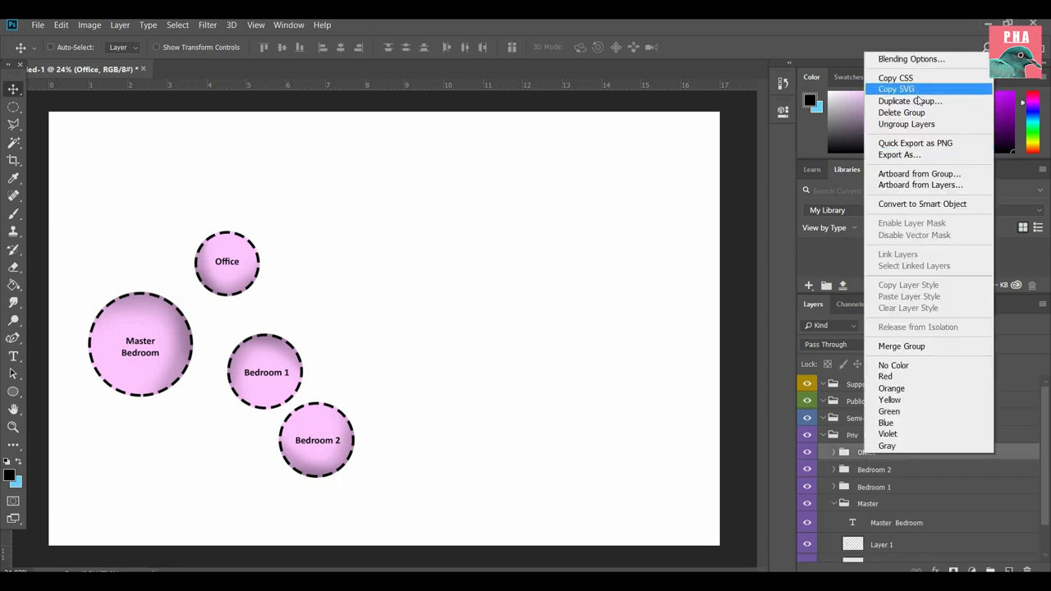
Step: Duplicate the Office bubble, move it to the page's right, and relabel it 'Kitchen'
click(909, 101)
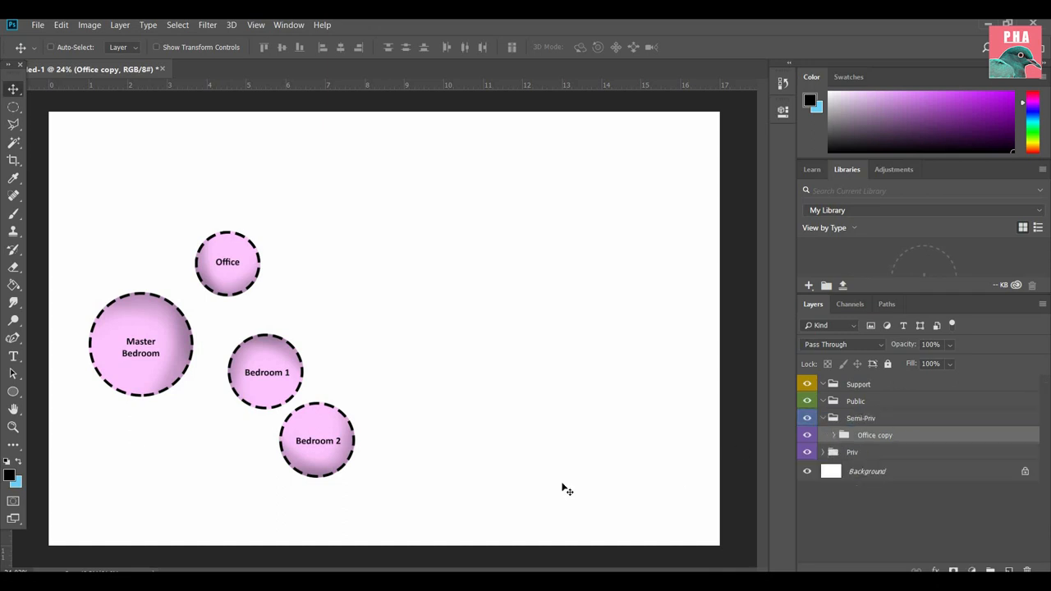
mouse_move(527, 438)
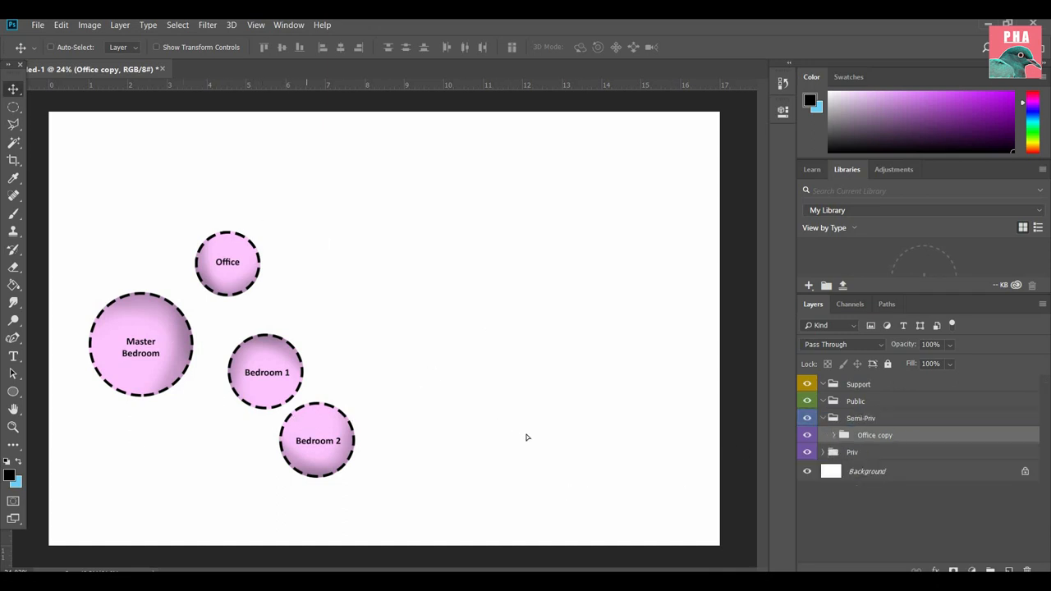
drag(227, 261, 521, 302)
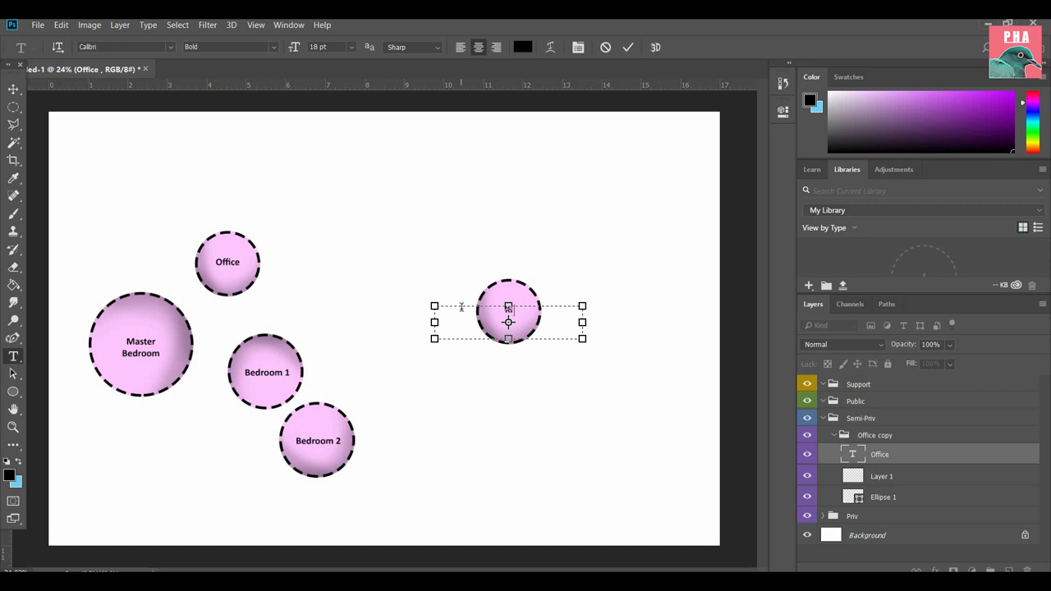
text(Kitchen)
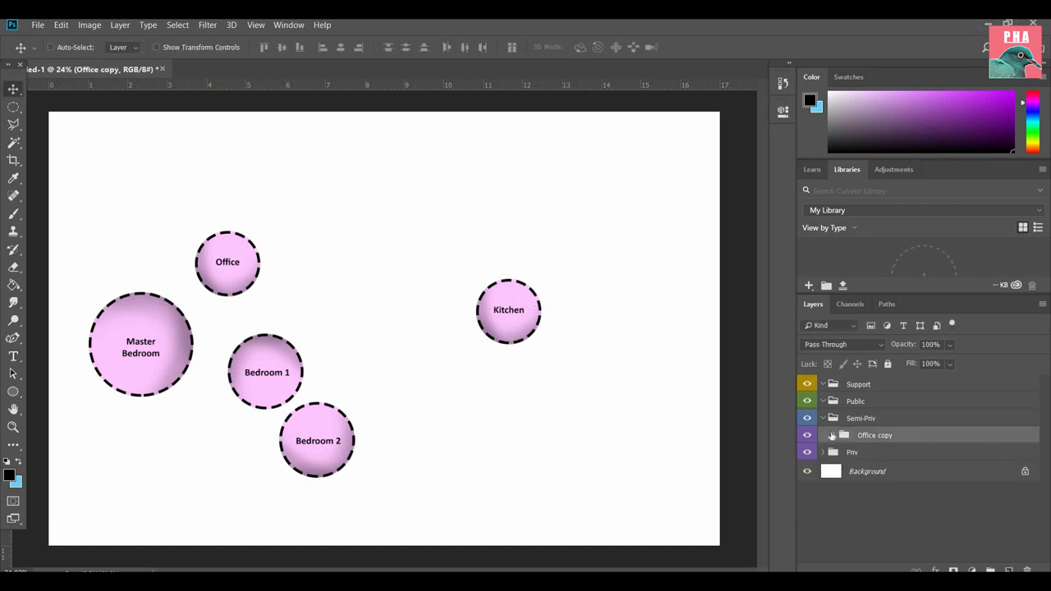
click(823, 435)
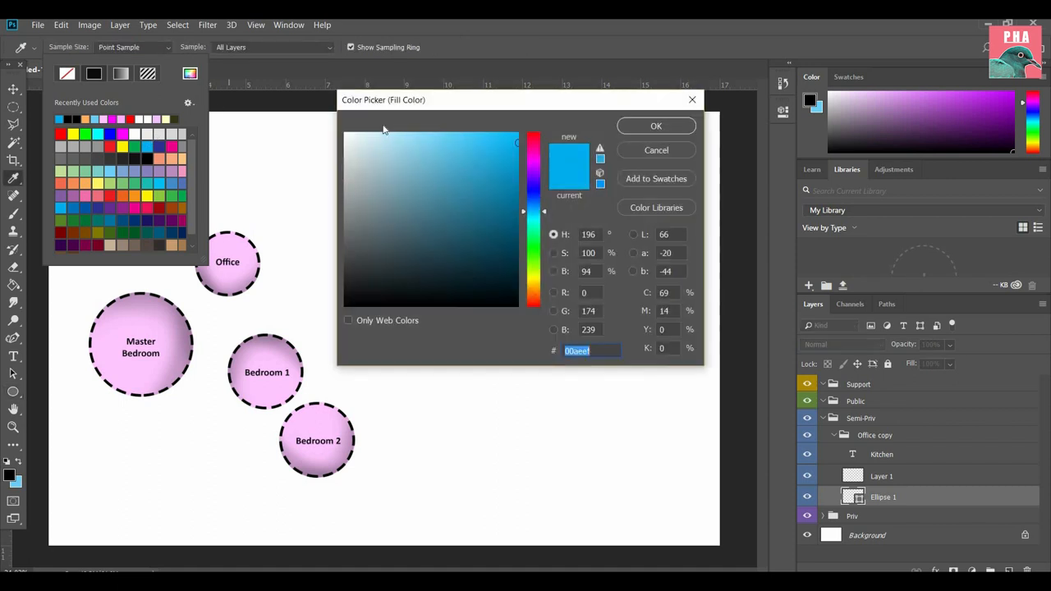
Step: Give the copied bubble a lighter blue fill and rename its group 'Kitchen'
click(411, 134)
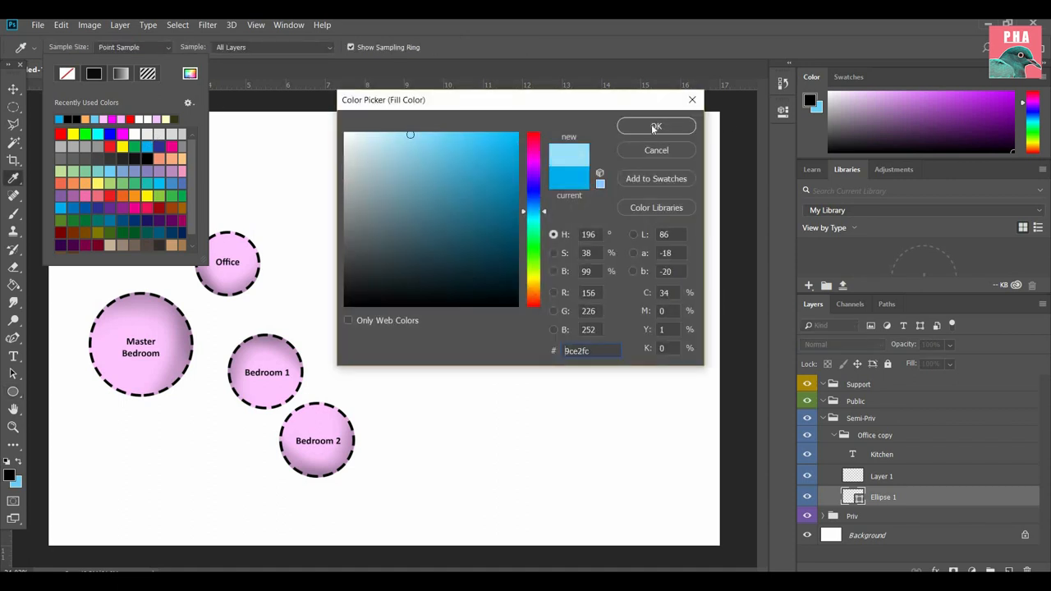
click(656, 125)
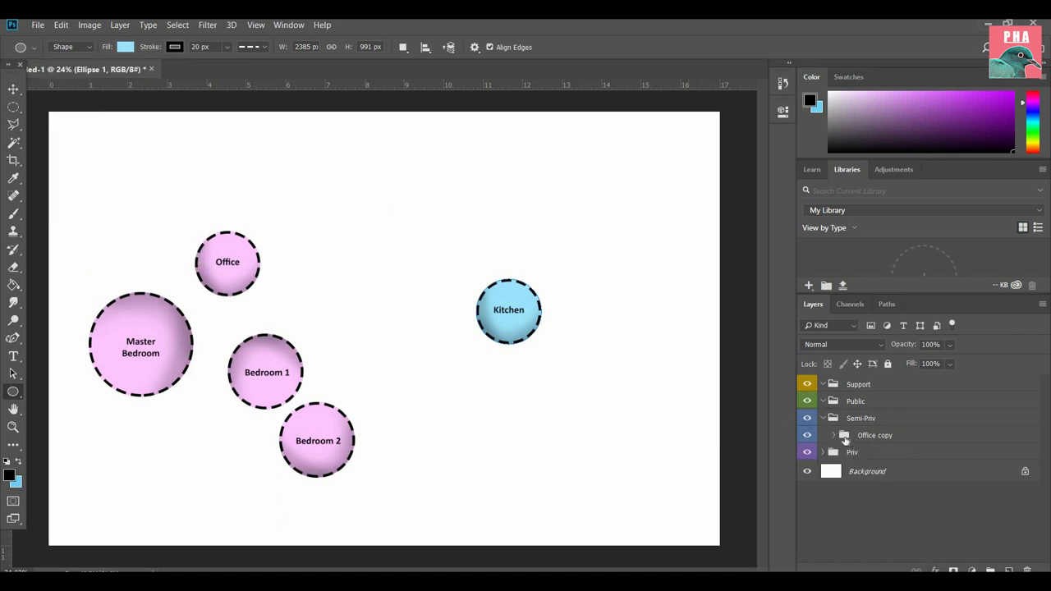
click(874, 435)
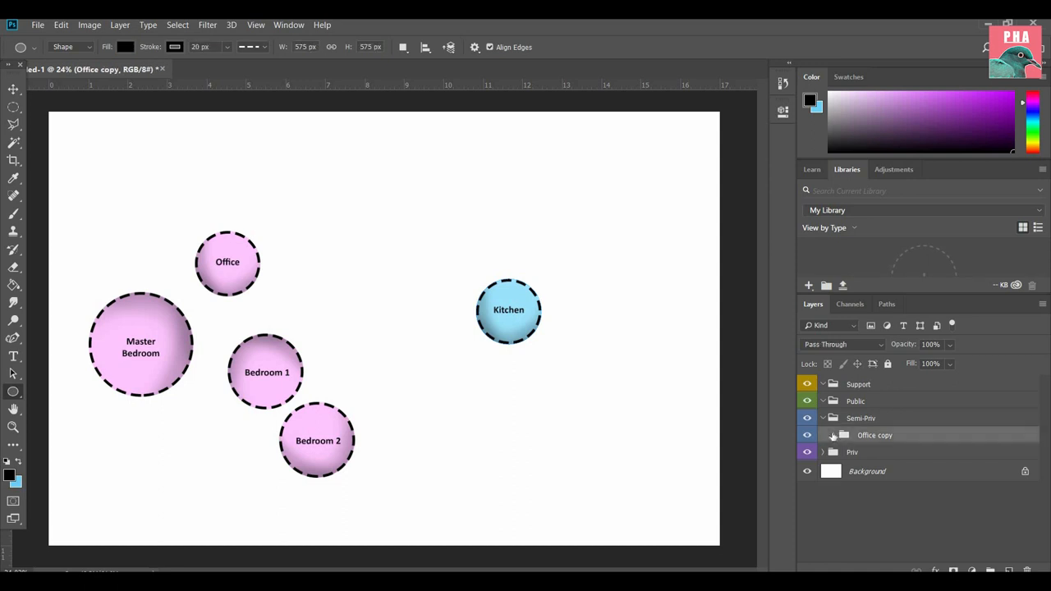
double_click(875, 436)
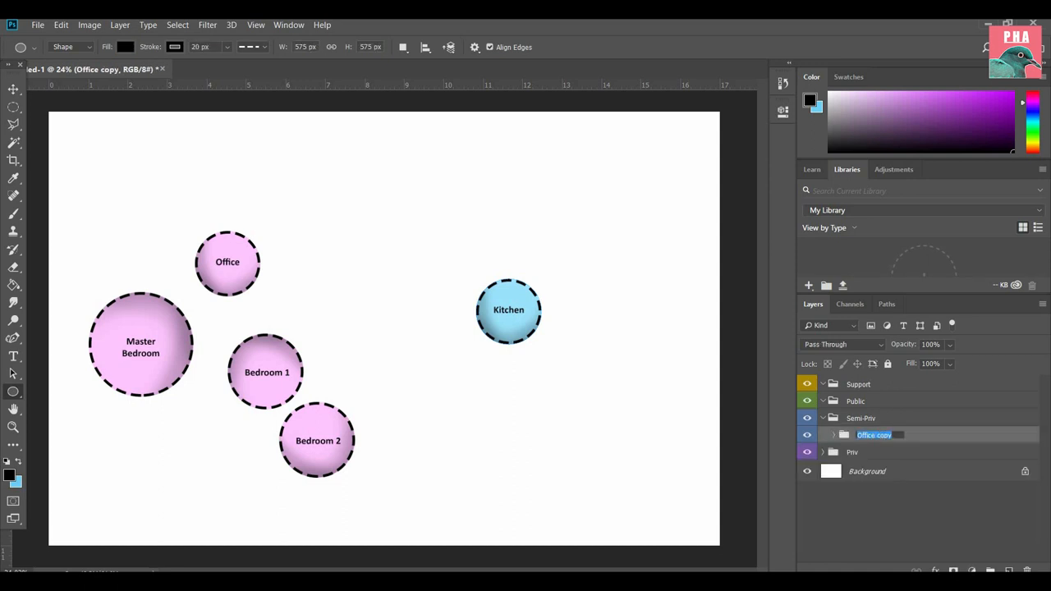
text(Kitchen)
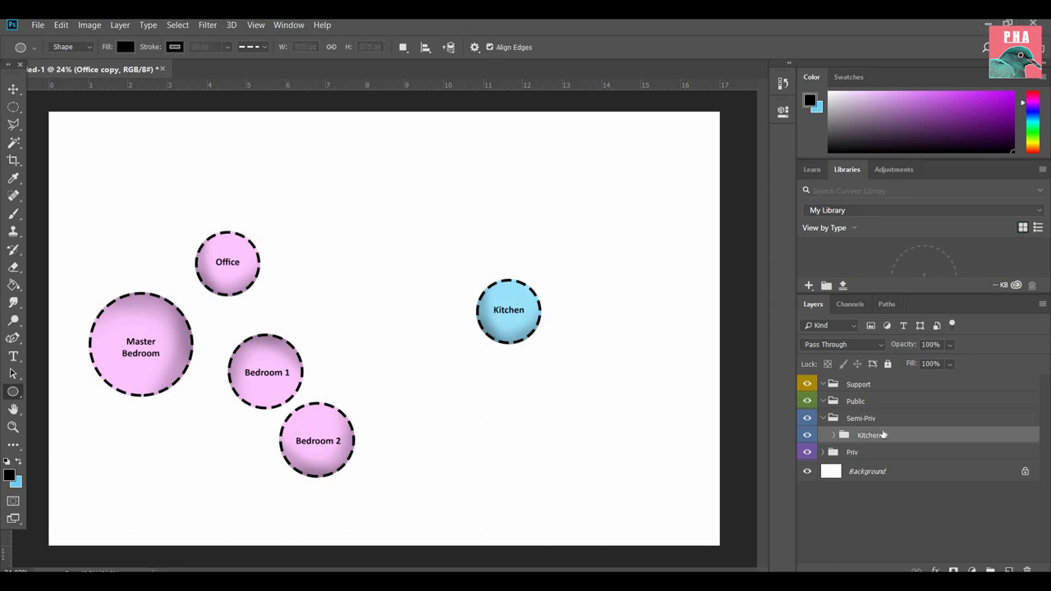
click(823, 434)
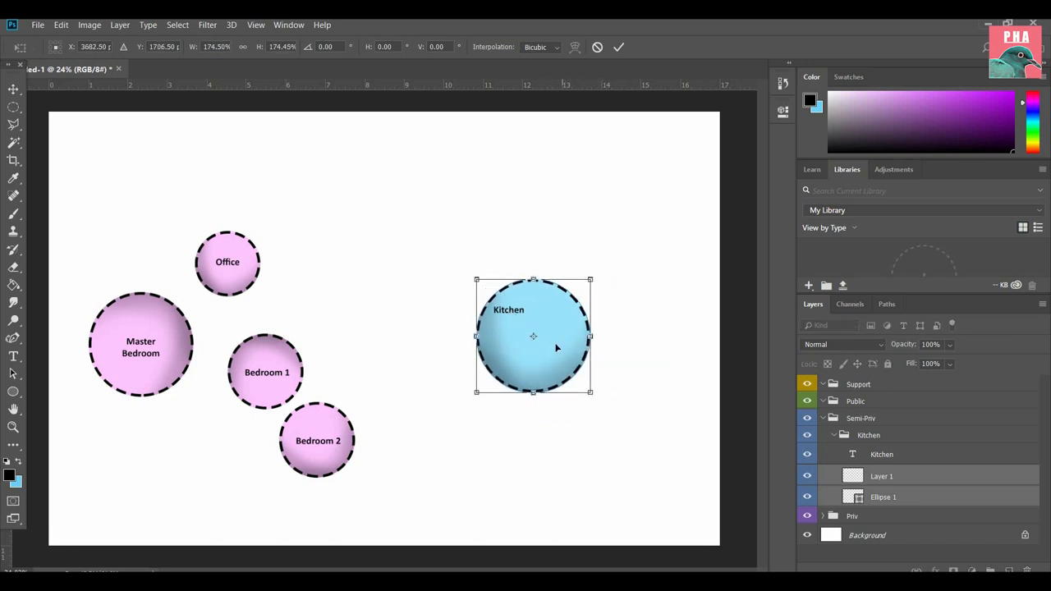
Step: Scale the light blue Kitchen bubble up to about 174% by dragging a corner handle
drag(534, 336, 515, 311)
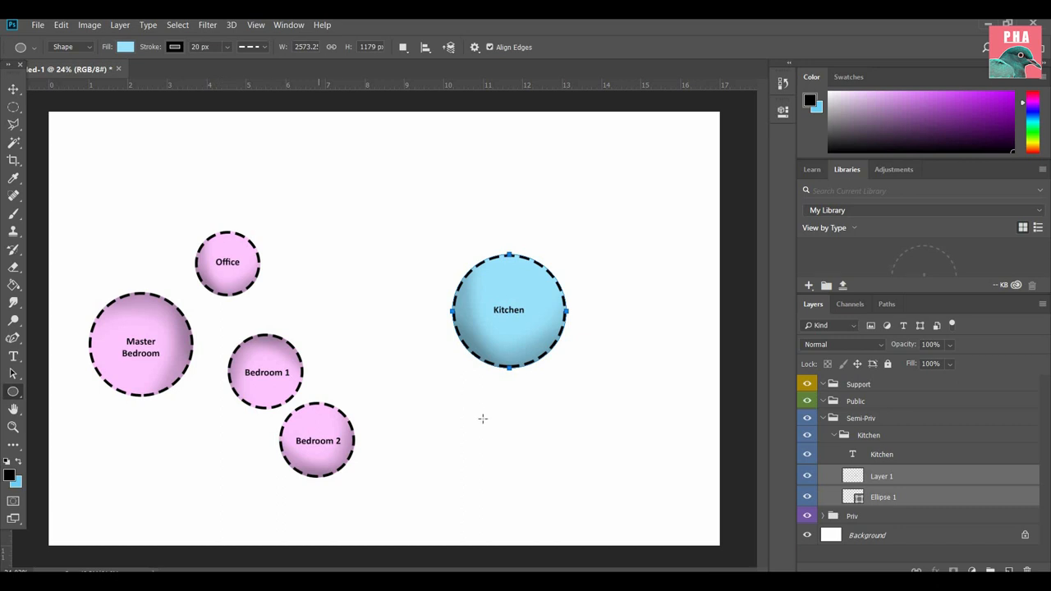
mouse_move(579, 413)
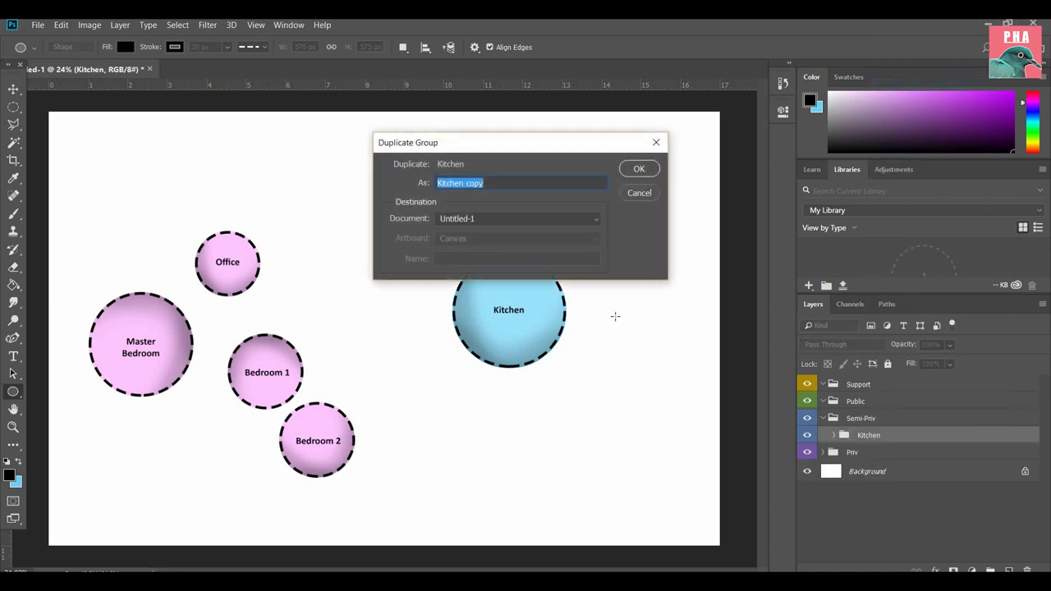
Step: Duplicate the Kitchen group as a Library bubble above Kitchen and collapse the groups
click(639, 168)
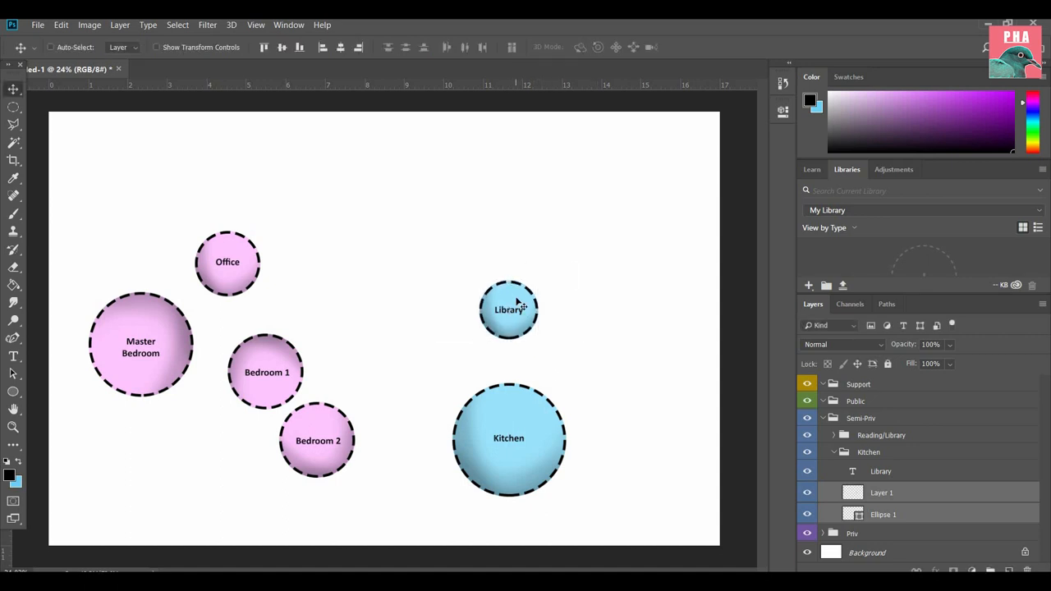
drag(508, 310, 255, 259)
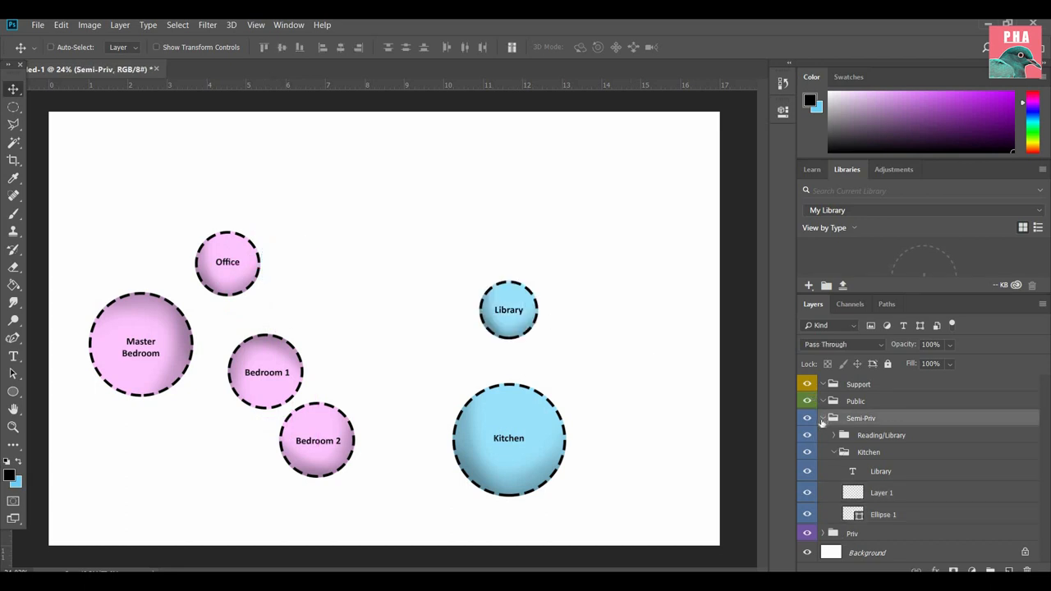
click(823, 418)
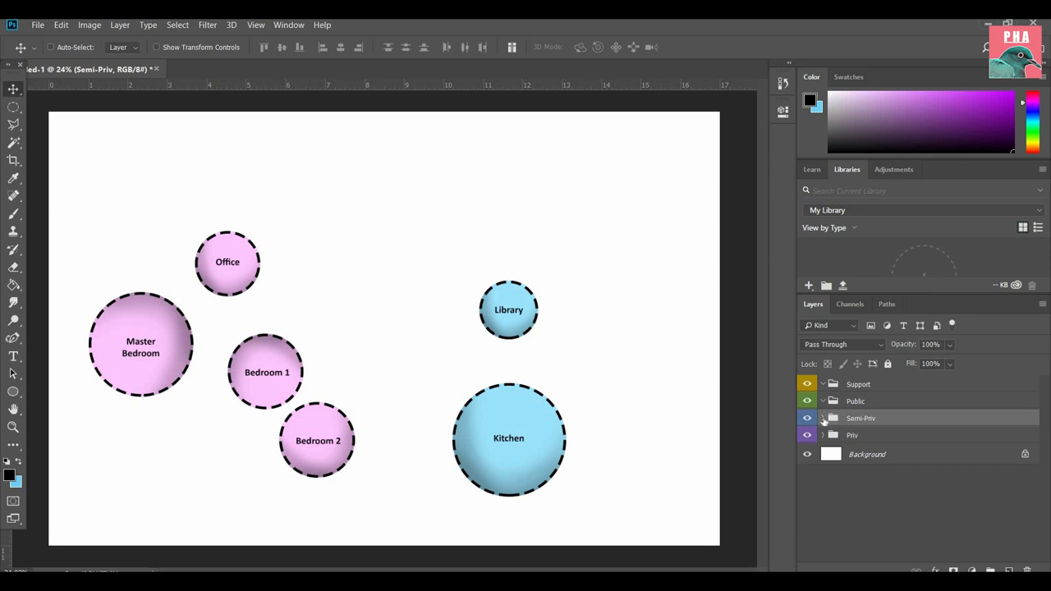
click(822, 418)
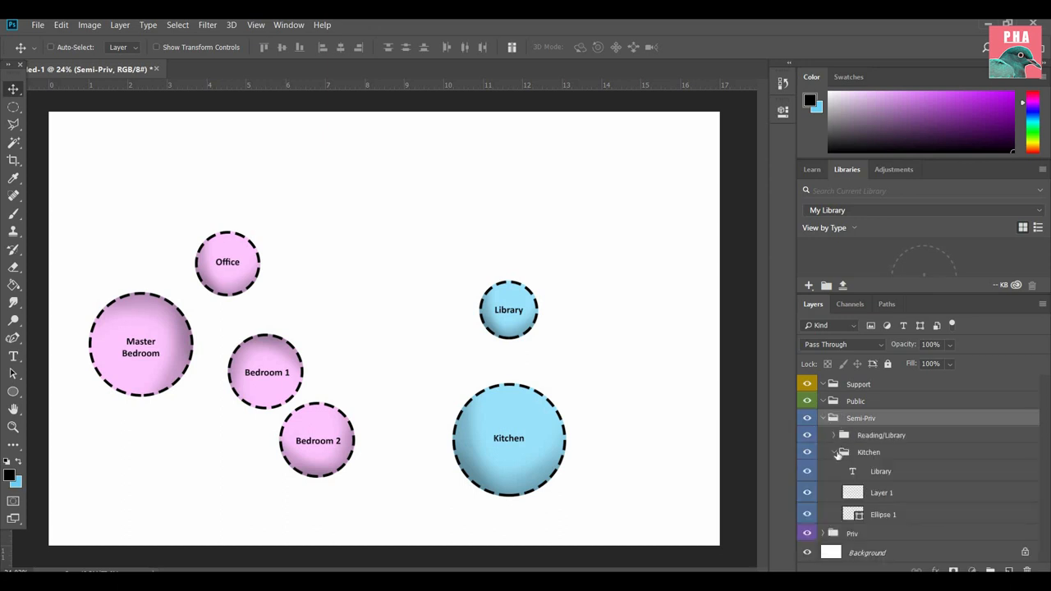
click(841, 453)
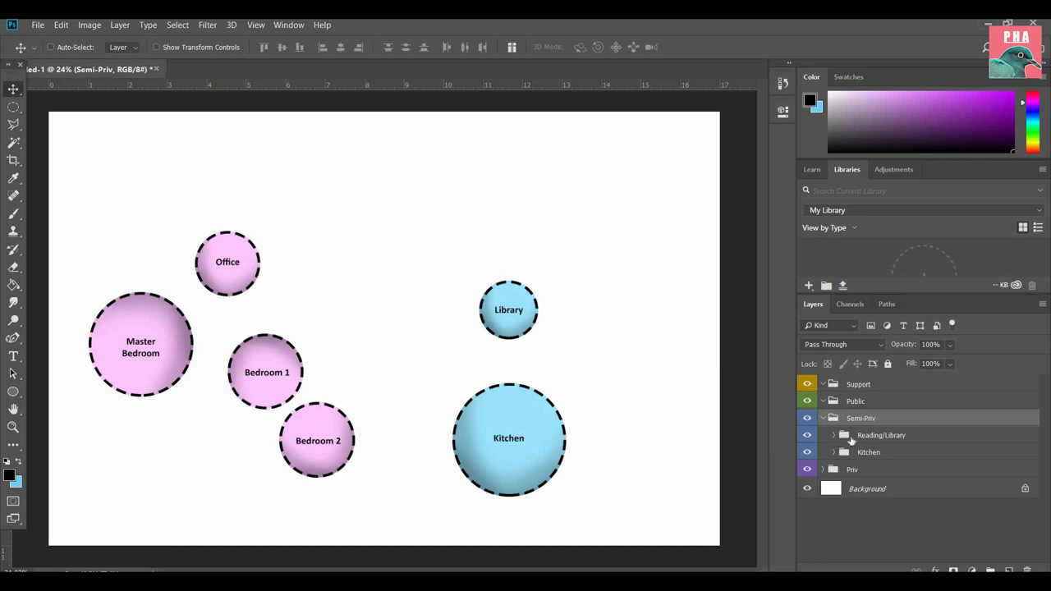
Step: Duplicate the Reading/Library group to start a new bubble
right_click(881, 435)
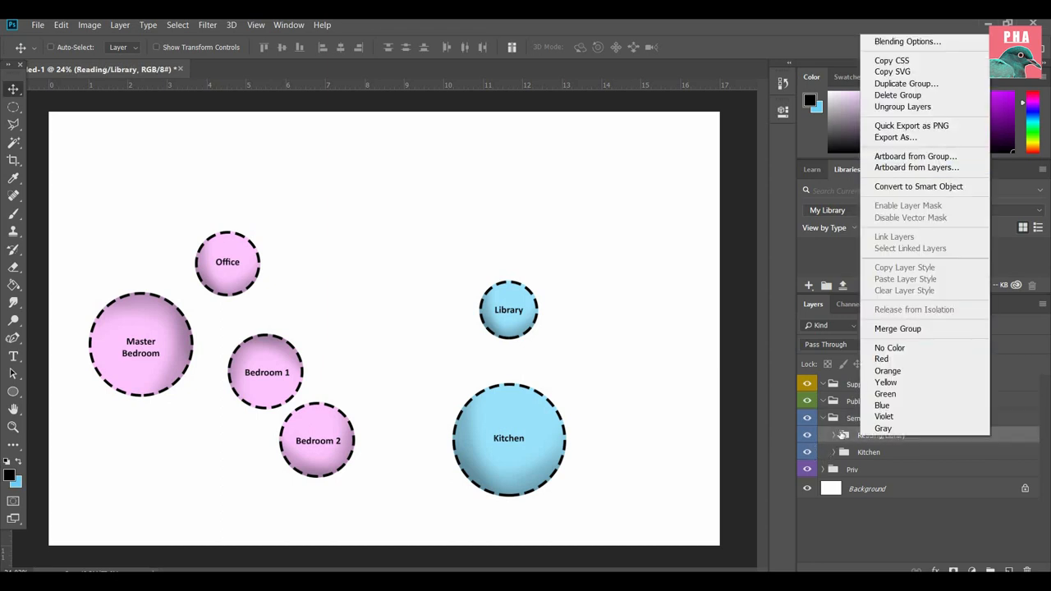
mouse_move(907, 81)
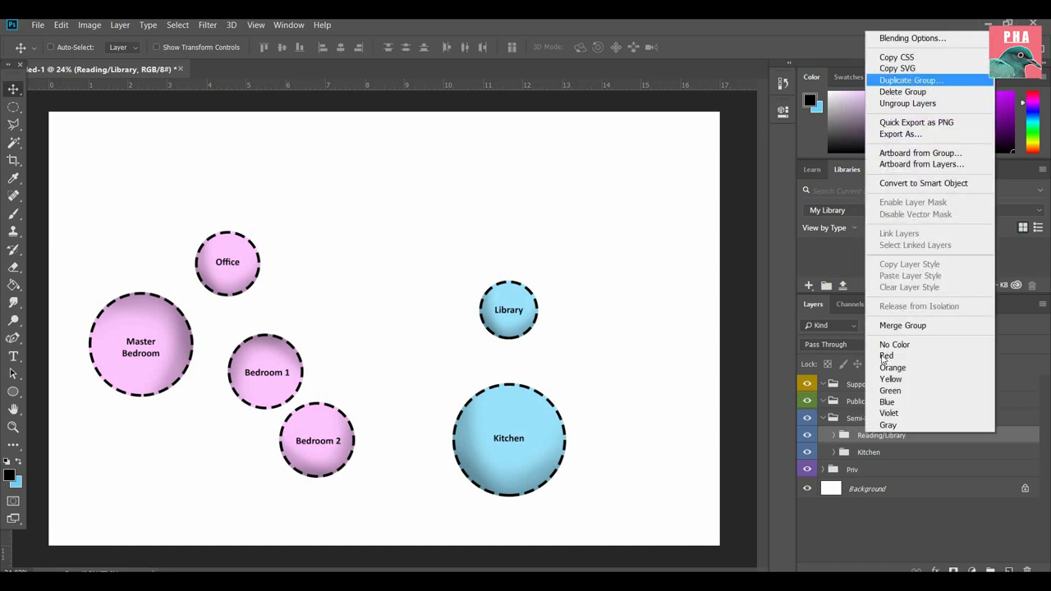
click(911, 79)
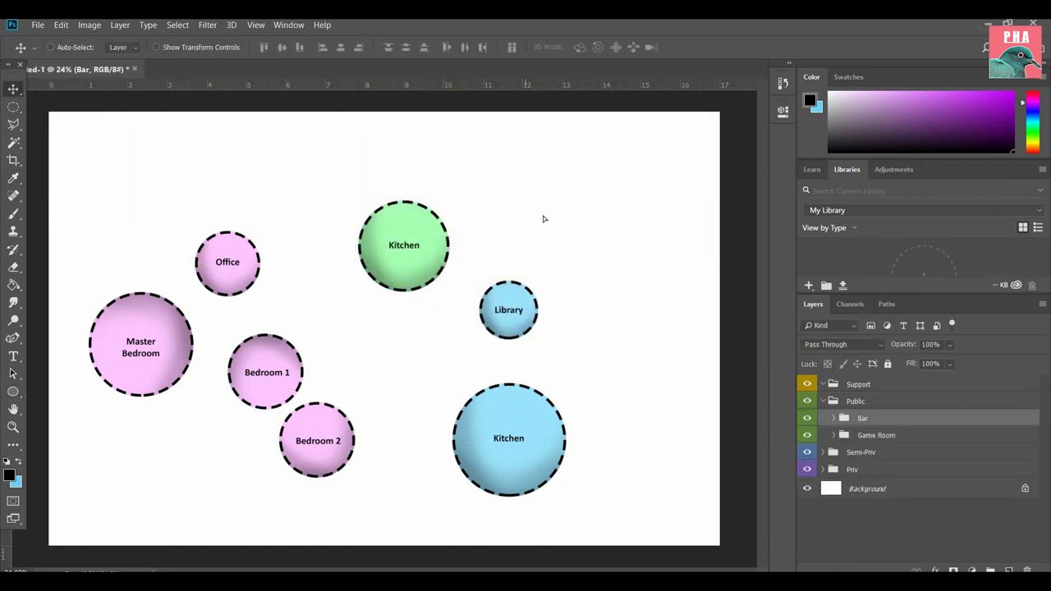
click(834, 419)
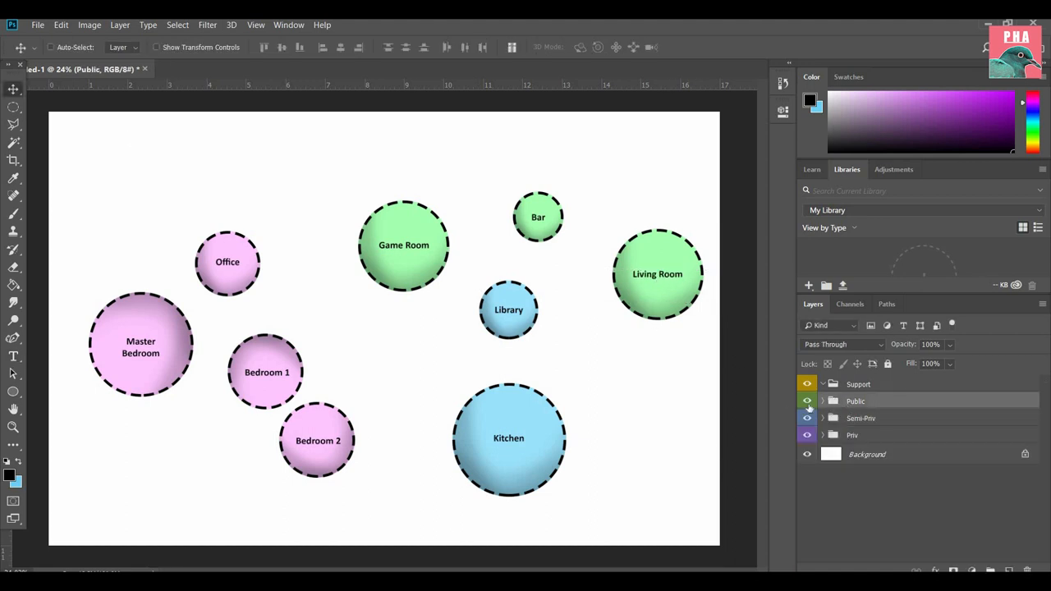
Step: Duplicate it again for the Backyard label and copy the Bar group into Support
right_click(861, 418)
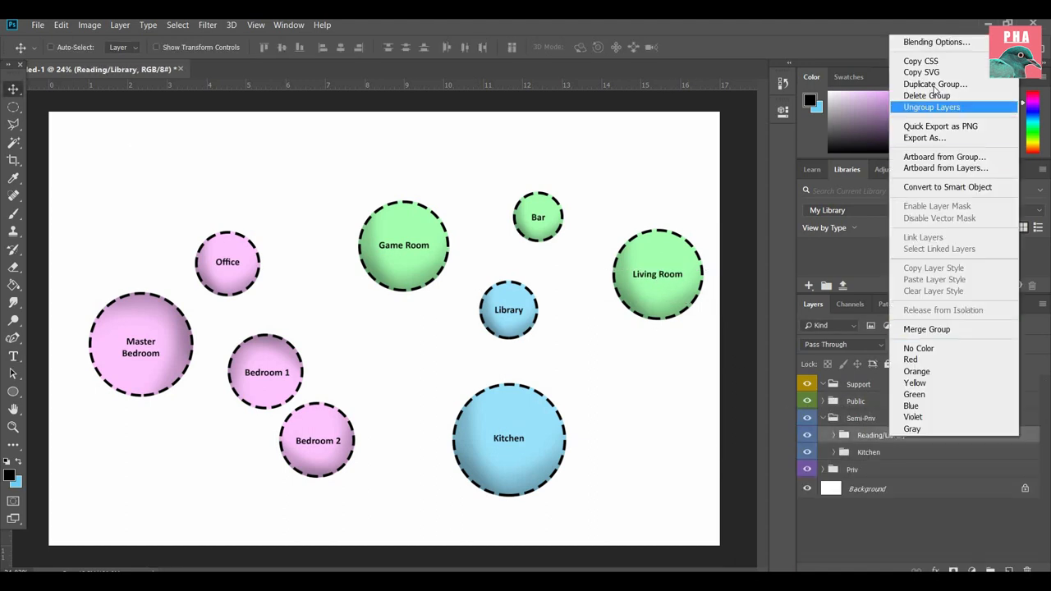
click(931, 106)
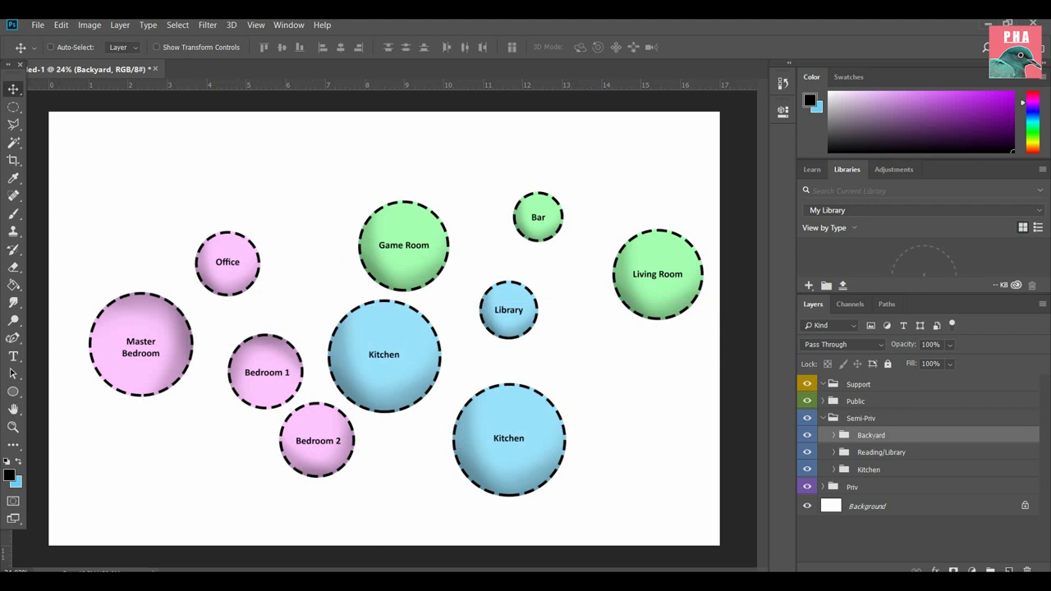
click(383, 355)
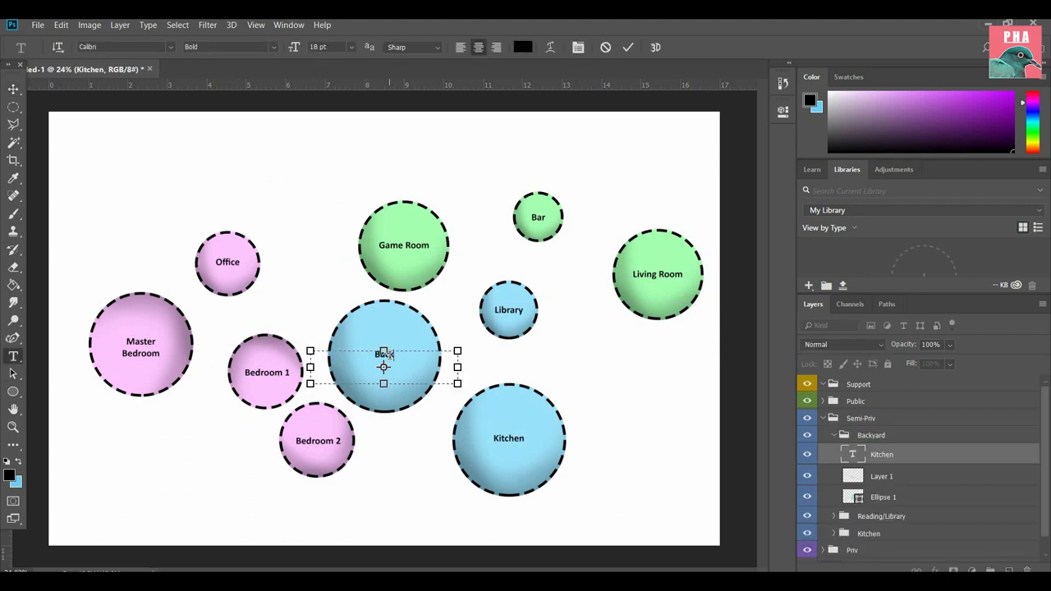
right_click(856, 400)
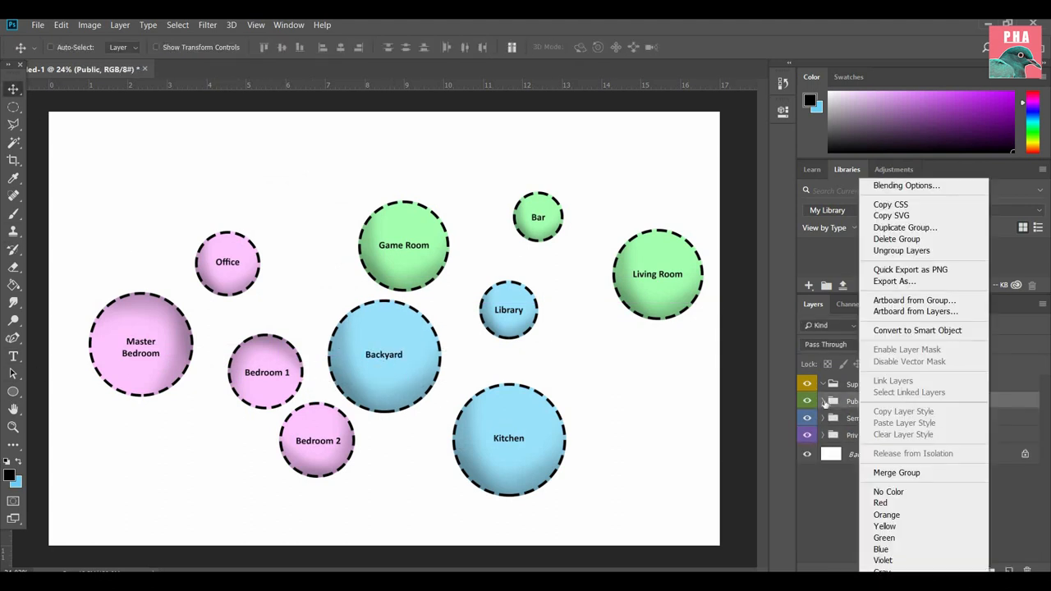
click(904, 227)
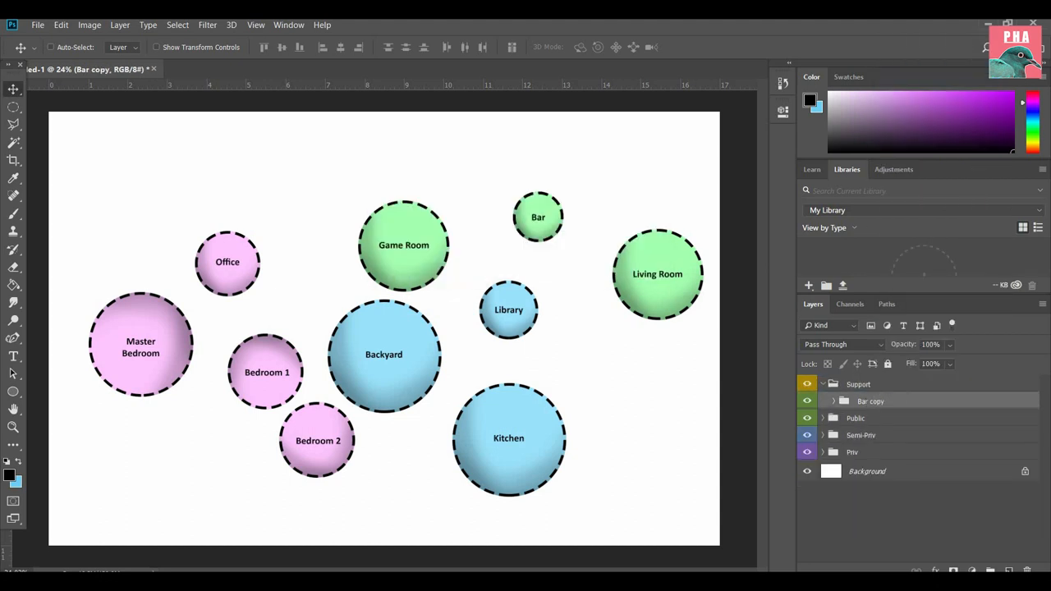
Step: Draw an unfilled rectangle with a 10 px outline using Dash 4, Gap 2, Dash 6
double_click(871, 401)
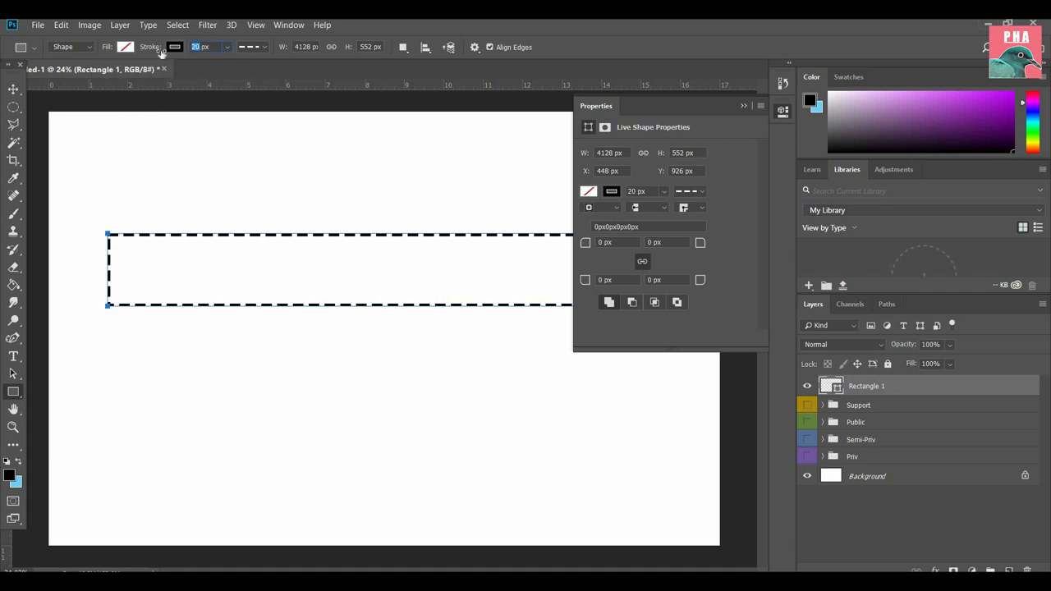
text(5 px)
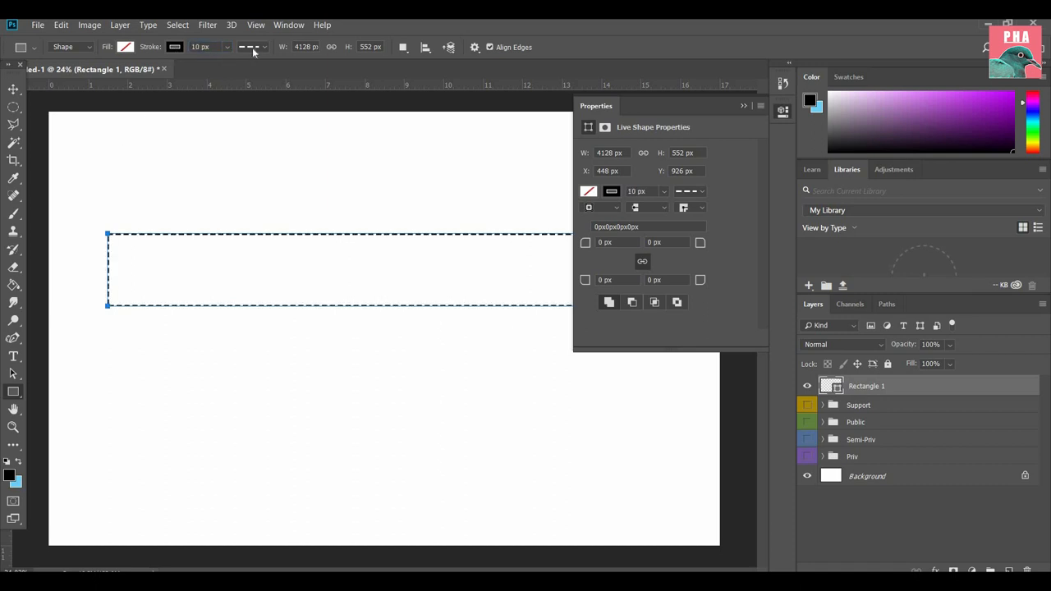
click(246, 47)
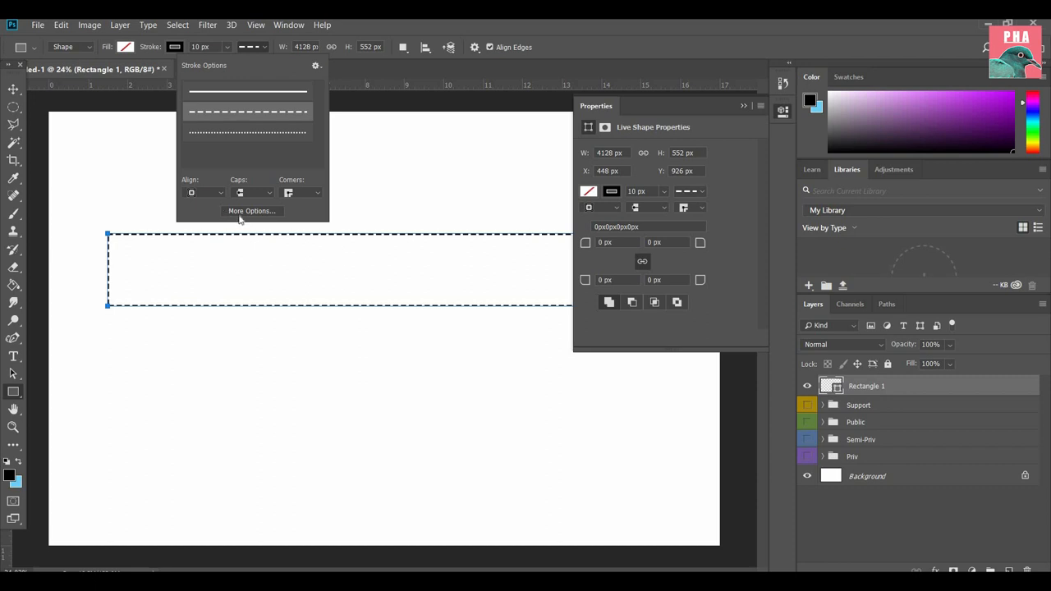
click(251, 211)
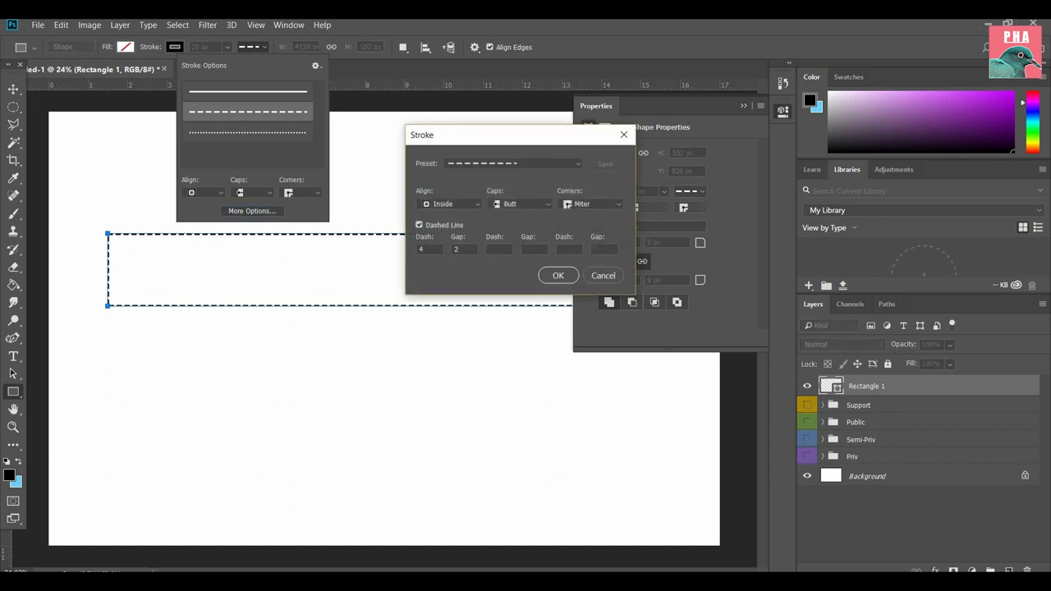
text(4)
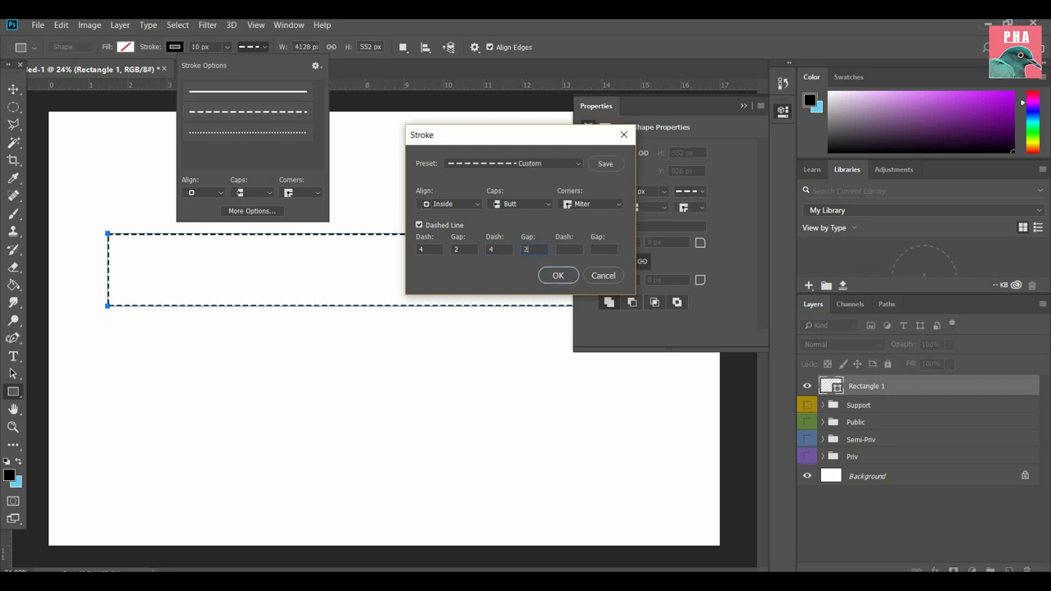
click(500, 249)
text(6)
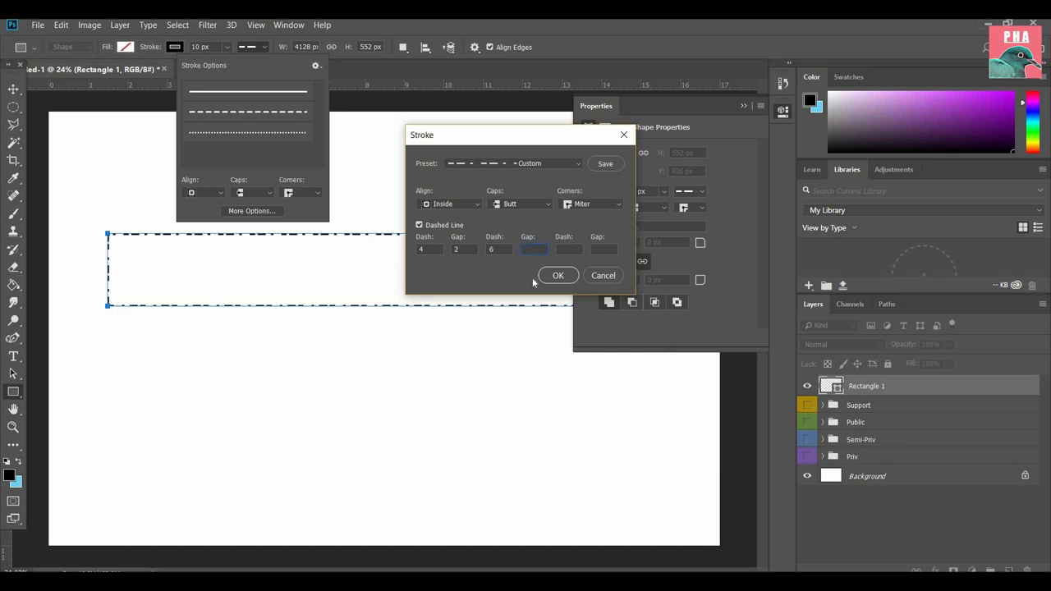
click(559, 276)
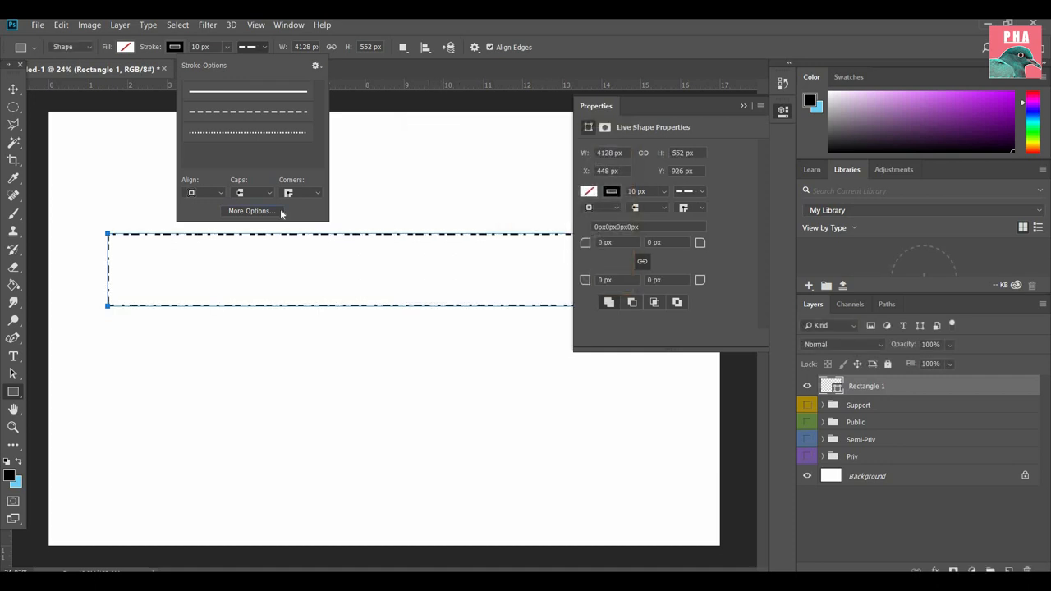
mouse_move(486, 29)
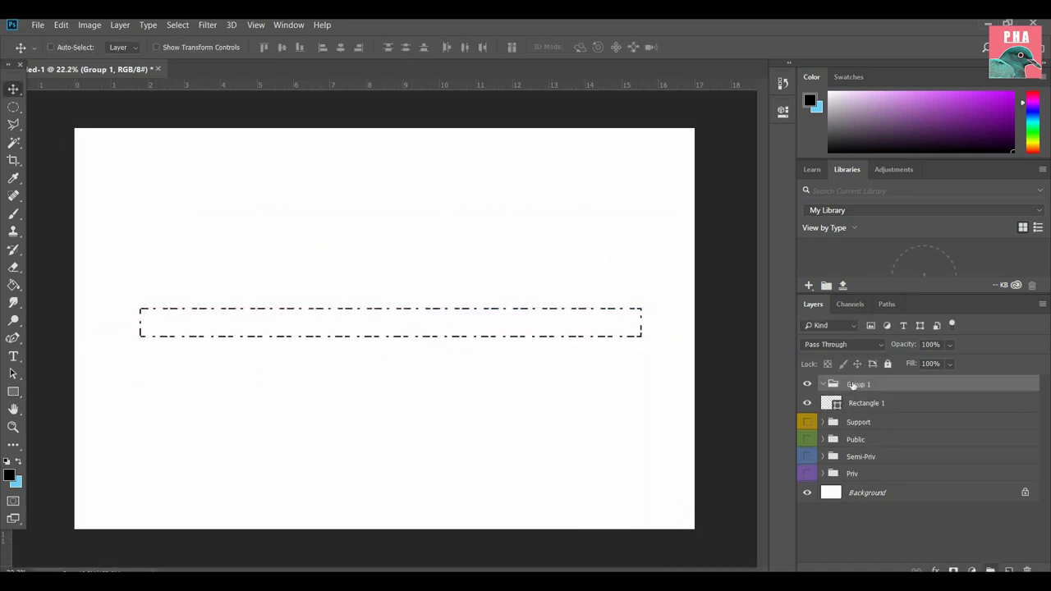
Step: Name the new group 'Diagram' and expand it to show its contents
double_click(859, 383)
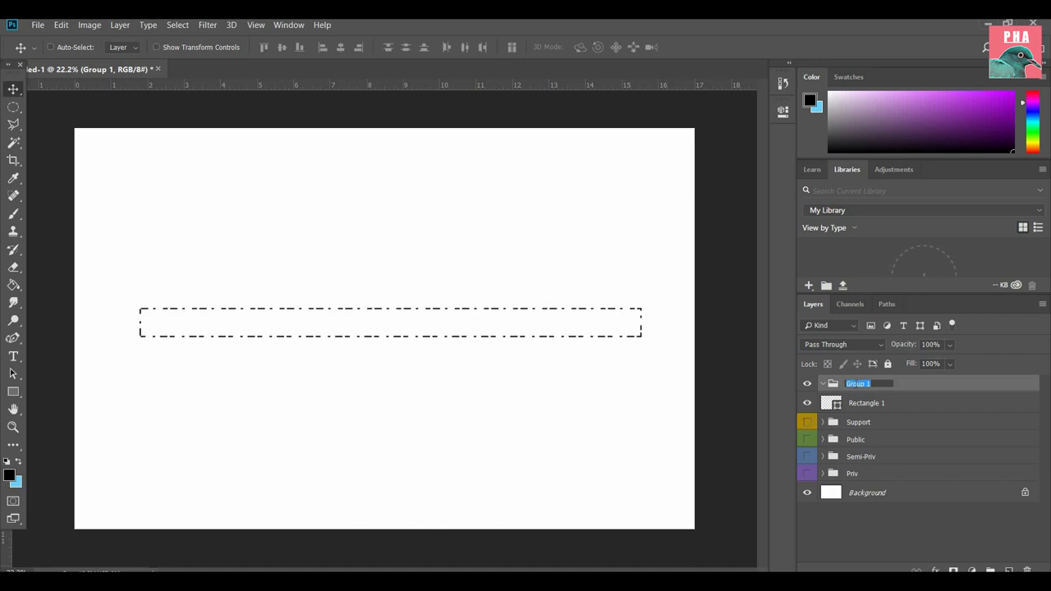
text(Diagram)
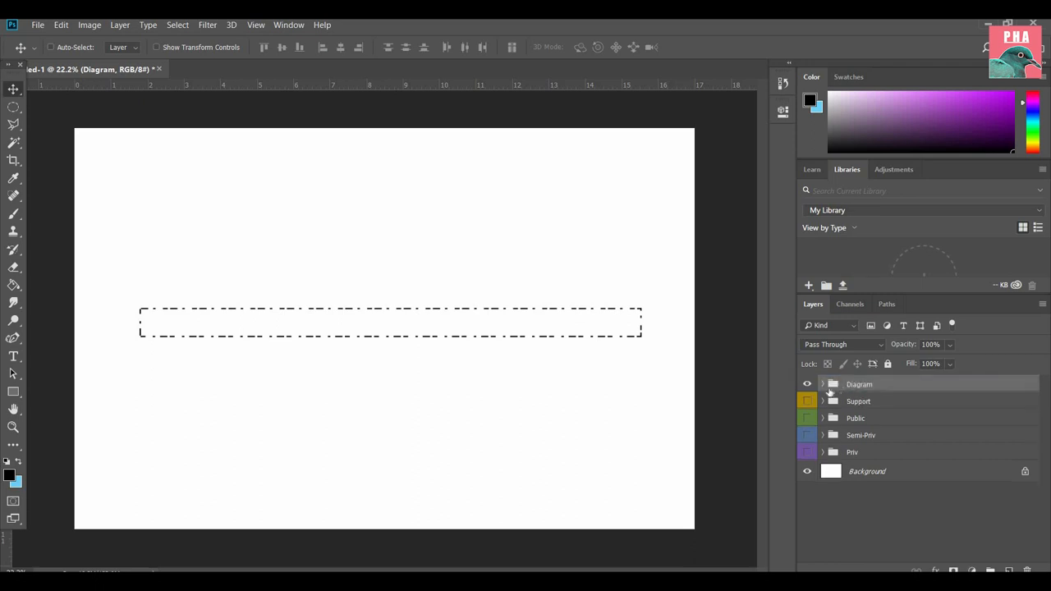
click(822, 384)
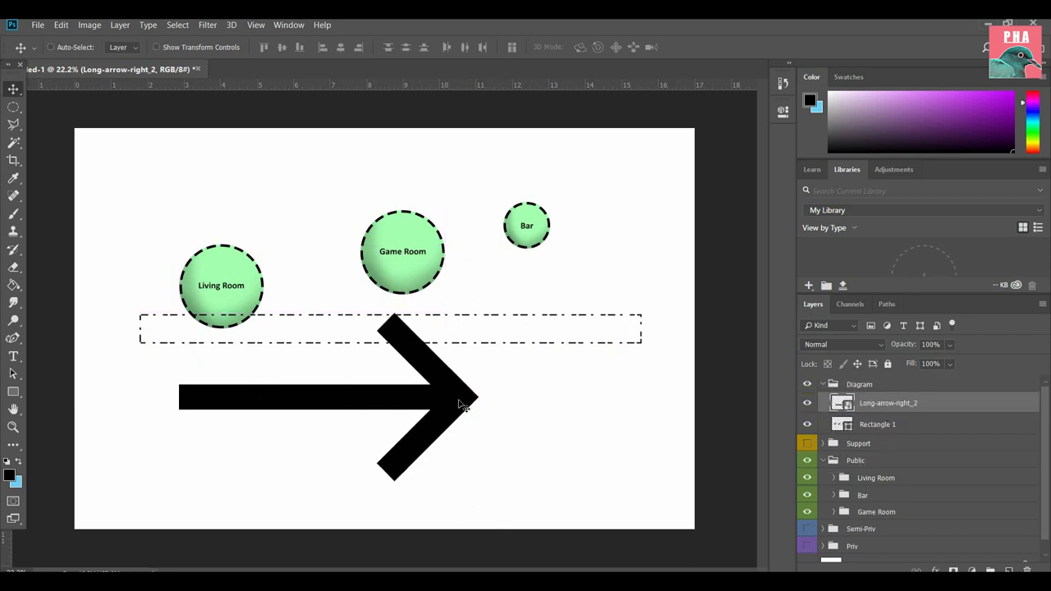
mouse_move(450, 412)
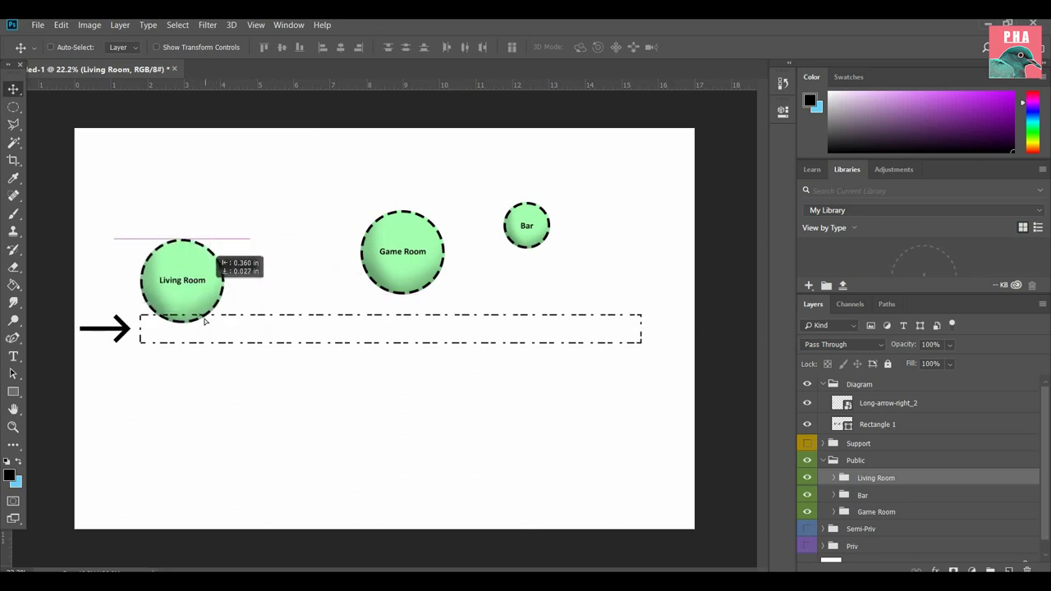
Step: Move Living Room onto the rectangle's left end, Game Room below, Bar beside Living Room
drag(182, 281, 187, 328)
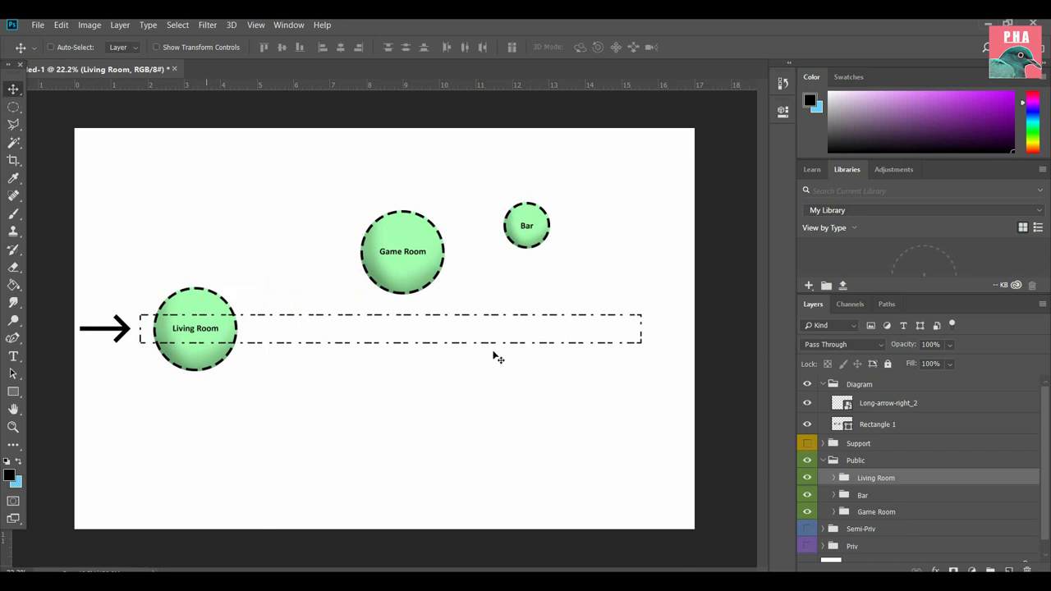
mouse_move(940, 512)
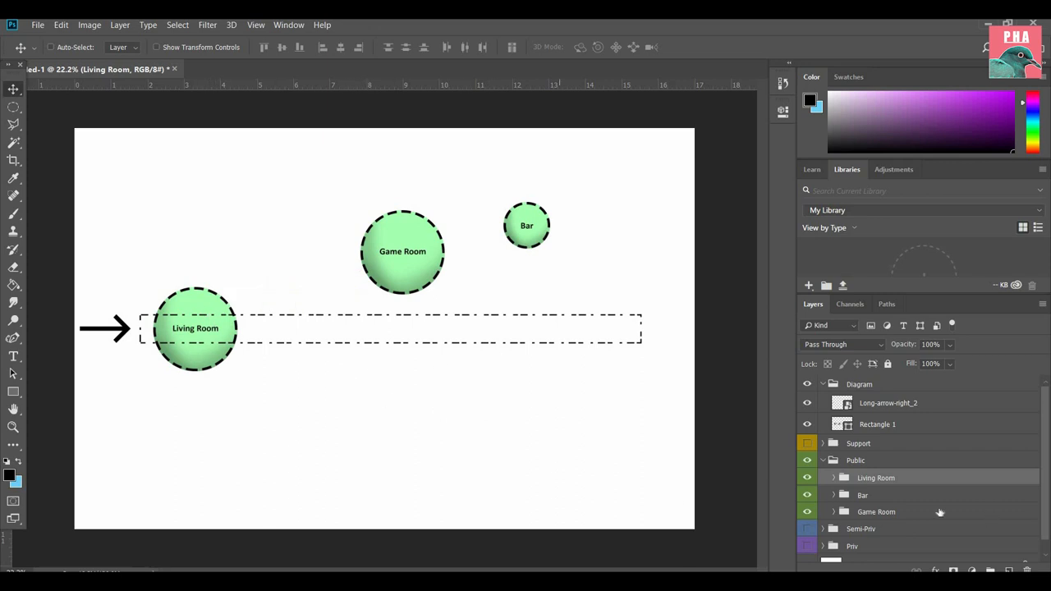
click(876, 512)
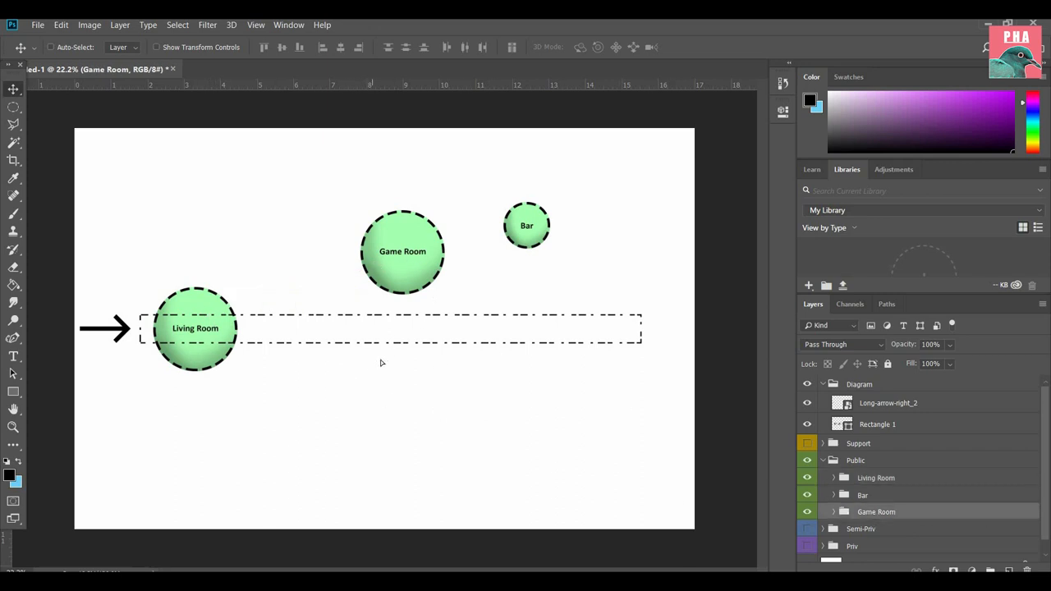
drag(403, 252, 311, 372)
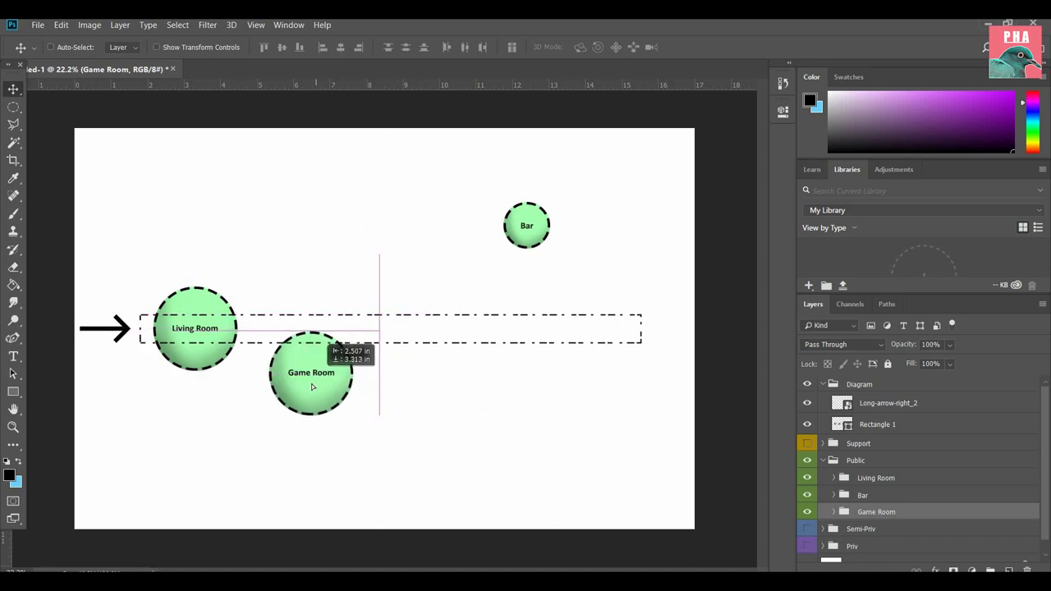
drag(312, 374, 306, 380)
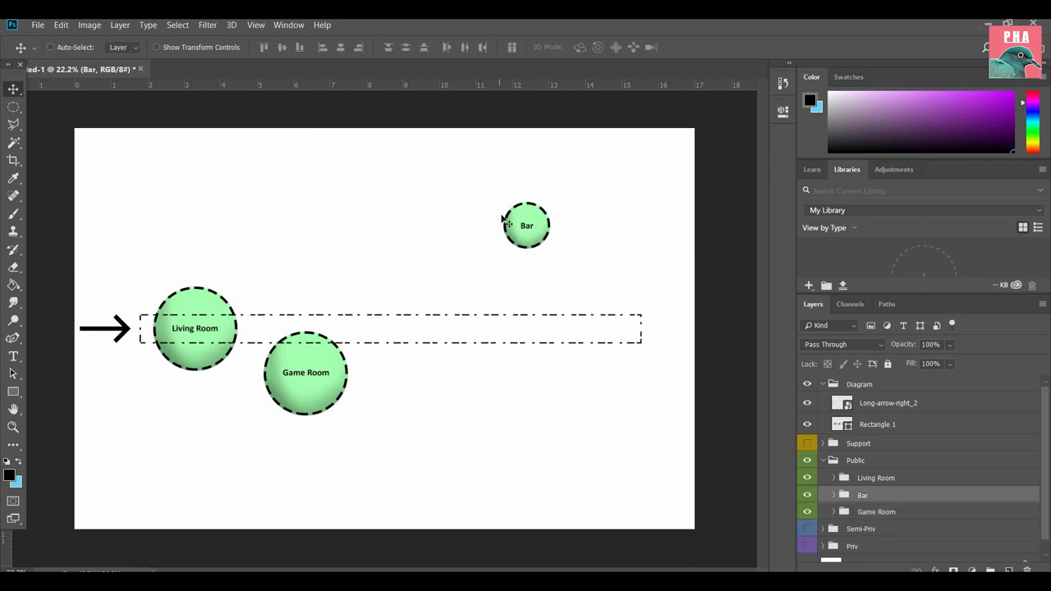
drag(527, 225, 279, 302)
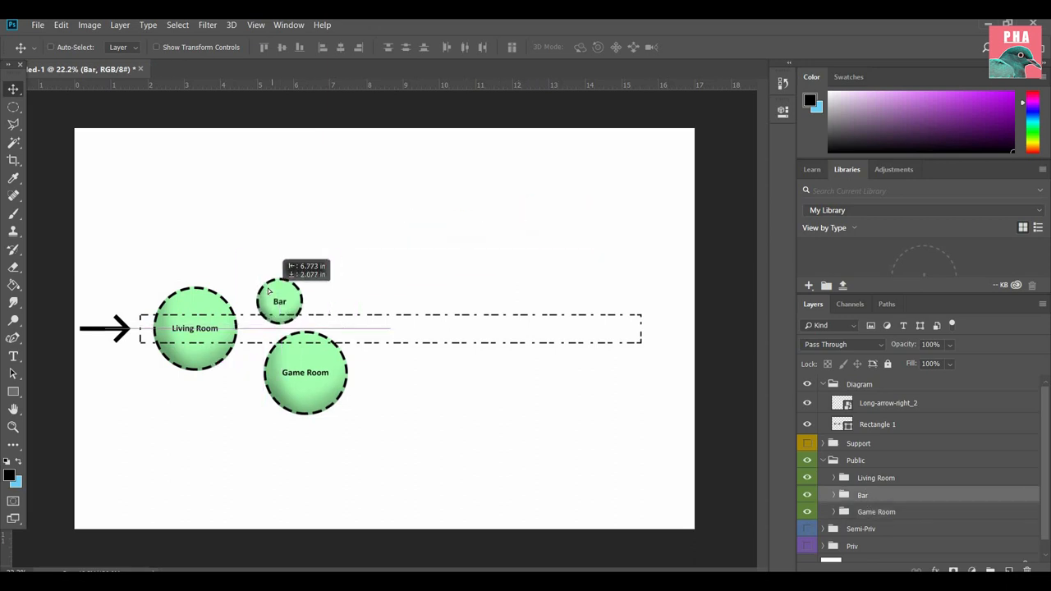
drag(280, 302, 271, 295)
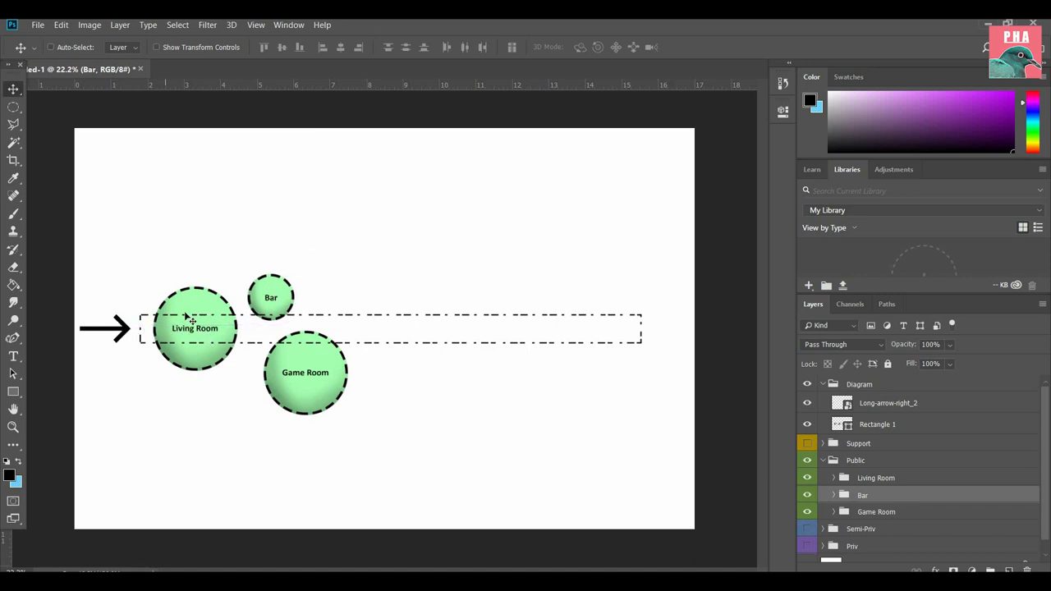
mouse_move(304, 364)
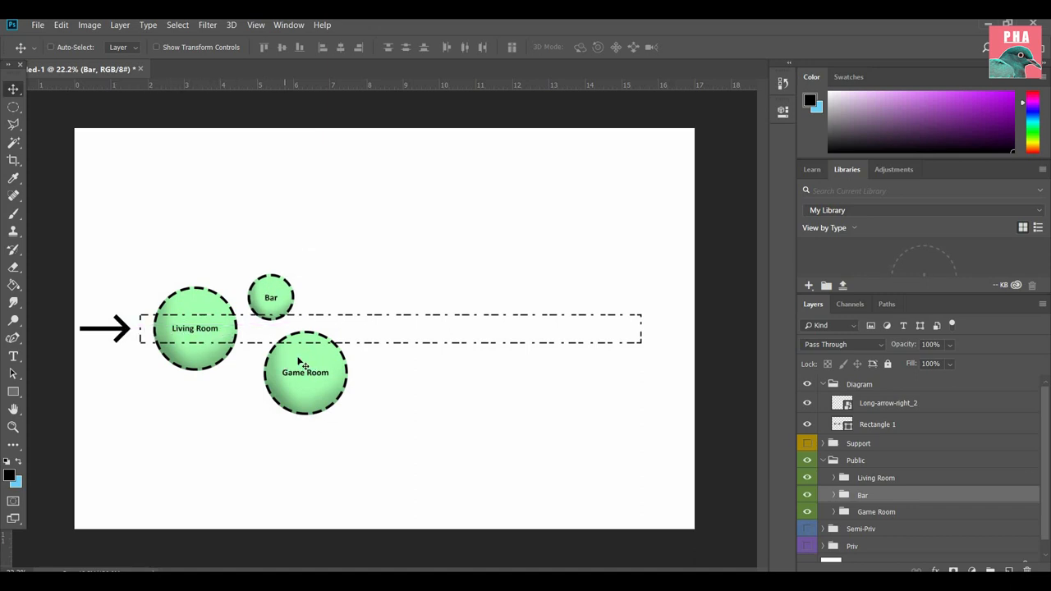
Step: Settle Bar above and right of Living Room, then expand the Bar group's layers
drag(271, 298, 506, 302)
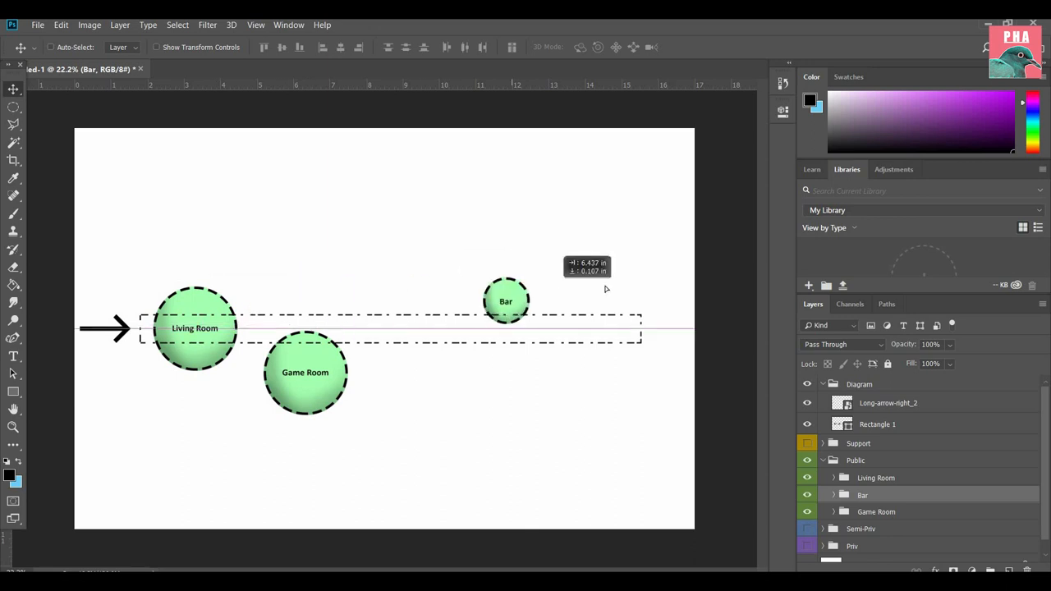
drag(506, 302, 599, 299)
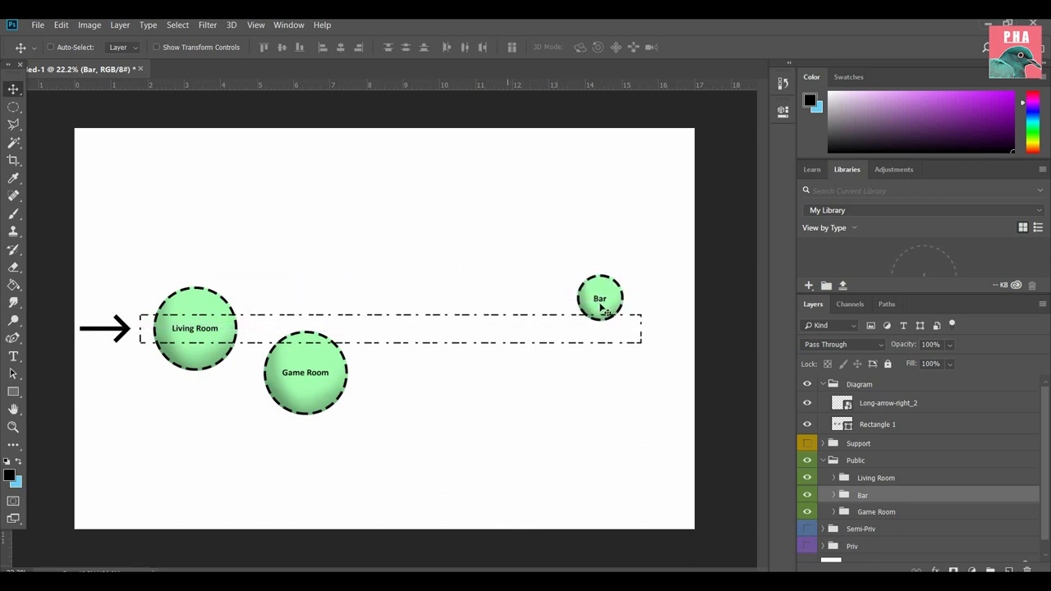
drag(600, 298, 263, 293)
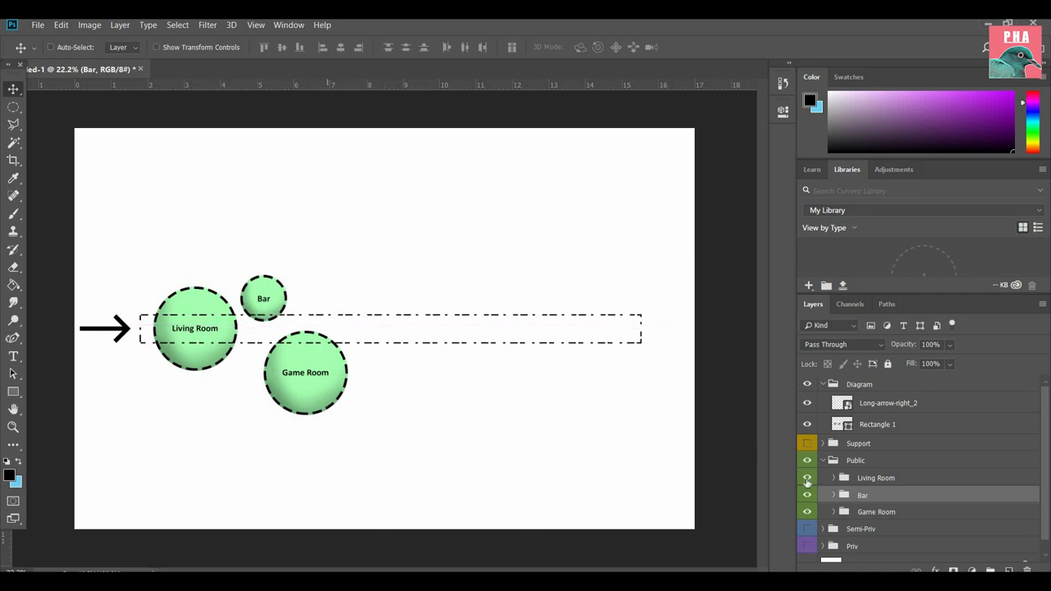
click(834, 495)
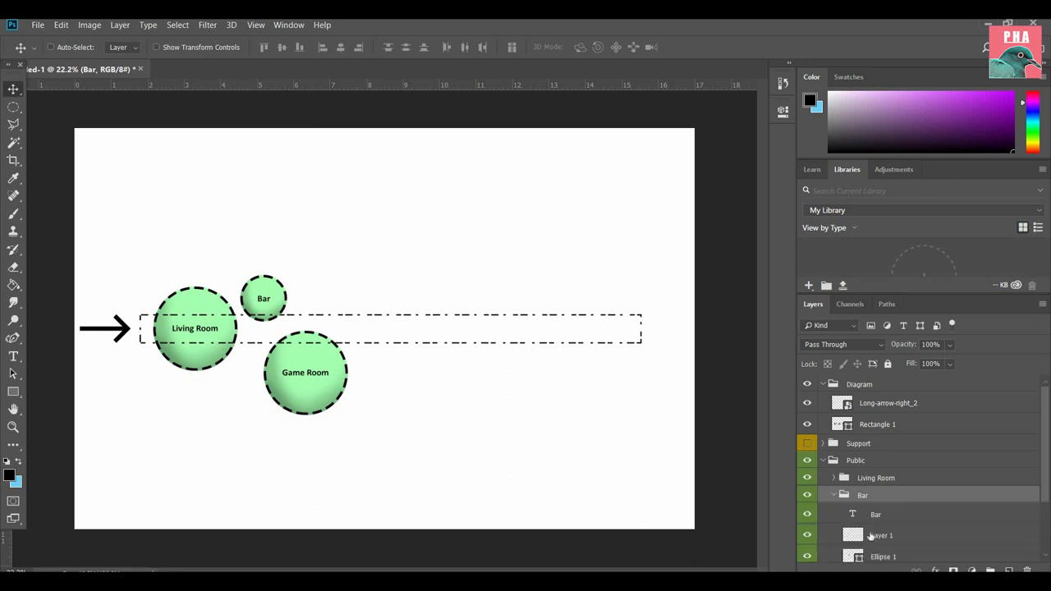
click(882, 535)
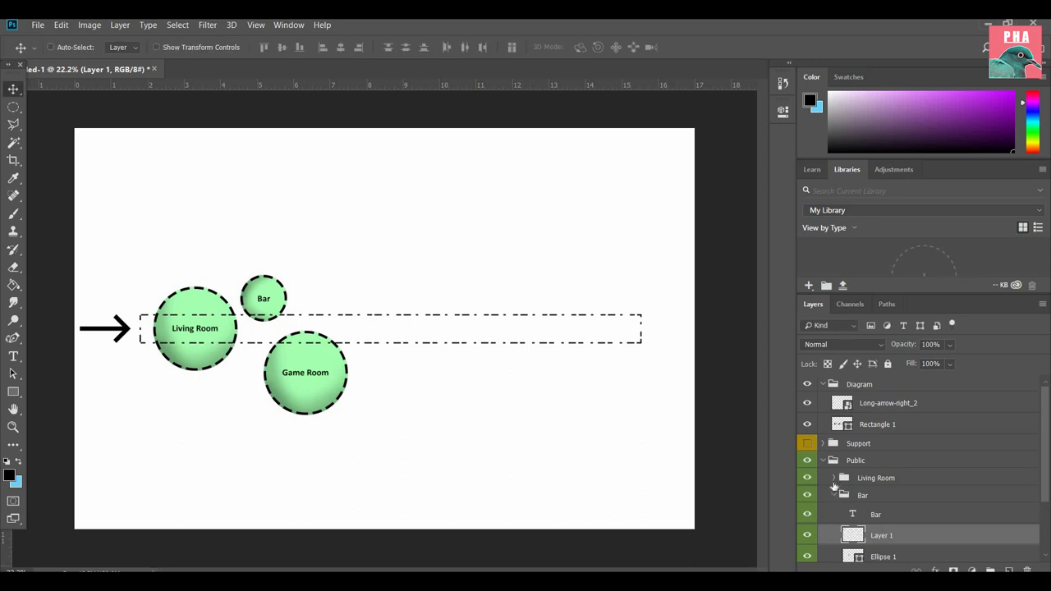
click(833, 478)
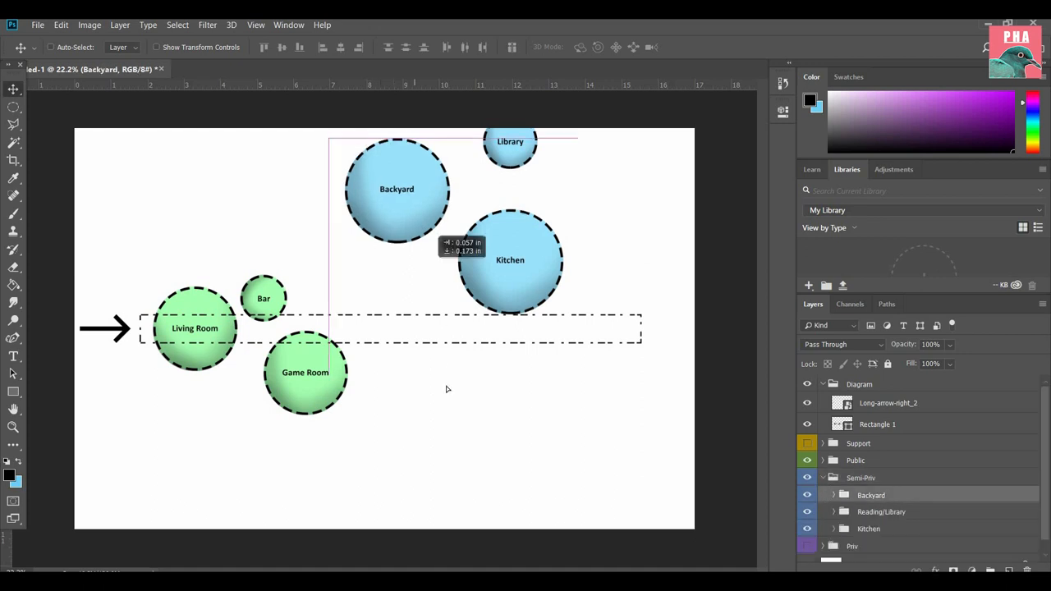
Step: Move the blue Backyard bubble onto the rectangle's right end
drag(397, 189, 419, 337)
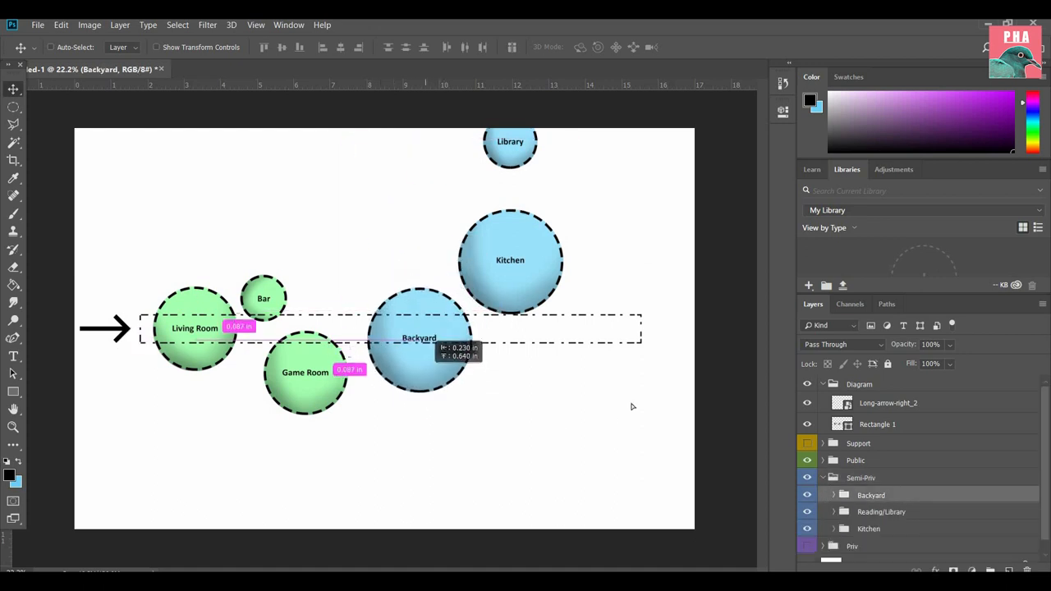
drag(420, 337, 640, 325)
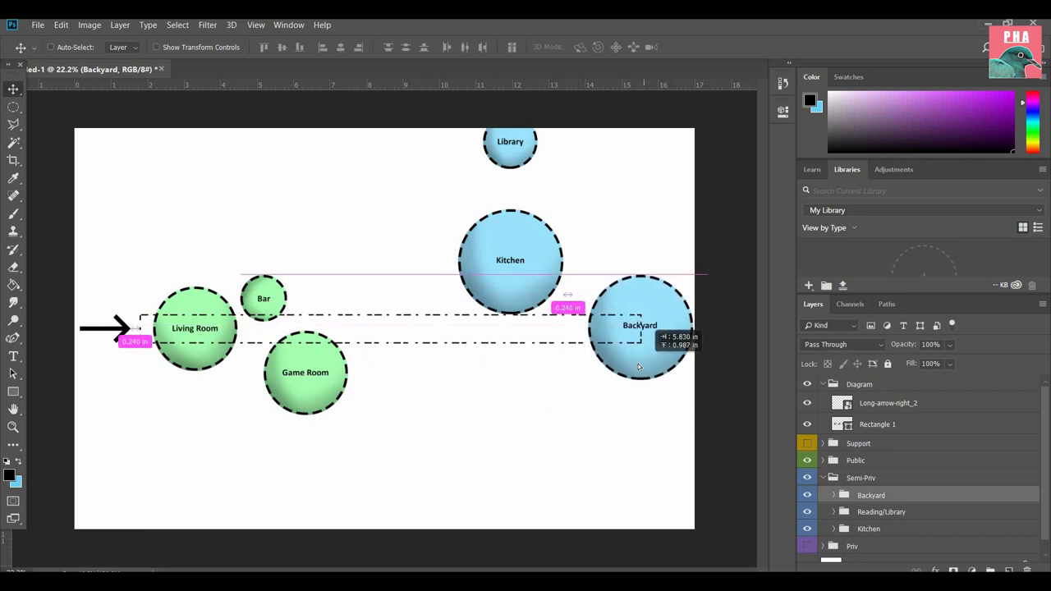
drag(641, 329, 613, 327)
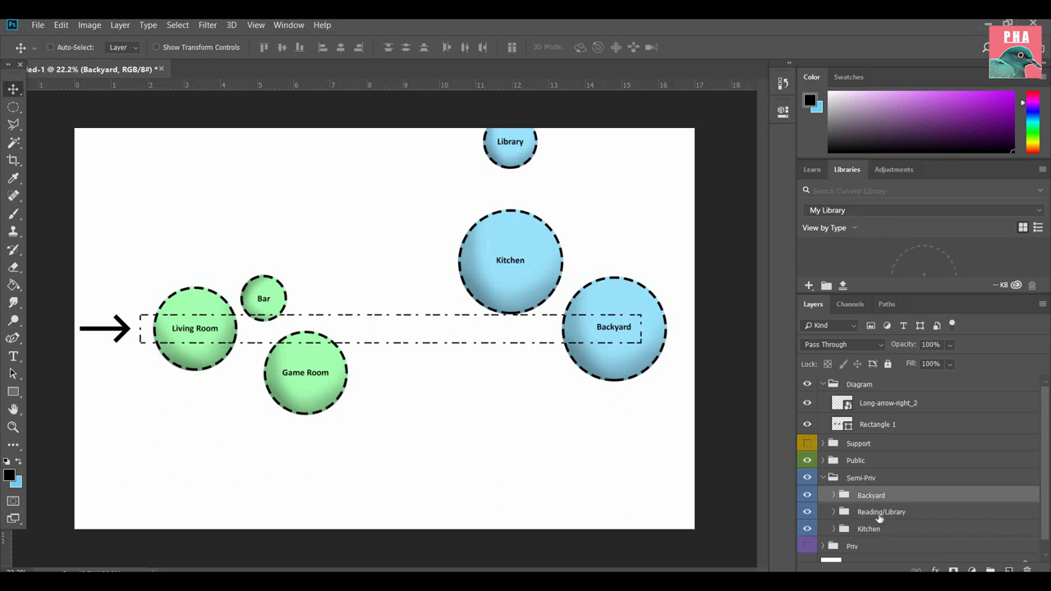
Step: Rename the group Library and place Kitchen mid-rectangle with Library above-left
click(881, 511)
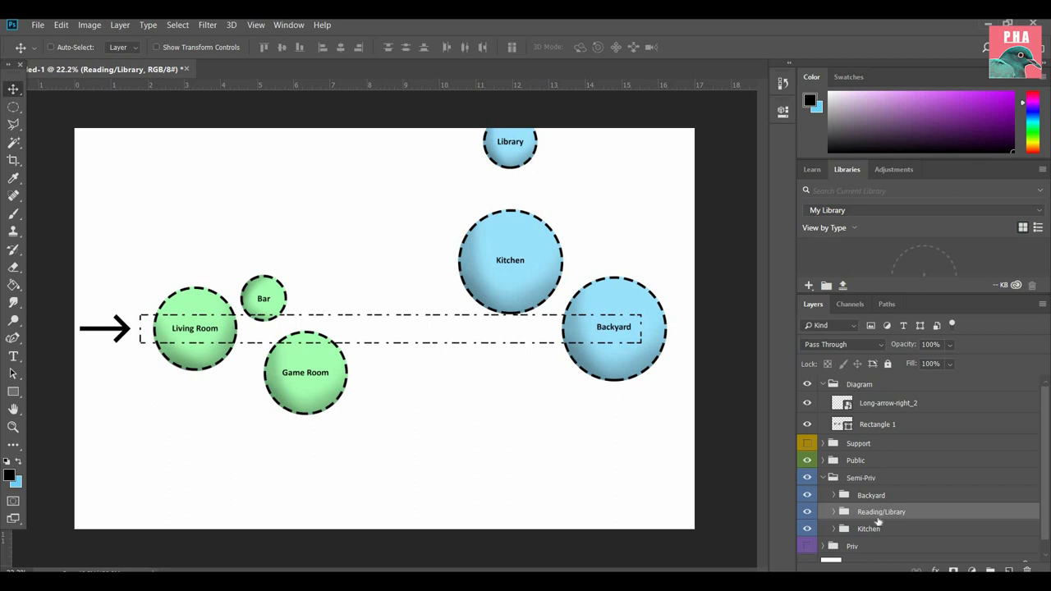
mouse_move(584, 320)
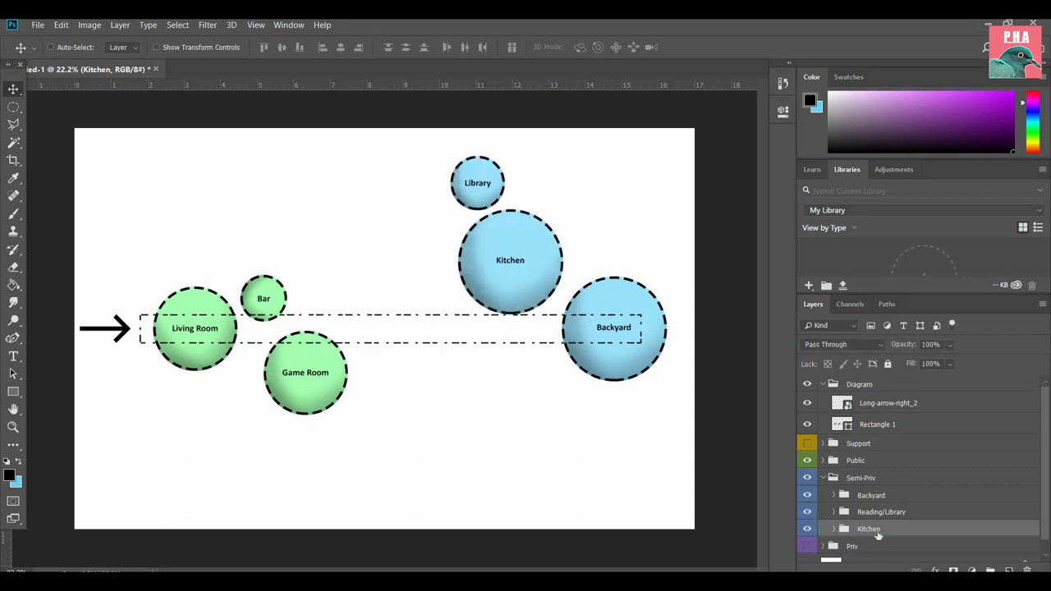
double_click(869, 529)
text(Library)
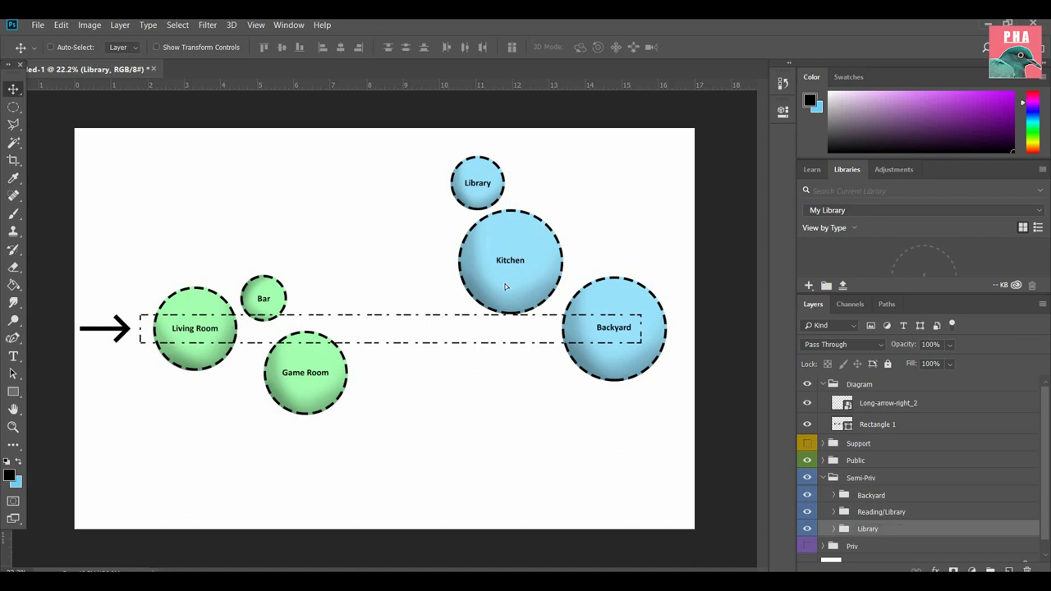
drag(477, 182, 396, 447)
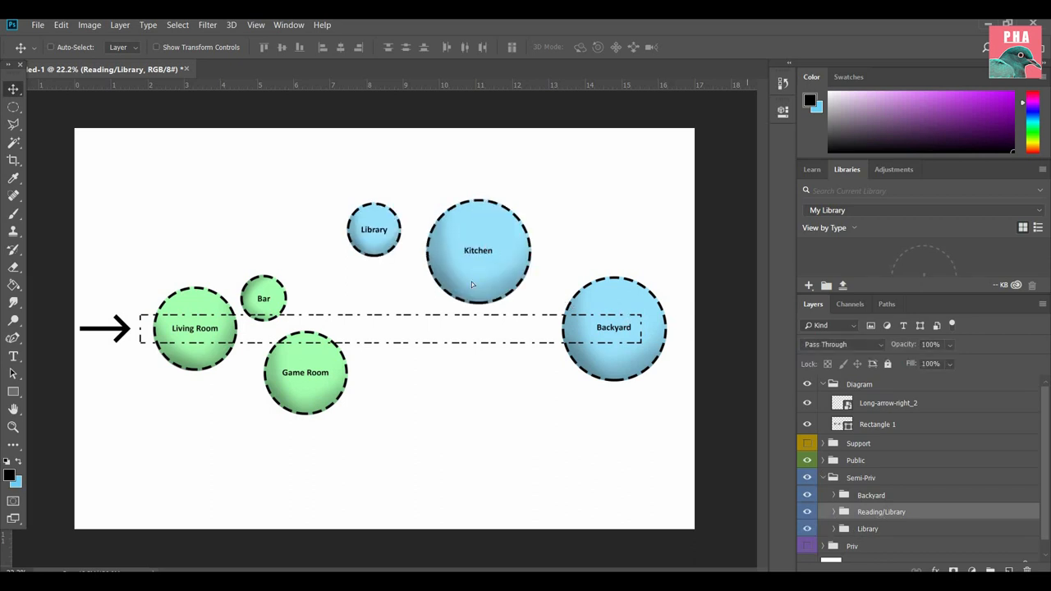
drag(478, 251, 463, 331)
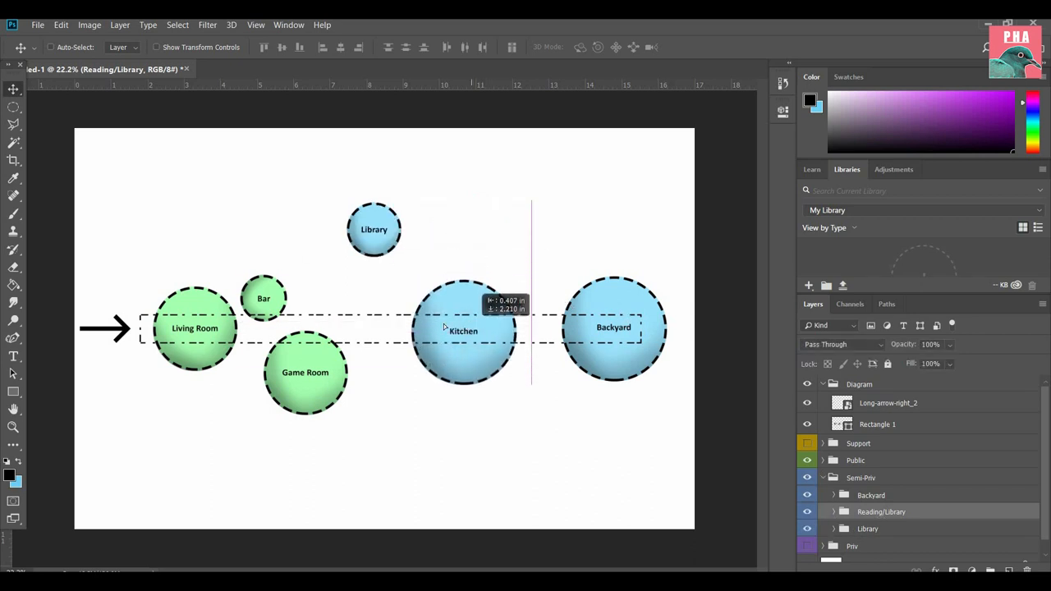
drag(464, 331, 431, 328)
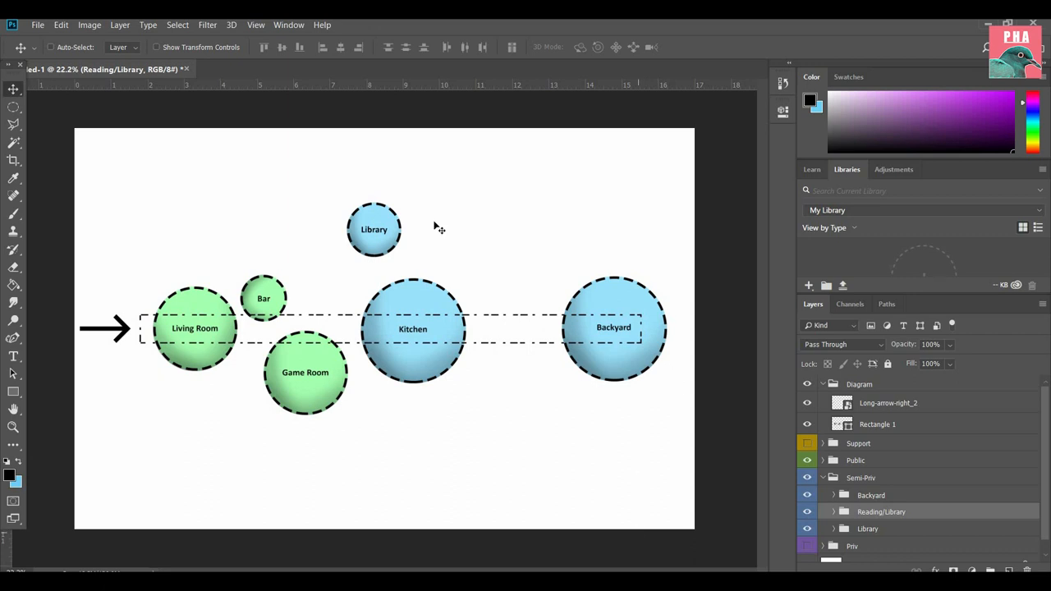
mouse_move(30, 426)
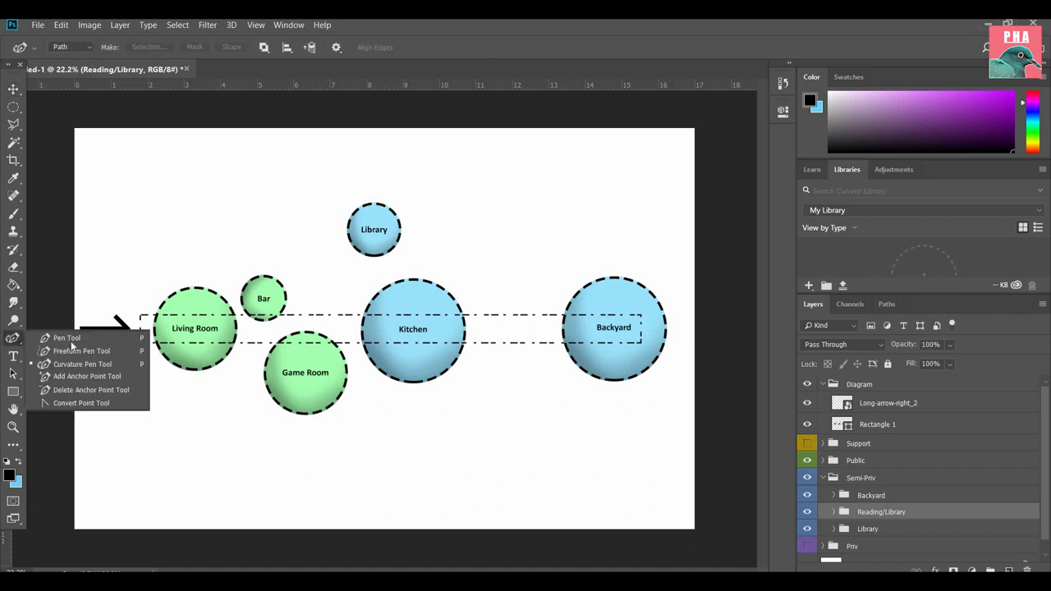
Step: Draw a Pen curve from Game Room to Library with 75 px stroke, dash .25, gap .25
click(67, 338)
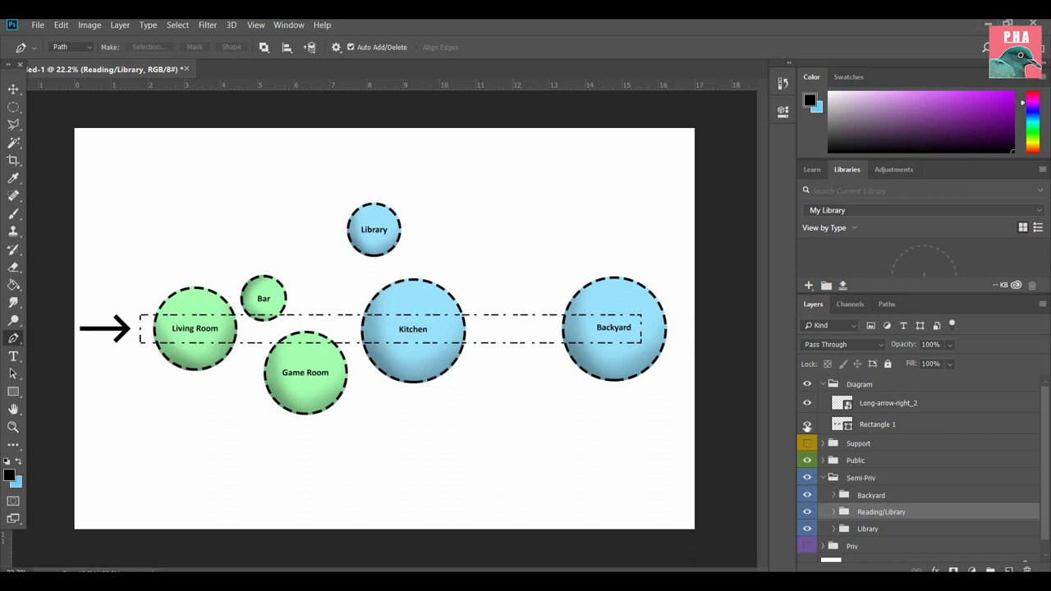
click(877, 425)
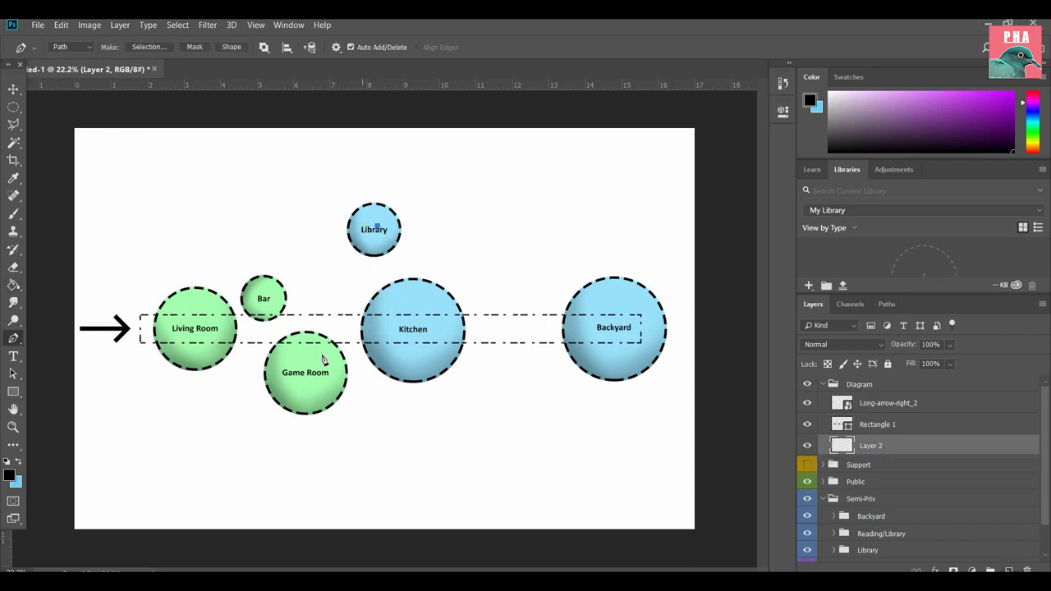
mouse_move(308, 283)
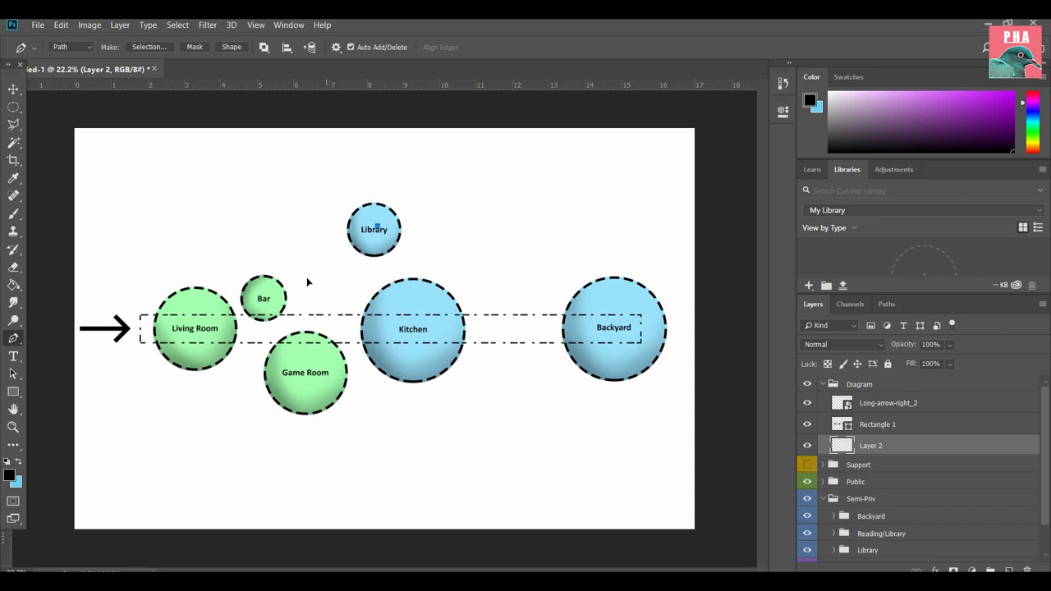
drag(377, 228, 353, 380)
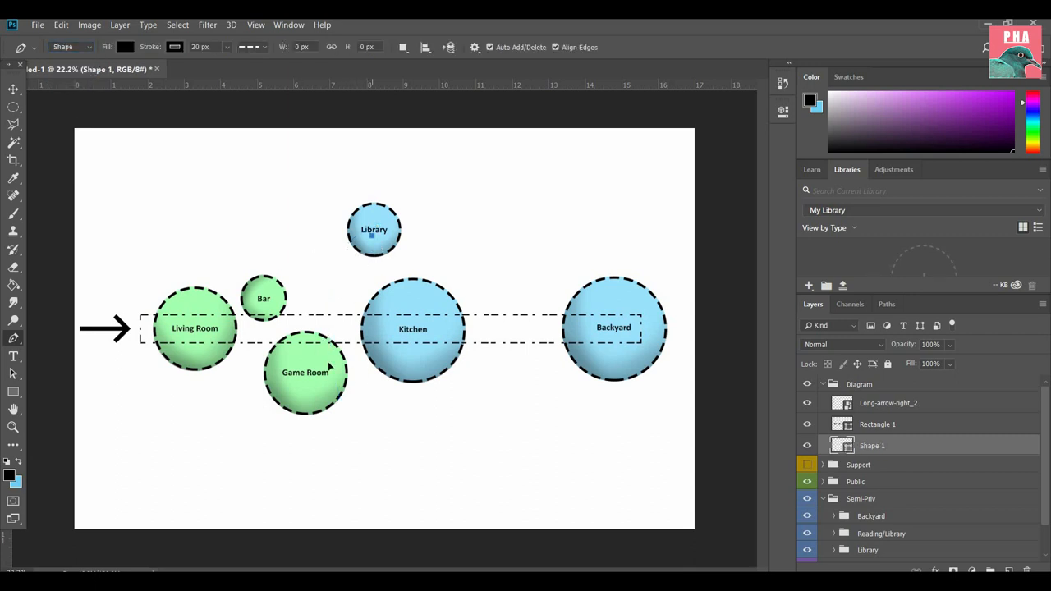
drag(264, 231, 378, 464)
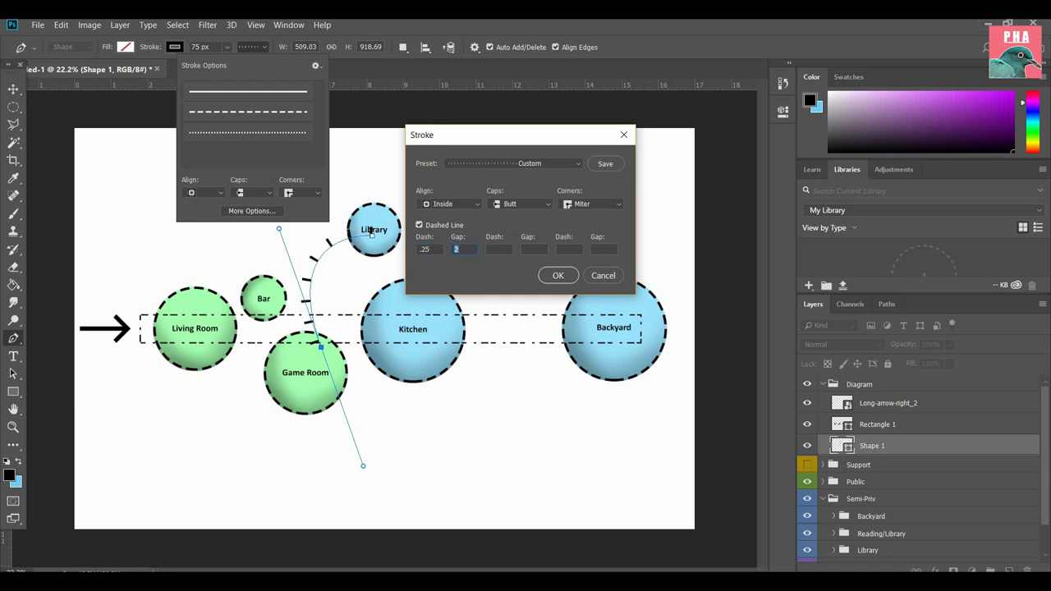
text(.25)
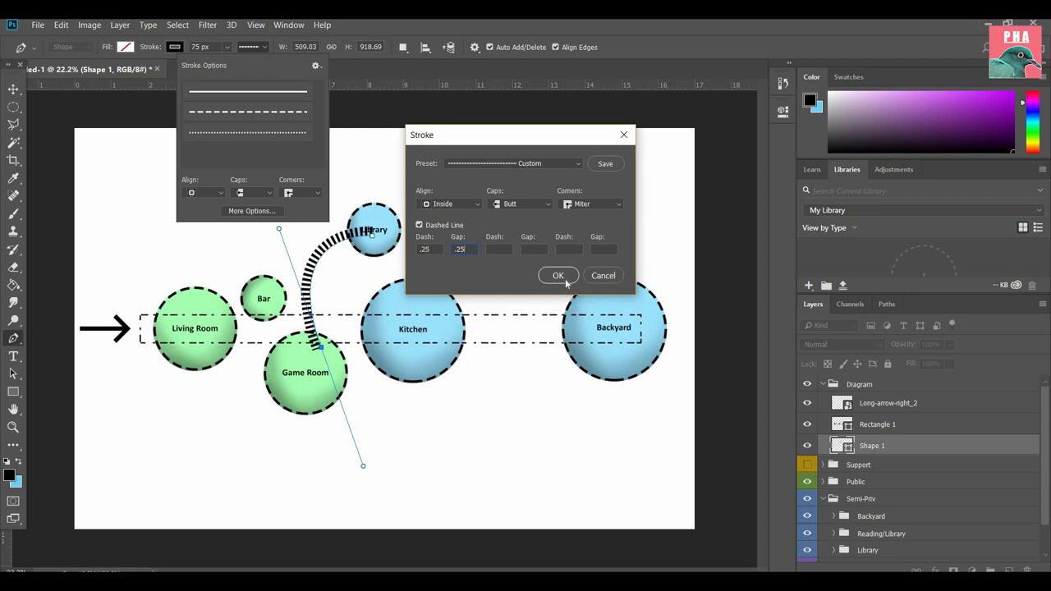
click(558, 275)
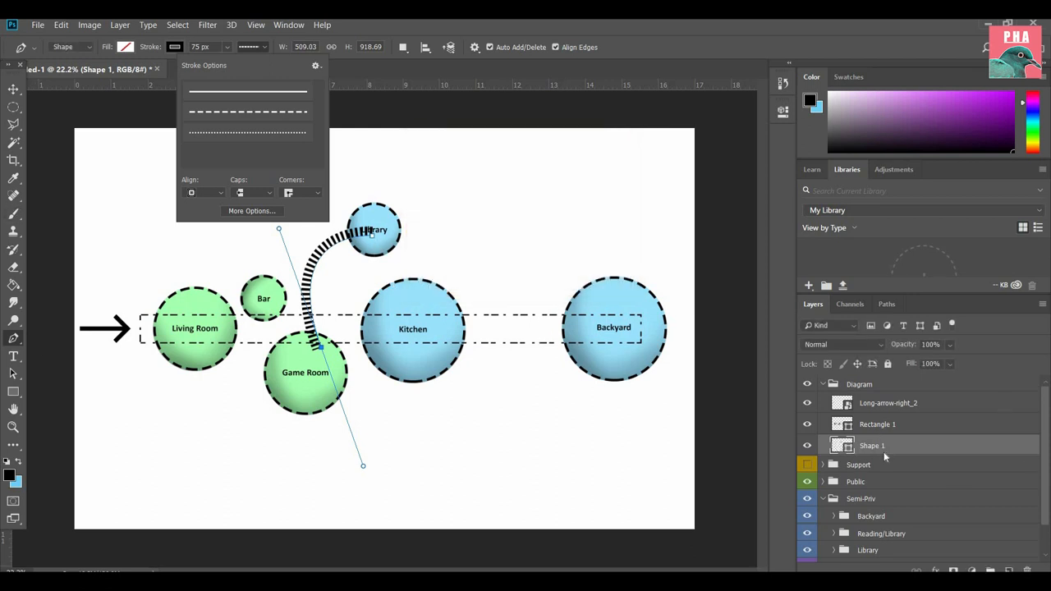
Step: Group the Shape 1 curve, name the group 'Secondary Connections', and expand the Priv group
right_click(872, 445)
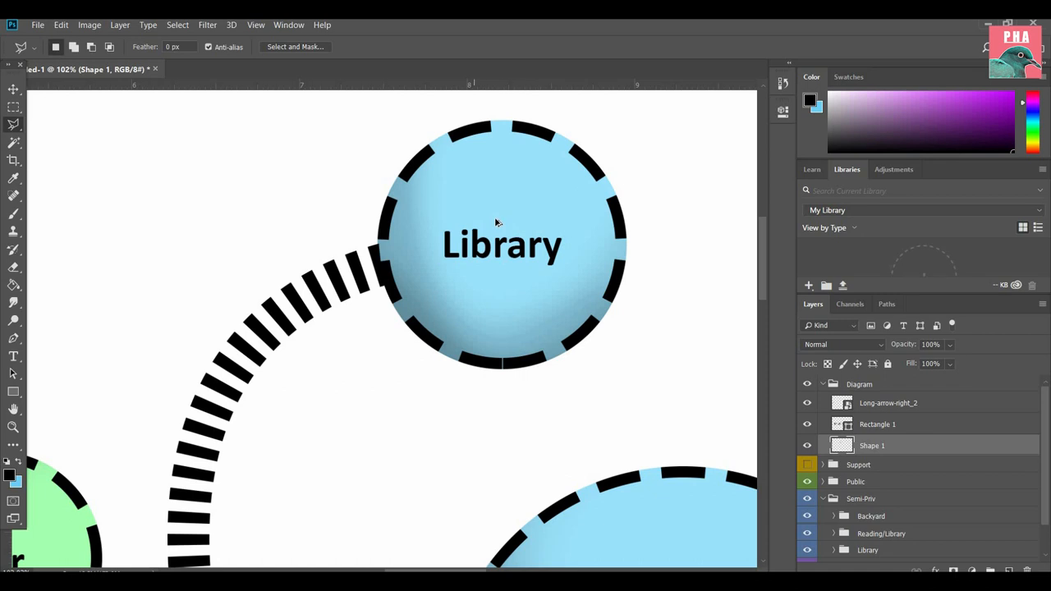
key(ctrl+0)
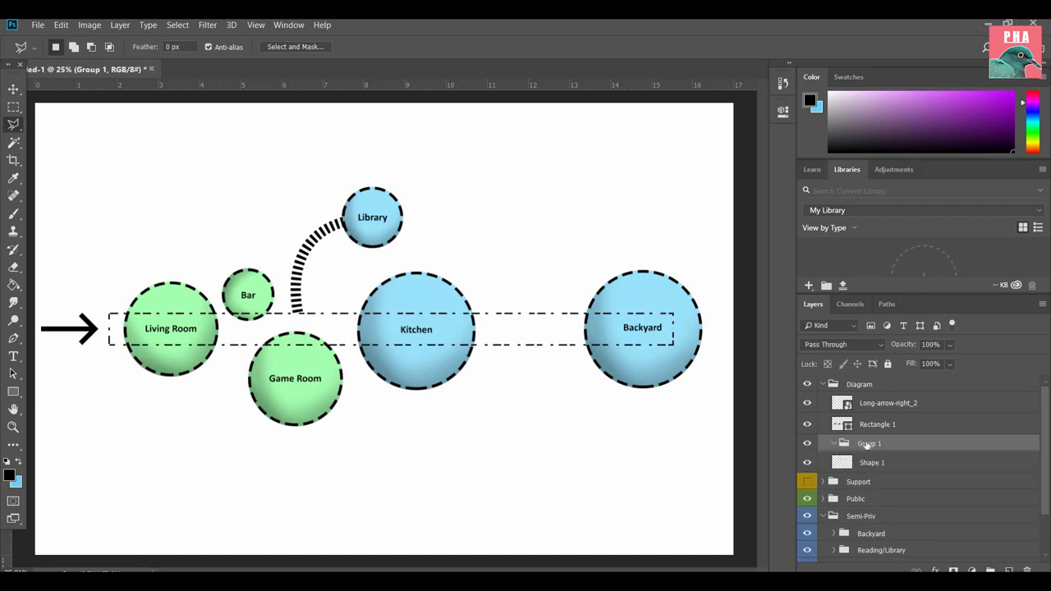
double_click(869, 443)
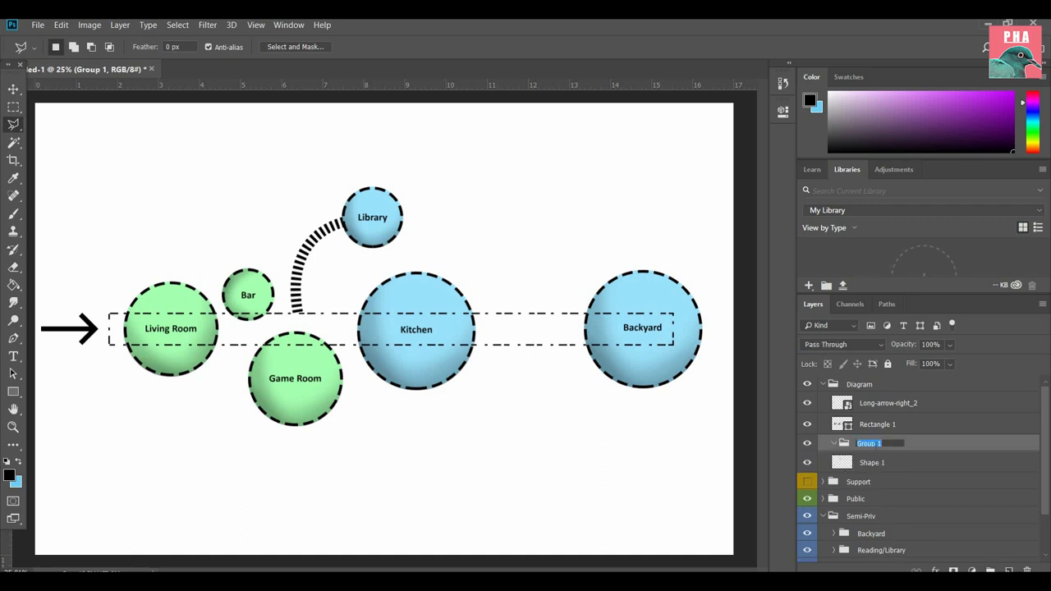
text(Secondary Connections)
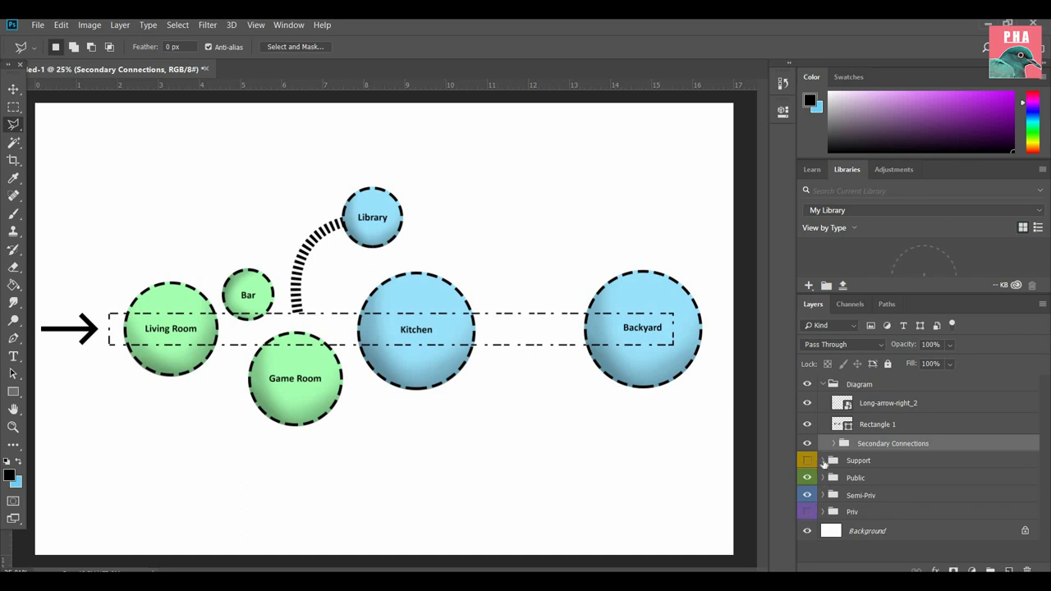
click(808, 512)
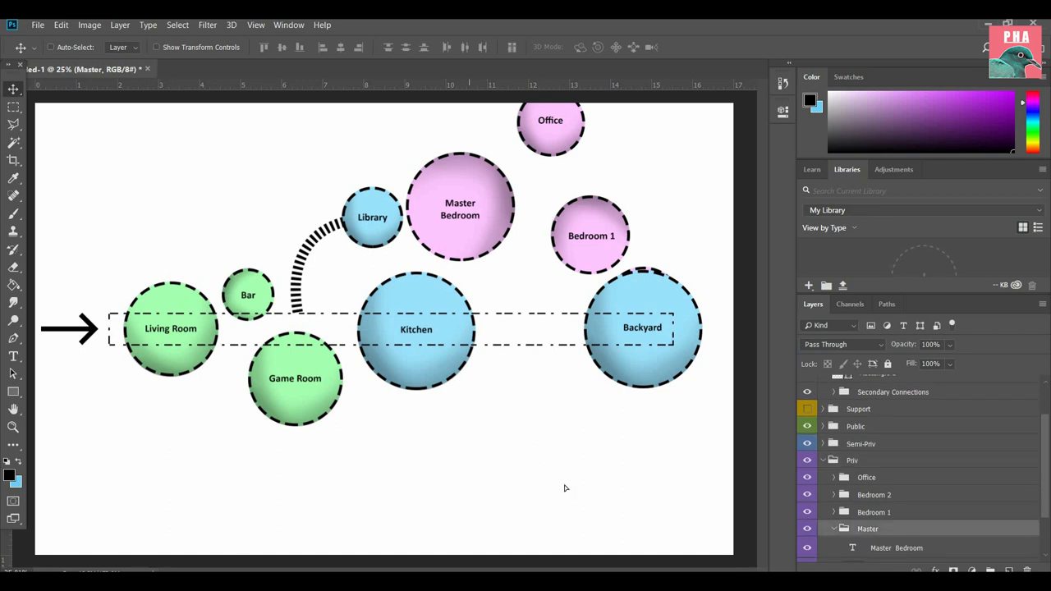
Step: Move Master Bedroom below Kitchen, with Office placed right beside it at the bottom
drag(460, 213, 460, 484)
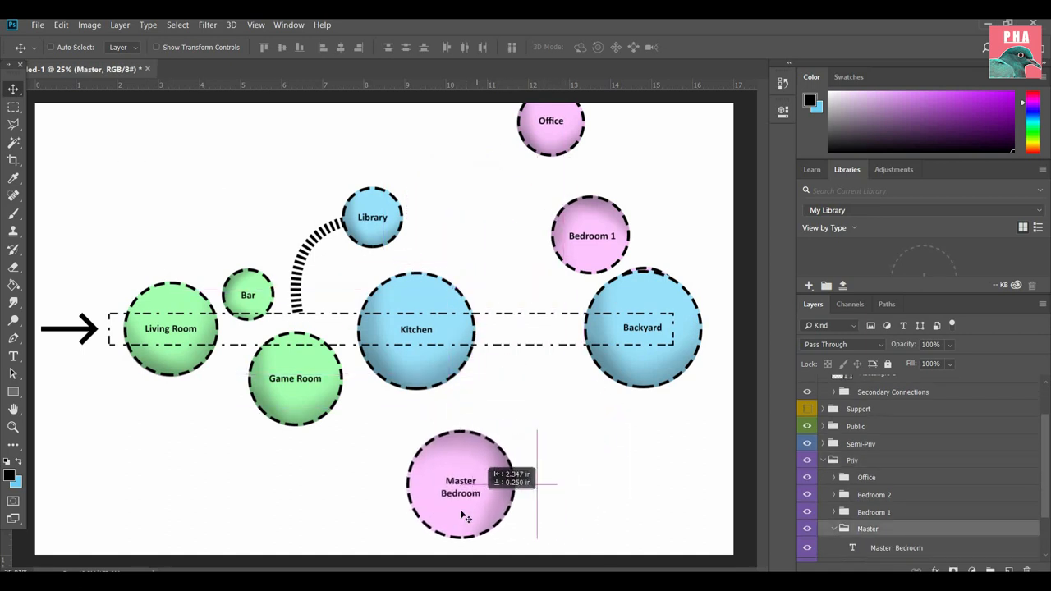
drag(461, 487, 432, 503)
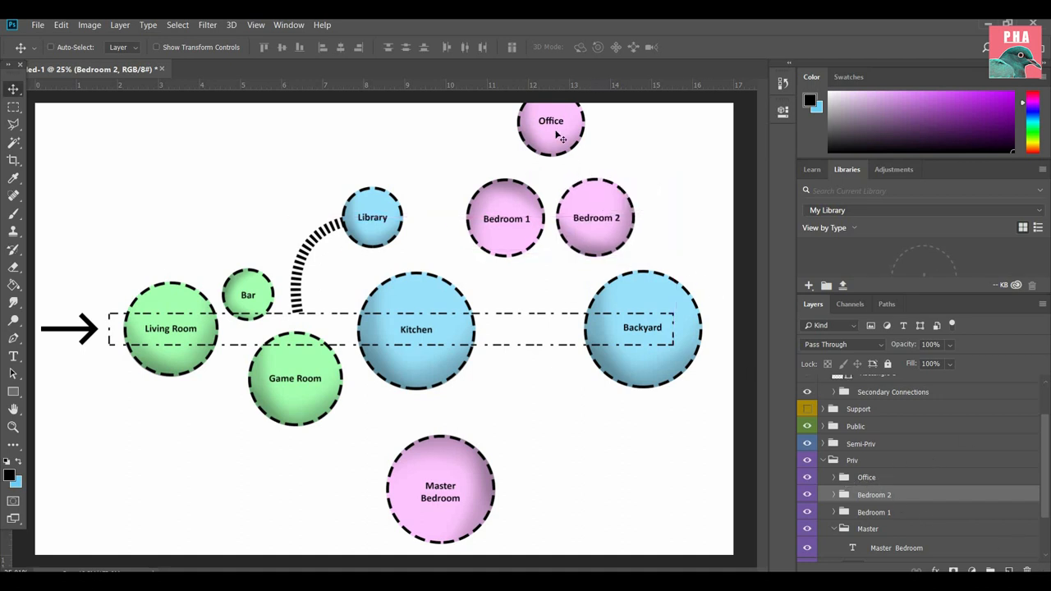
drag(551, 131, 556, 508)
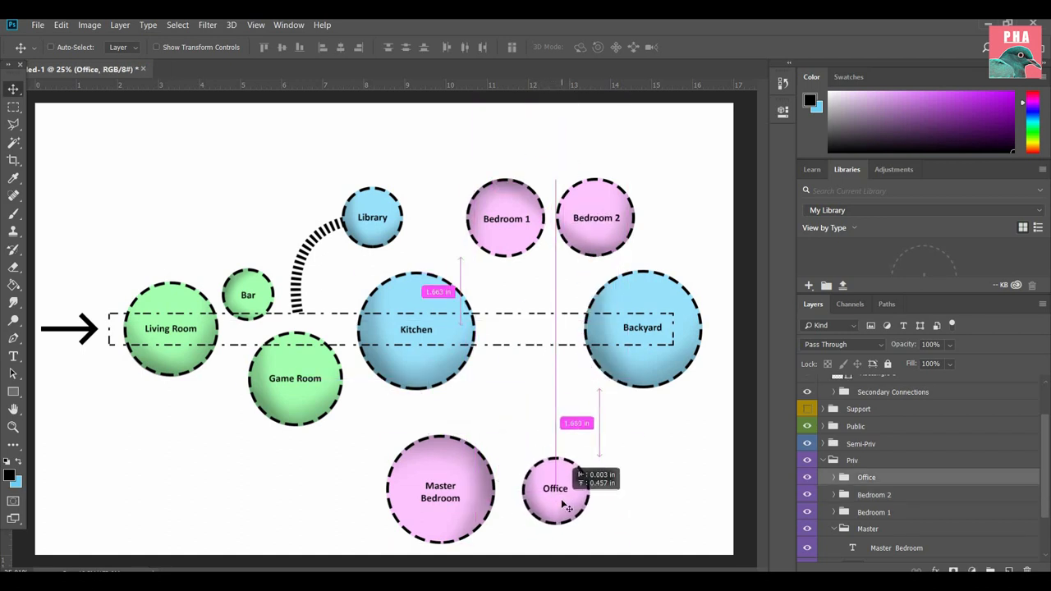
drag(555, 489, 546, 486)
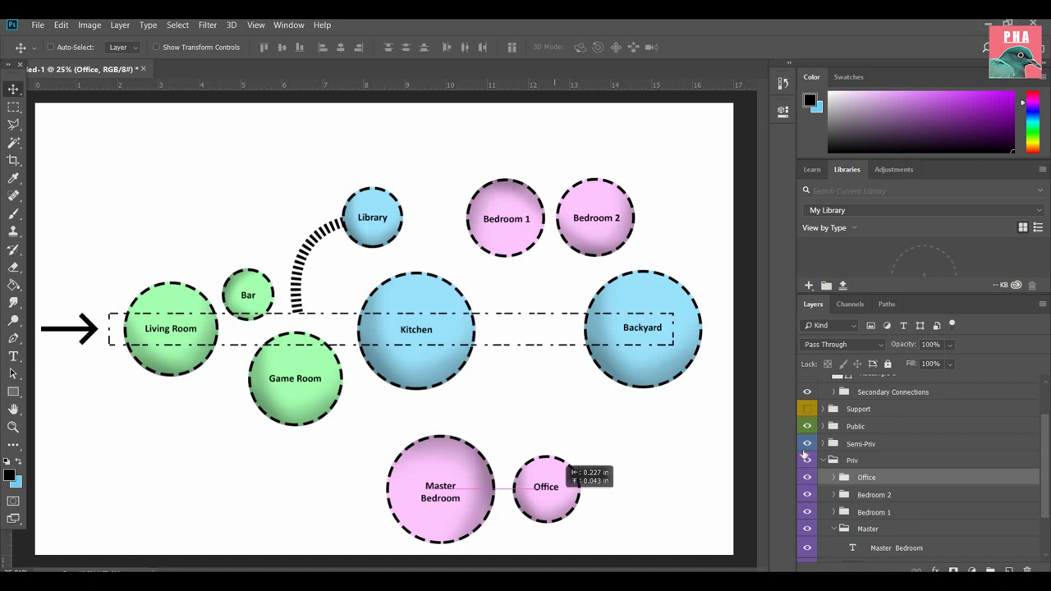
mouse_move(611, 327)
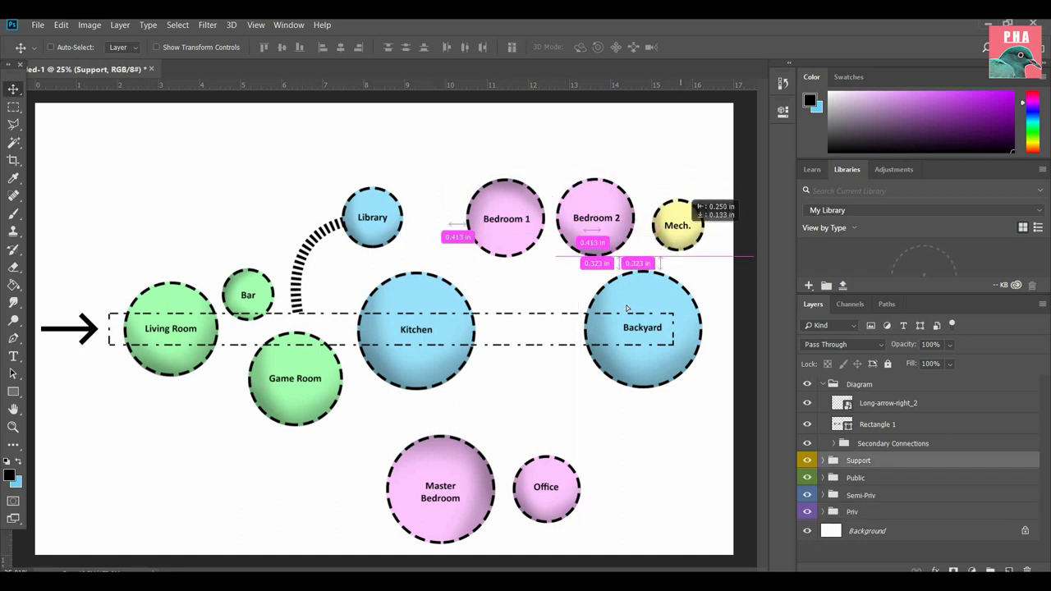
Step: Drag the Mech. bubble between Library and Bedroom 1, and expand the Support group
drag(678, 226, 430, 205)
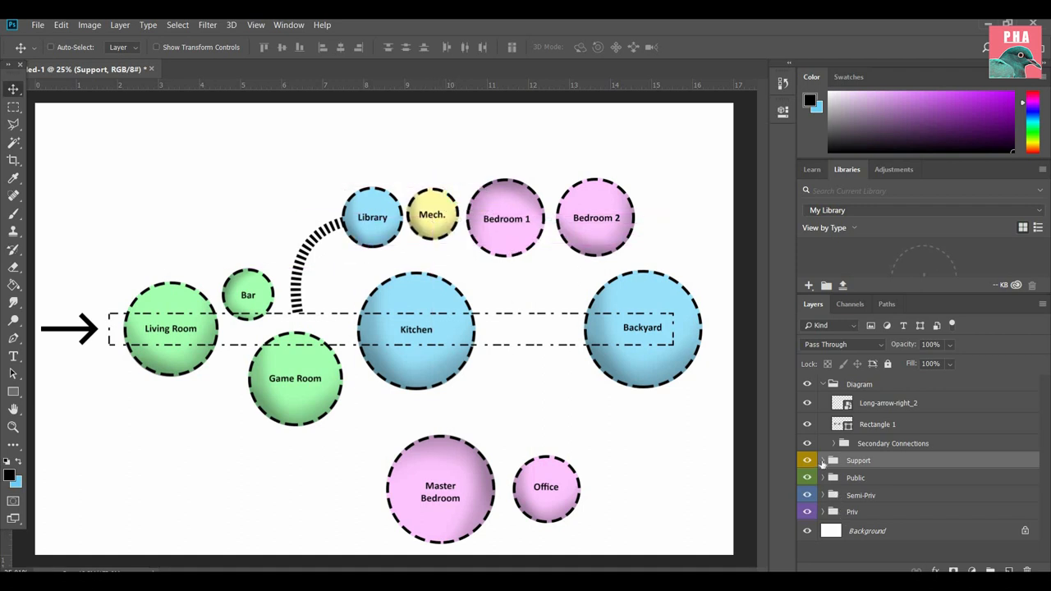
click(822, 460)
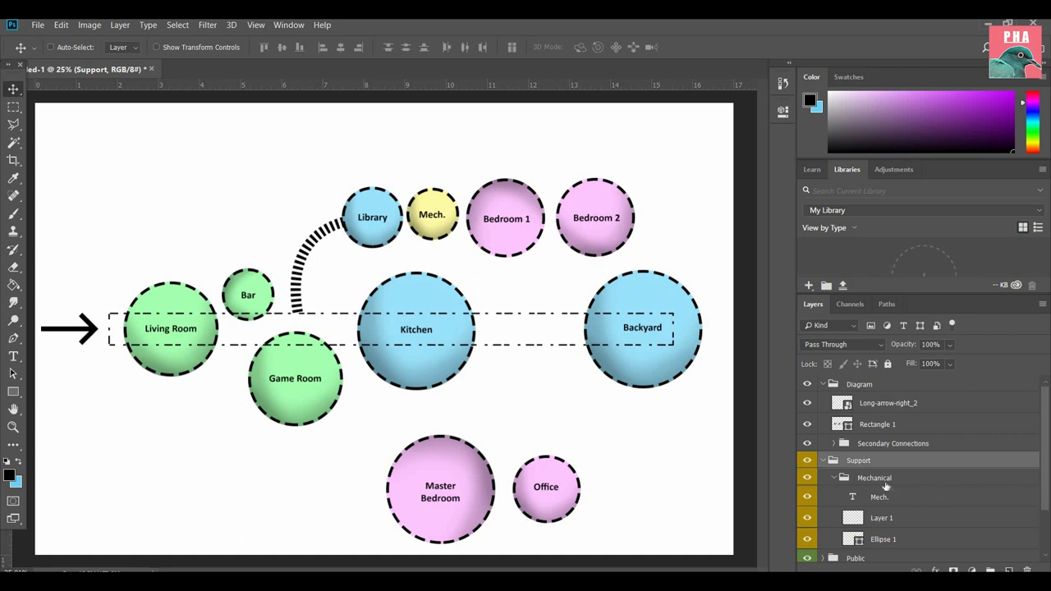
mouse_move(853, 497)
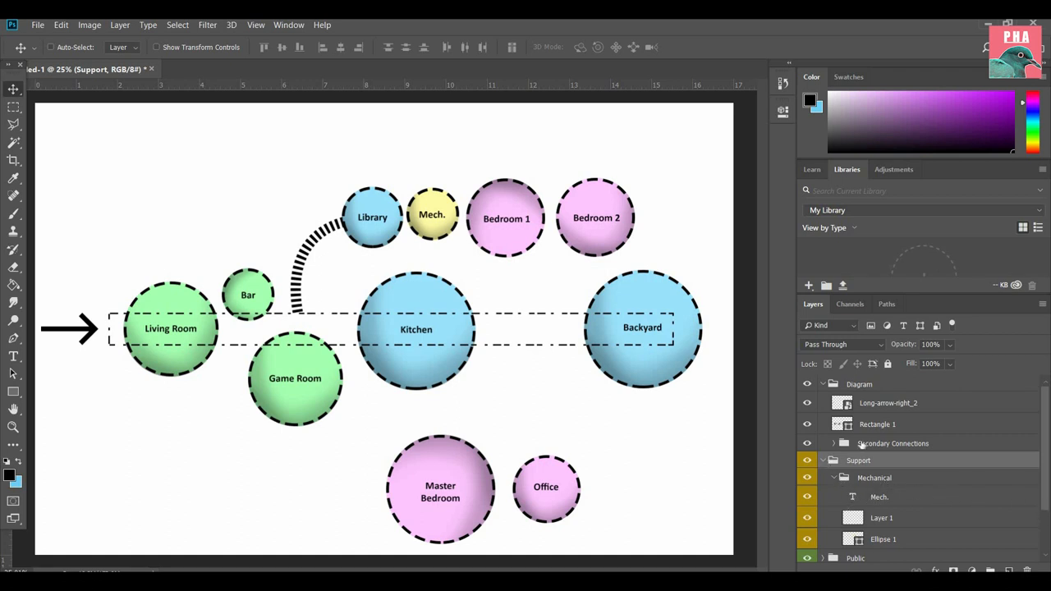
Step: Duplicate the entrance arrow layer and expand the Diagram group's contents
right_click(888, 402)
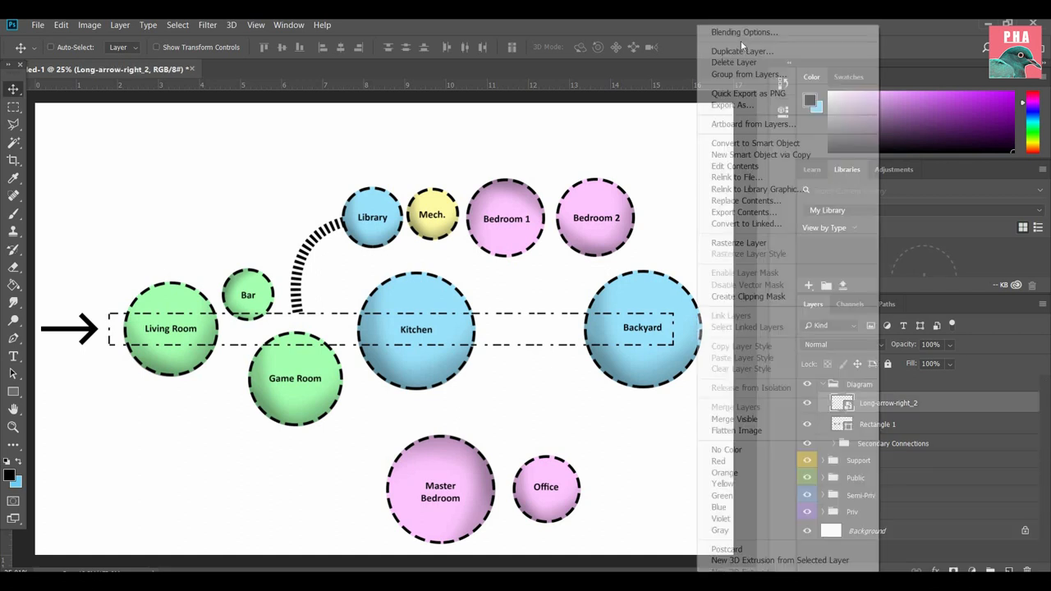
click(741, 51)
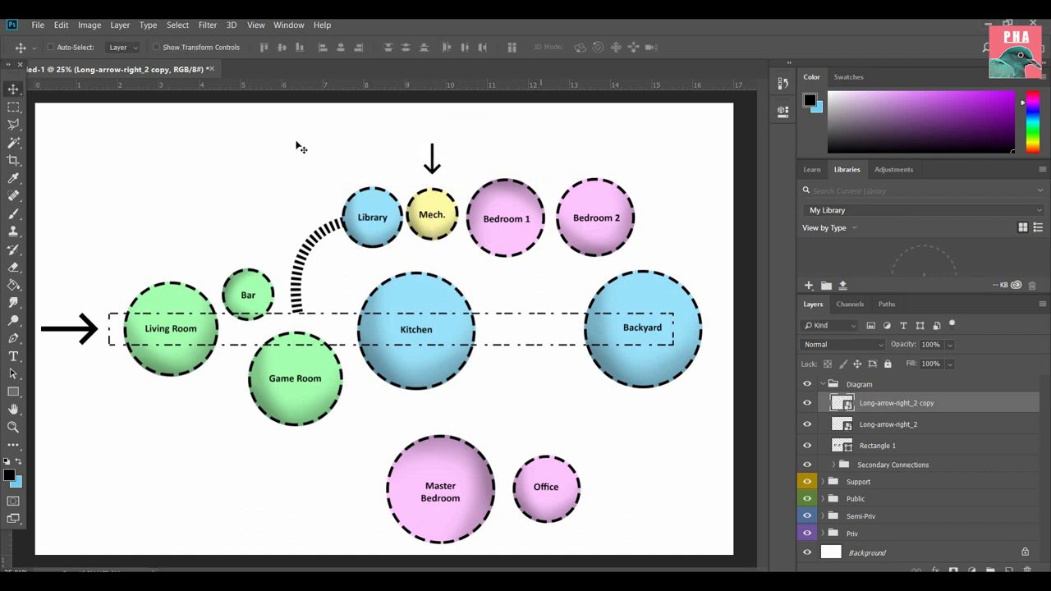
mouse_move(308, 158)
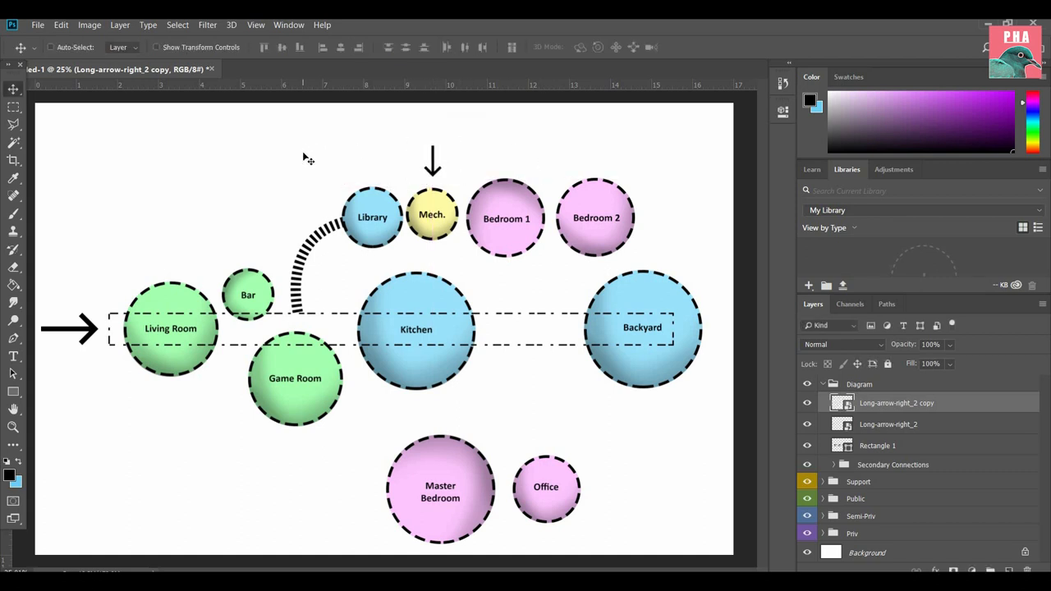
mouse_move(533, 183)
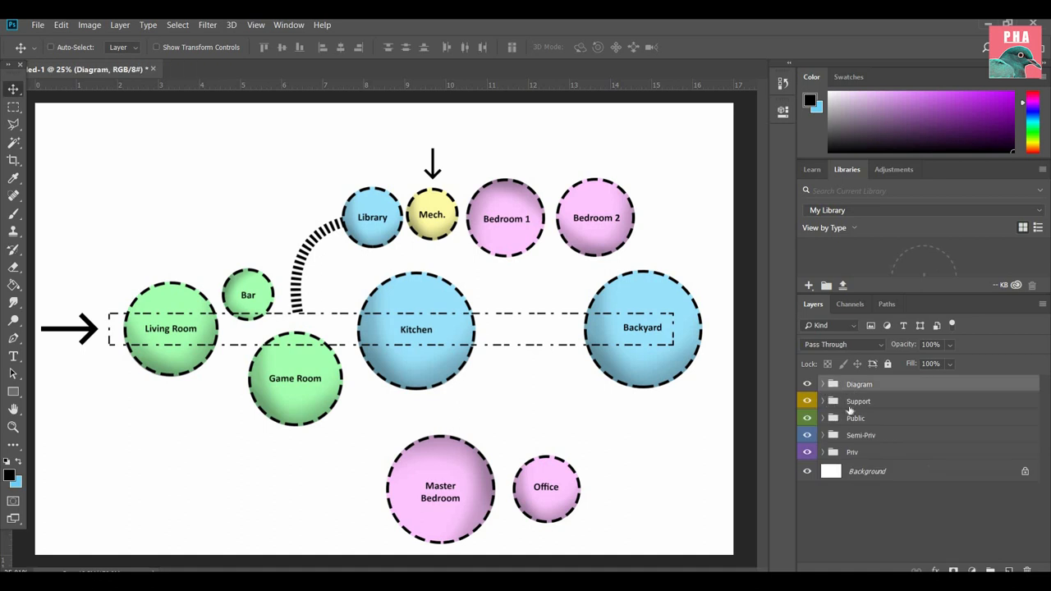
mouse_move(891, 445)
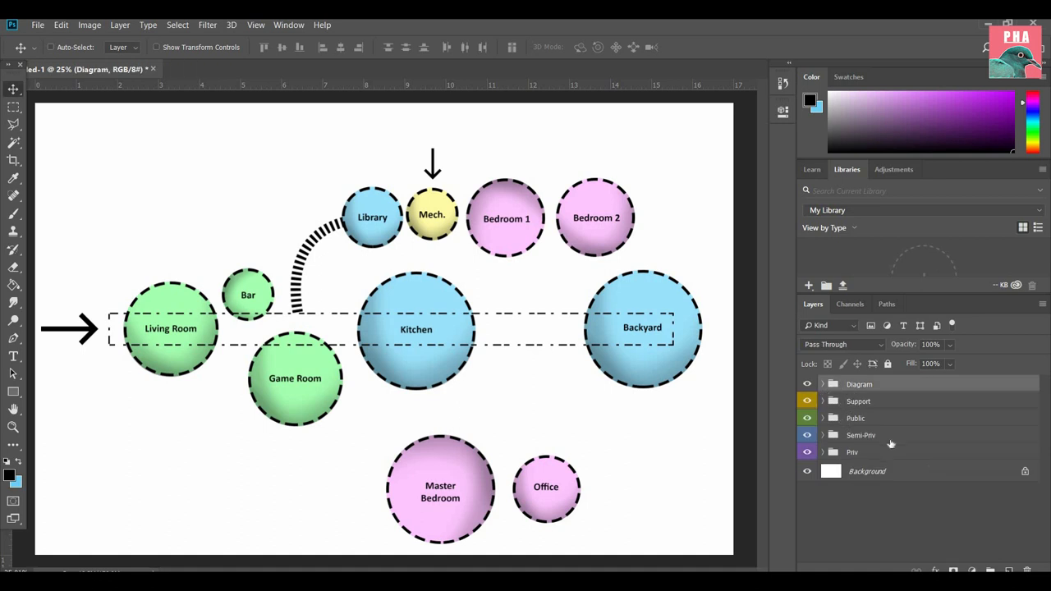
click(822, 384)
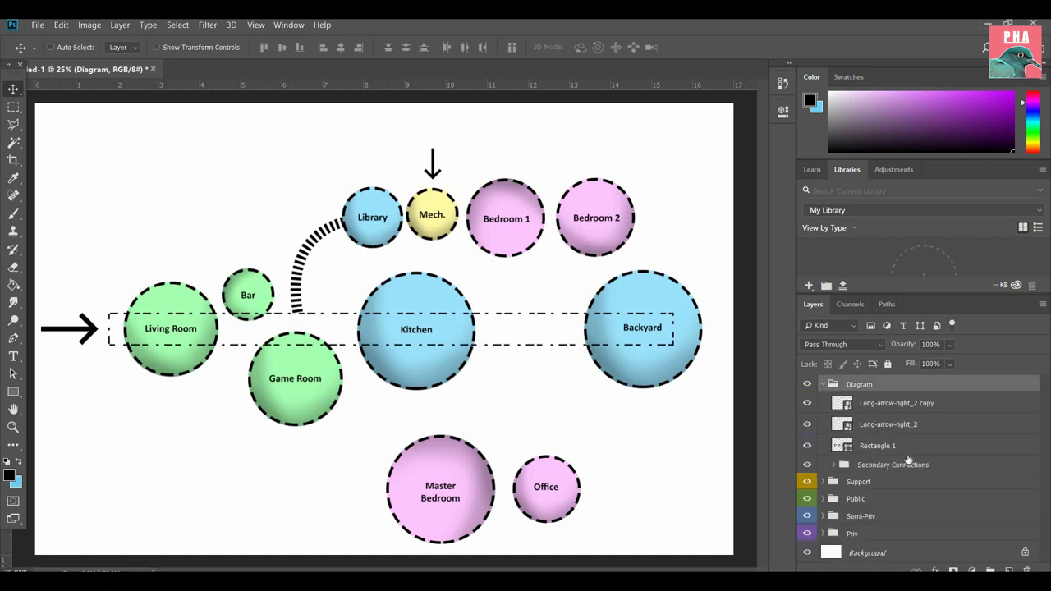
click(834, 465)
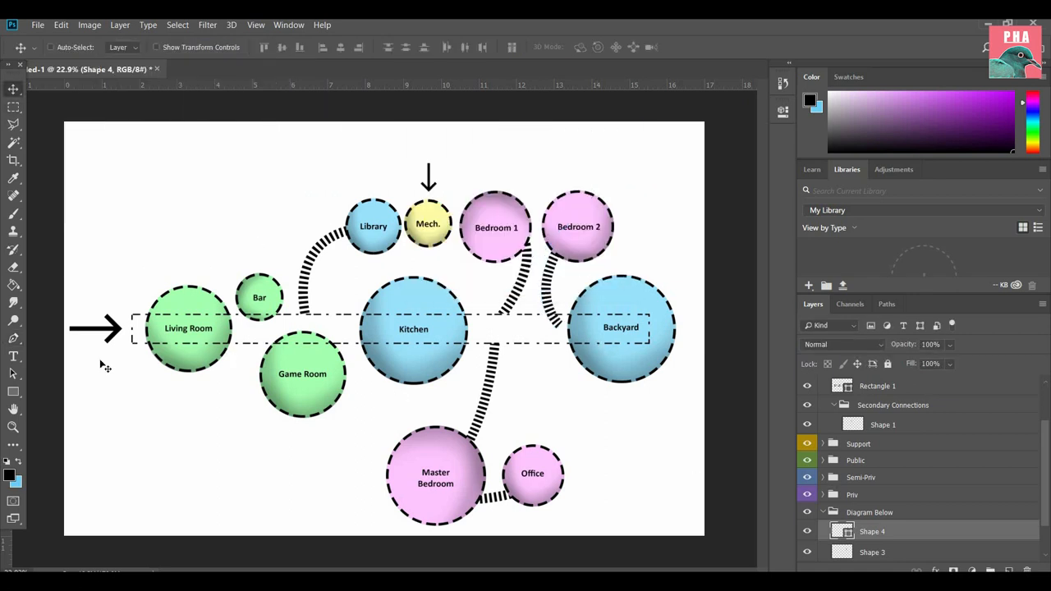
mouse_move(18, 115)
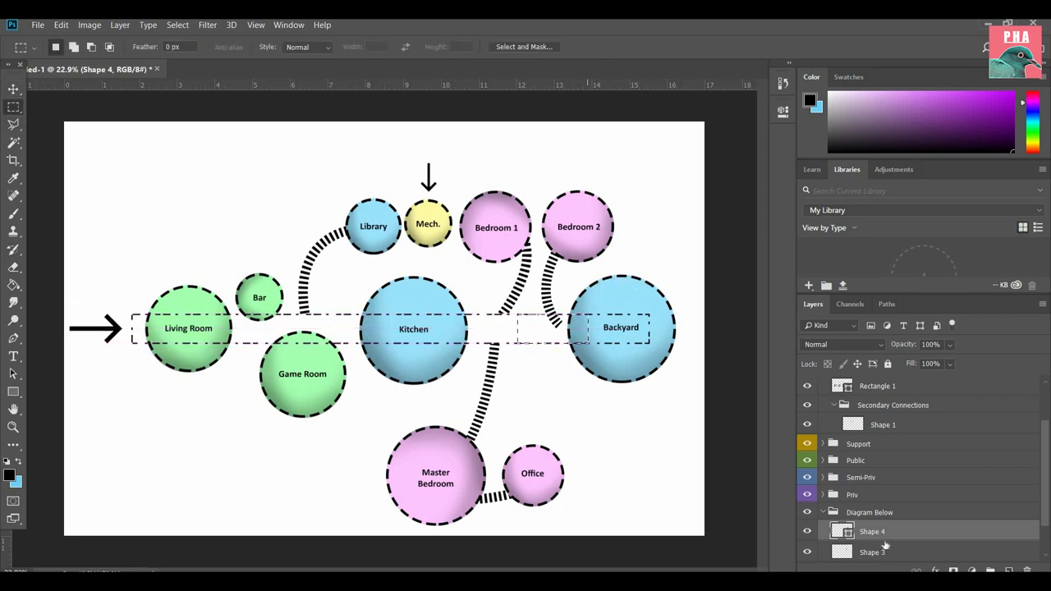
Step: Commit the ART DISPLAY text label beside Backyard on the circulation path
right_click(872, 531)
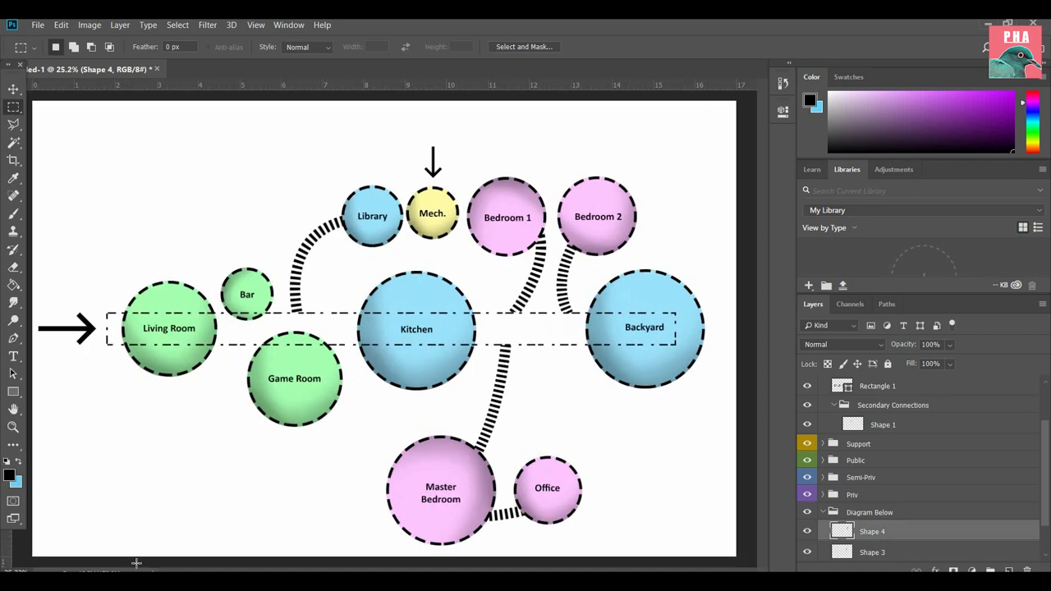
mouse_move(507, 473)
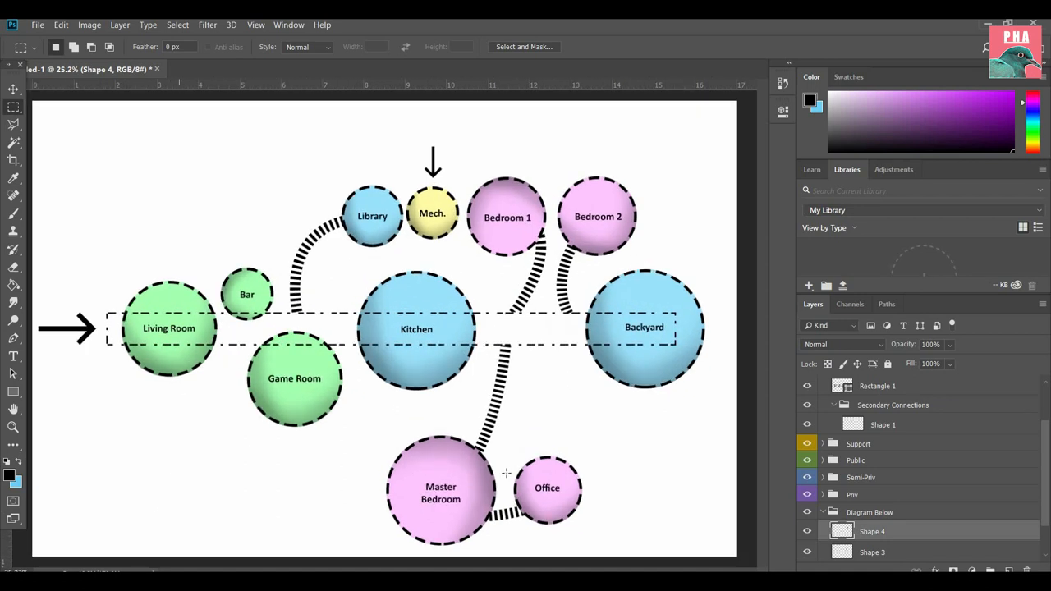
mouse_move(209, 302)
text(ART DISPLAY)
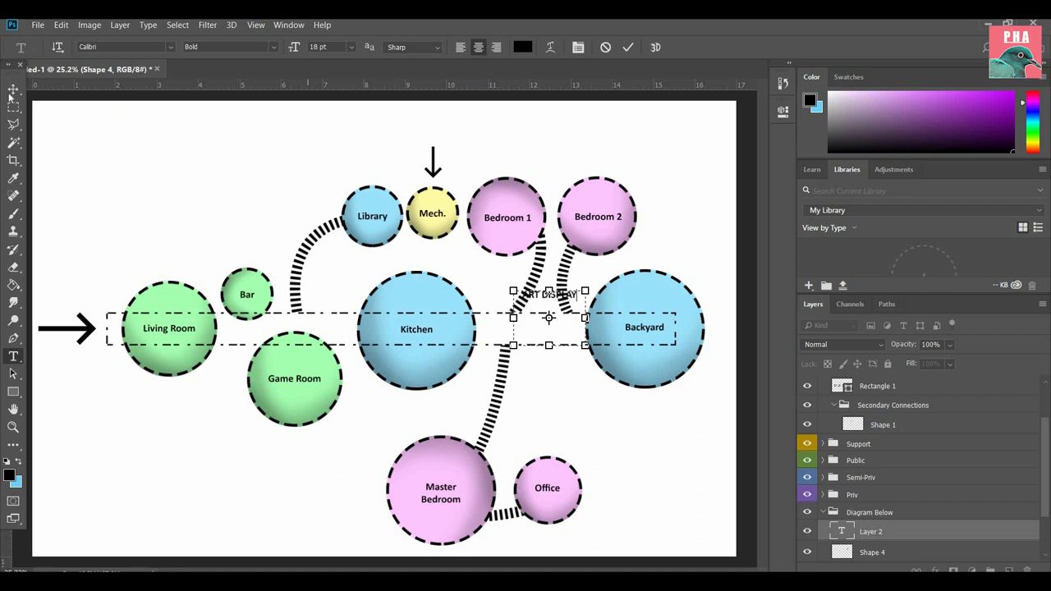
click(13, 89)
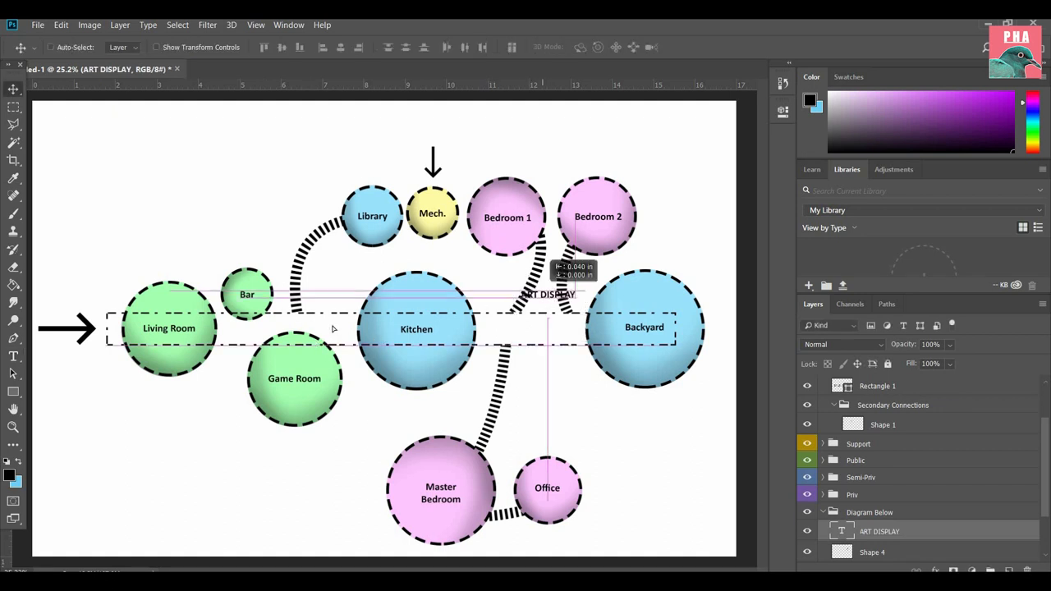